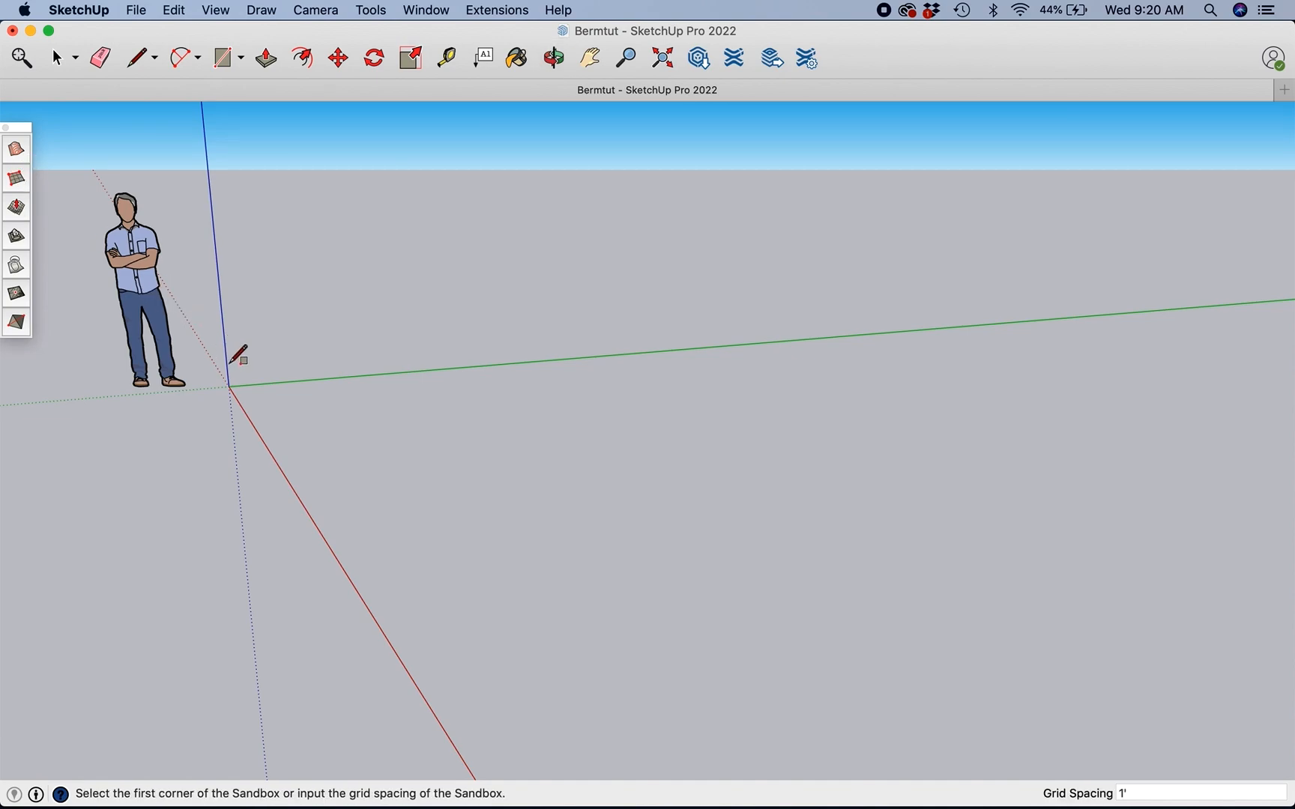
Step: Start a 1-foot sandbox grid at the origin, first side along the red axis
click(235, 388)
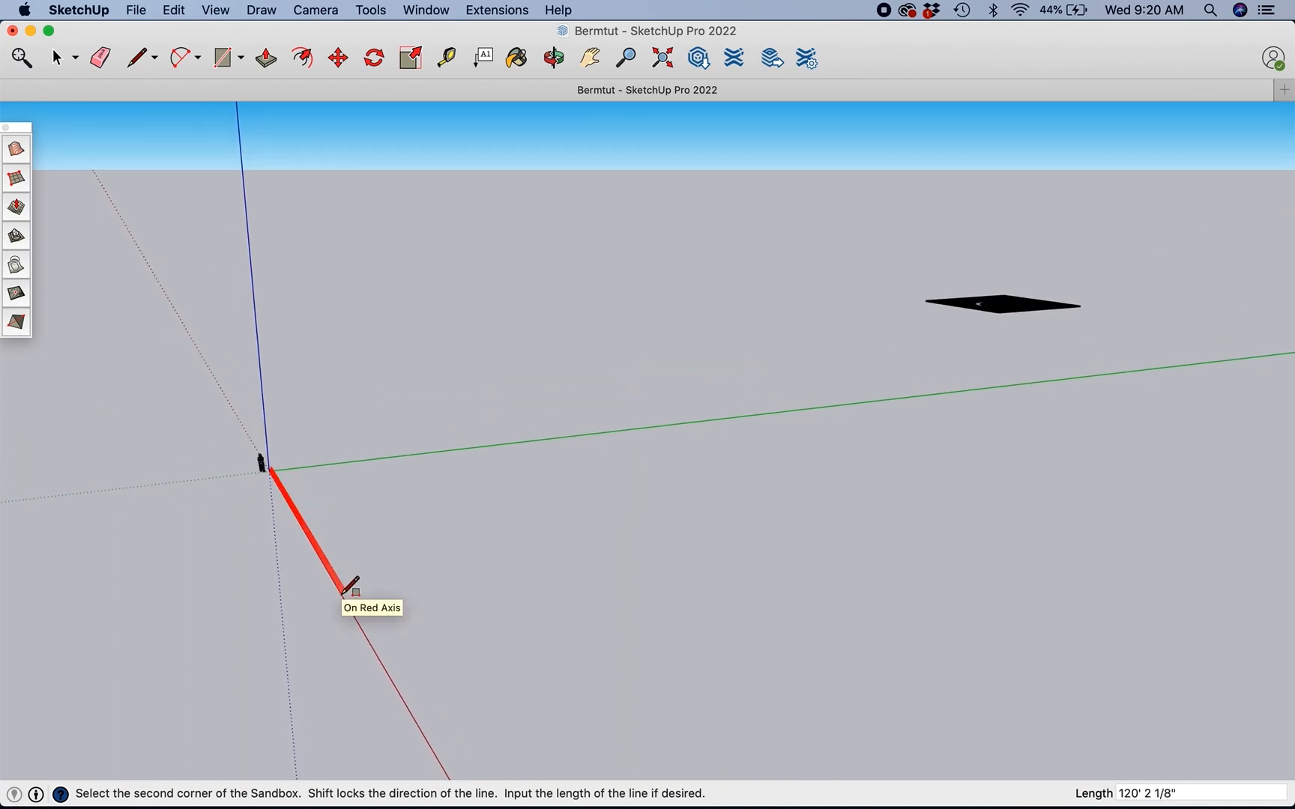
click(347, 566)
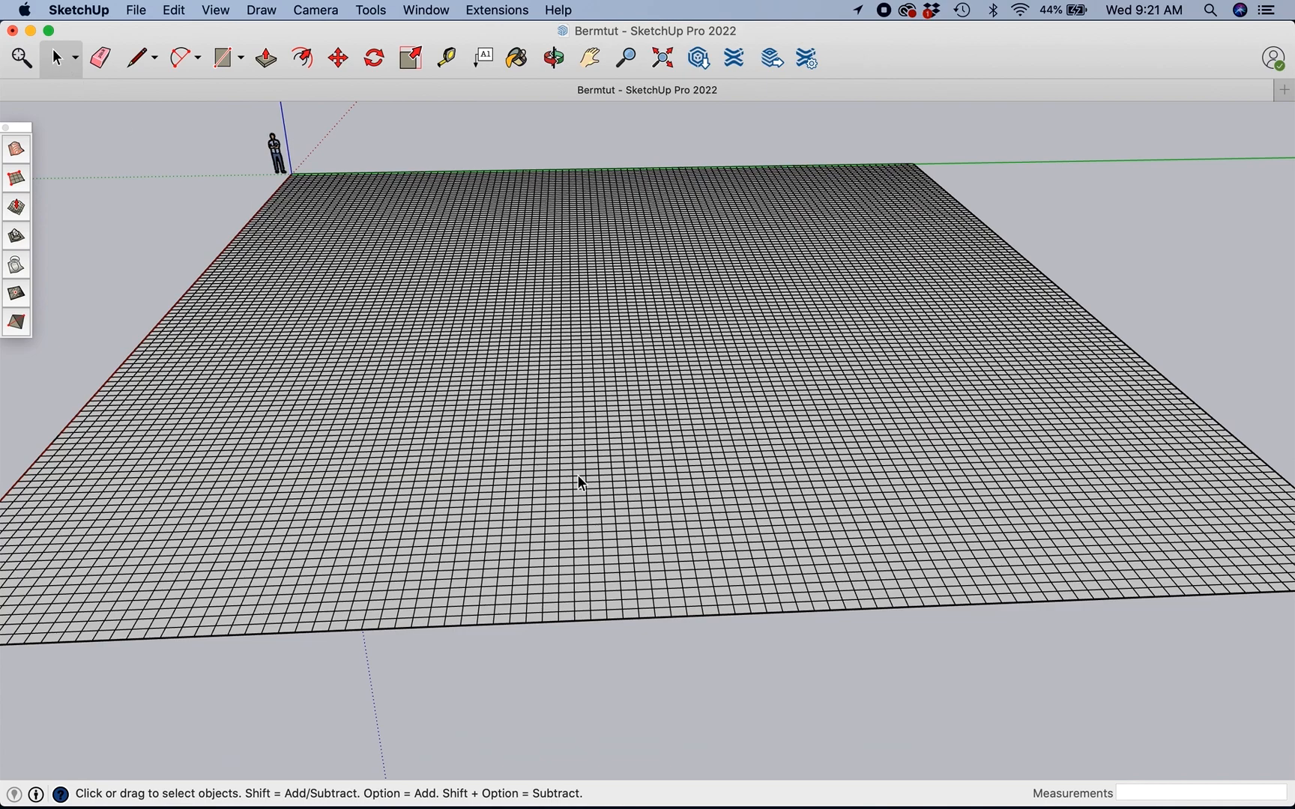
Step: Open the sandbox grid group with Edit Group to reach its terrain geometry
right_click(578, 483)
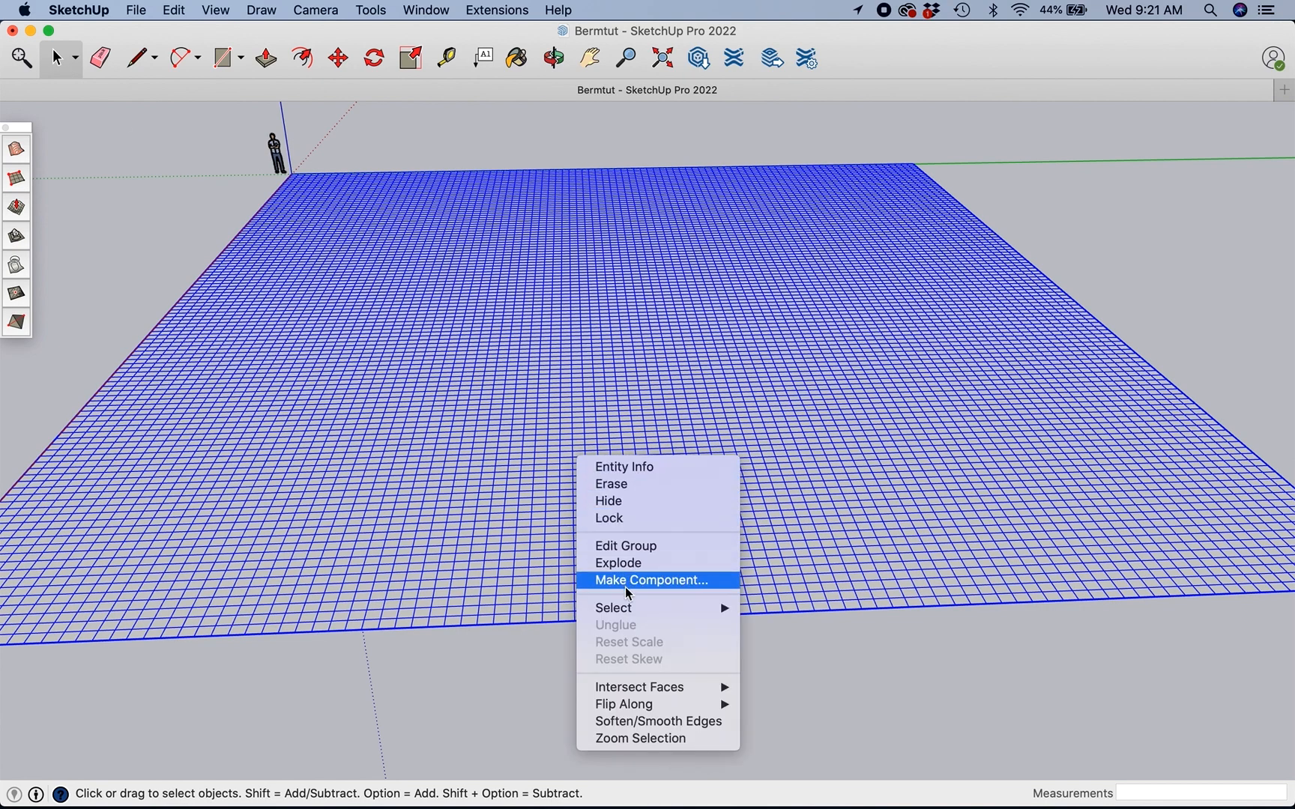
mouse_move(625, 545)
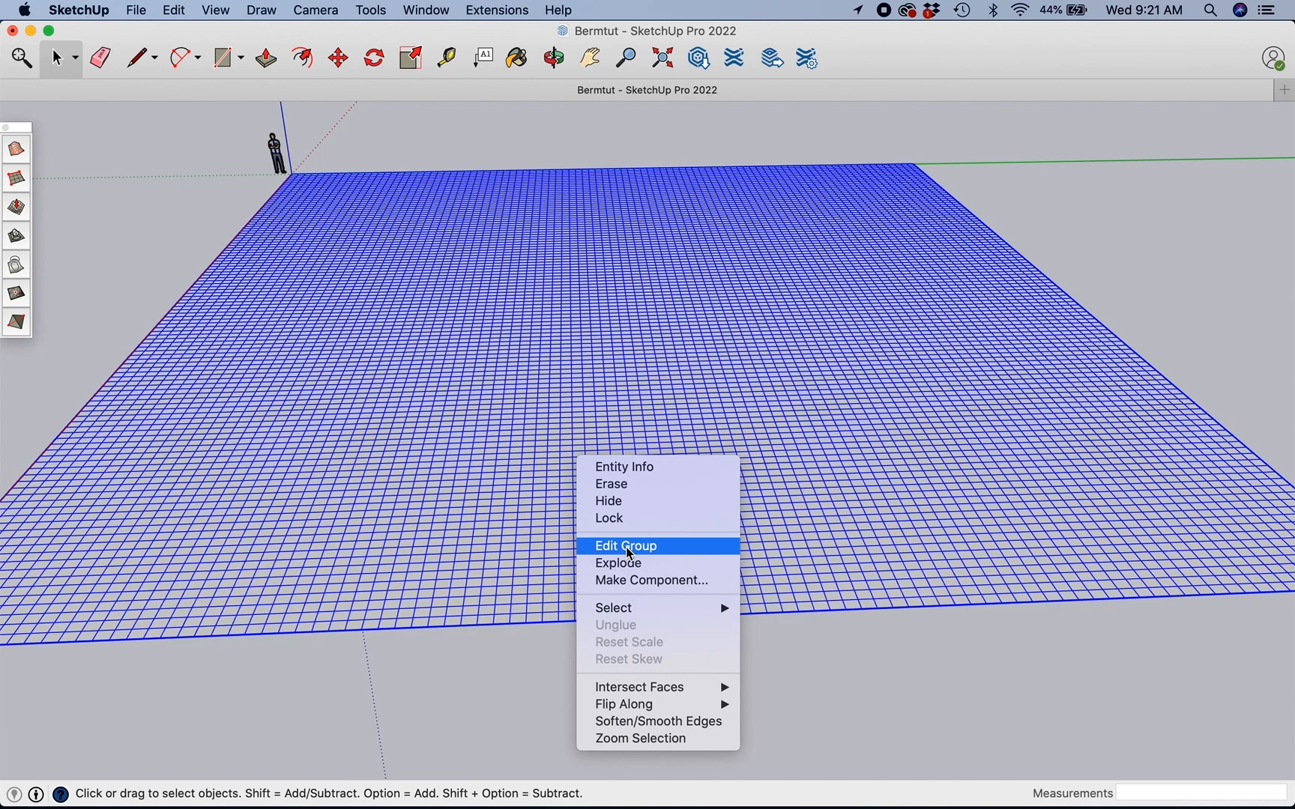
click(625, 546)
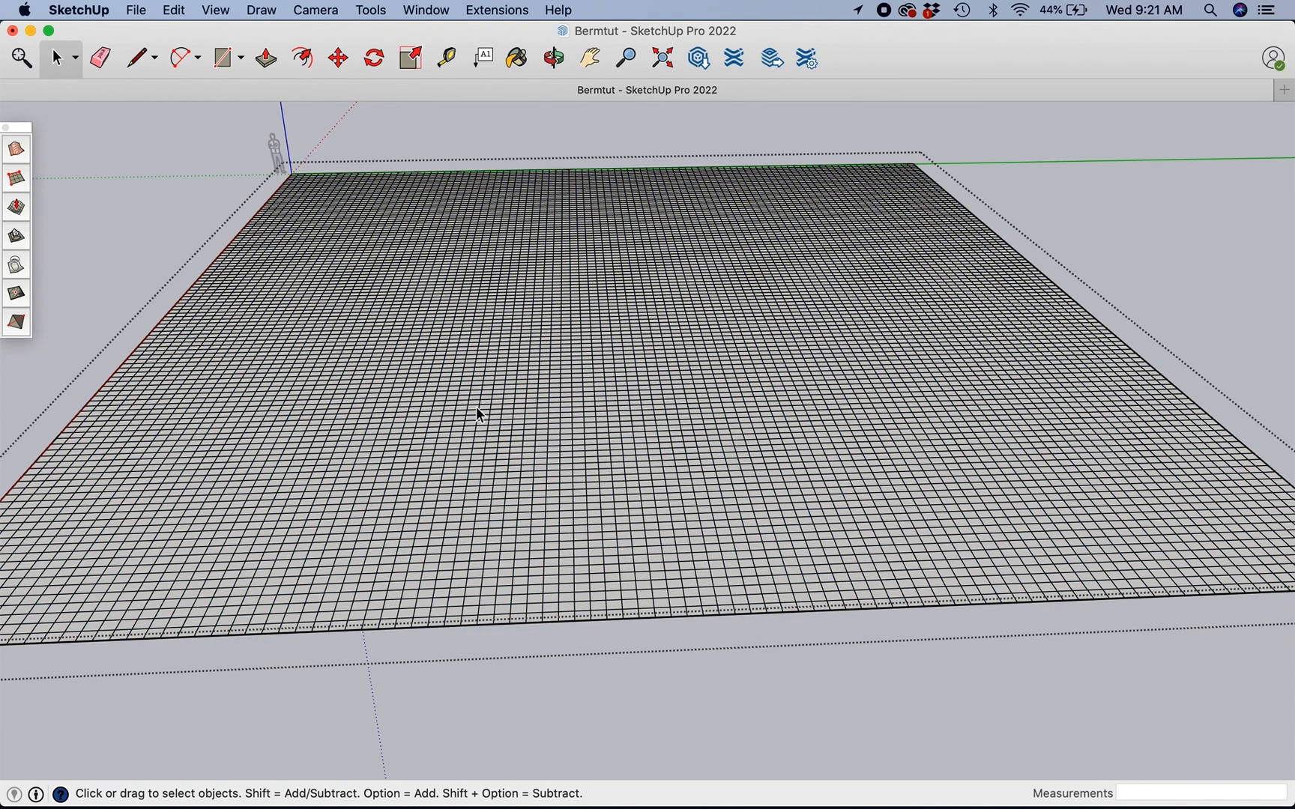
mouse_move(475, 407)
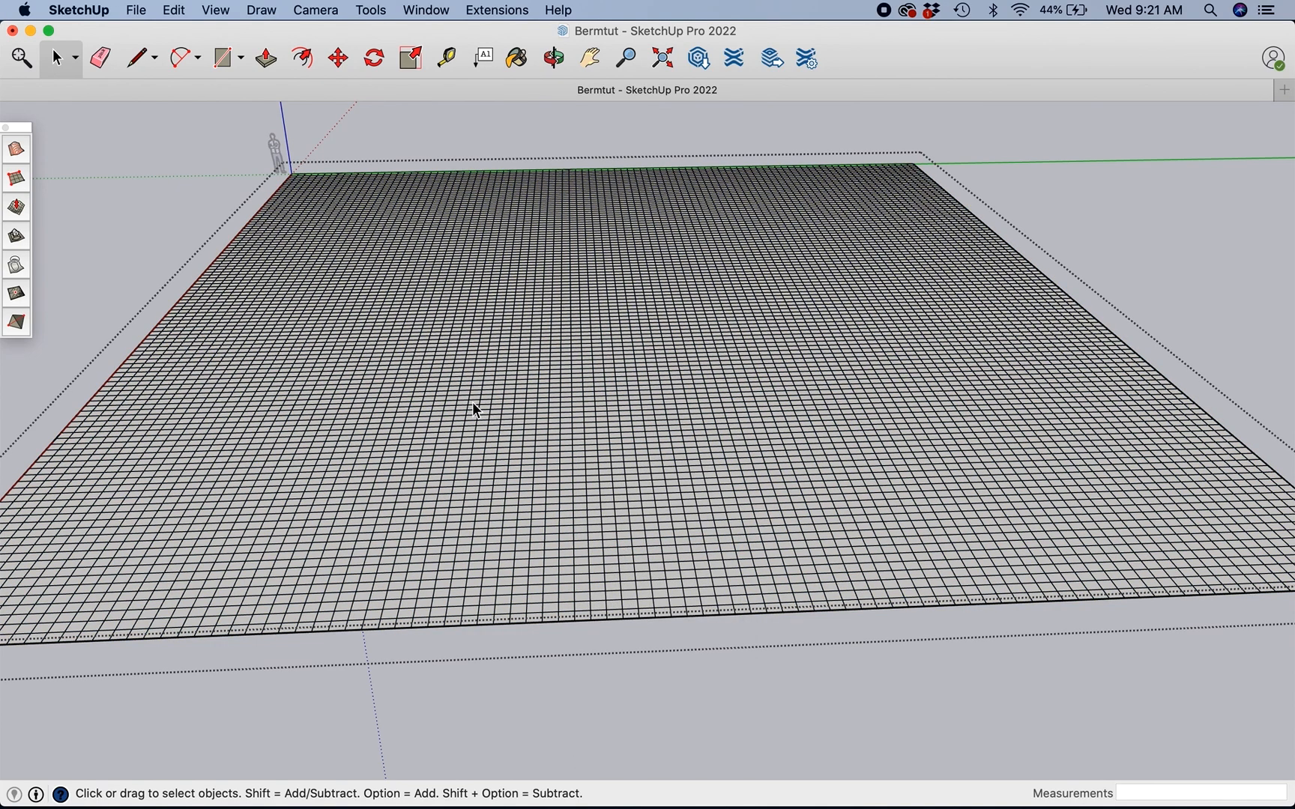
Step: Begin the first trail-edge arc with the 2 Point Arc tool, starting on the terrain
click(180, 57)
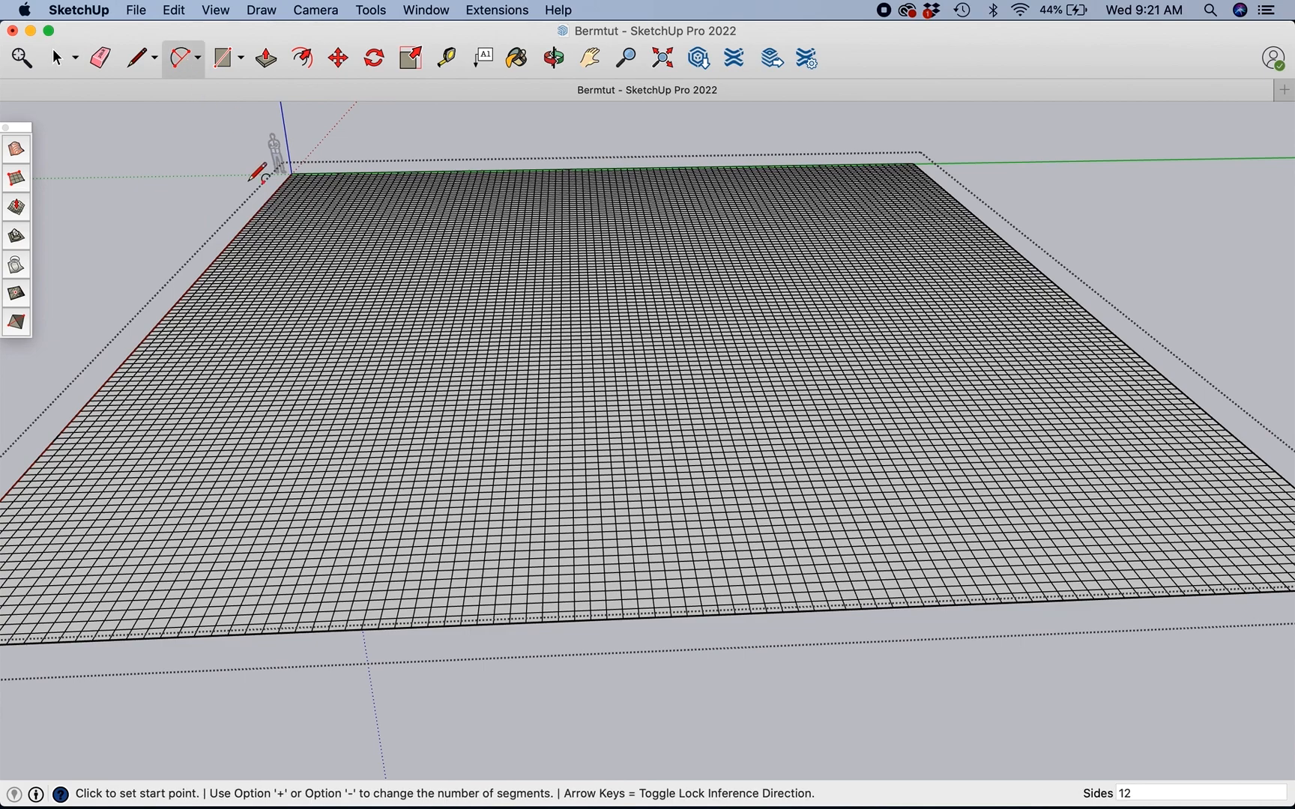
mouse_move(316, 390)
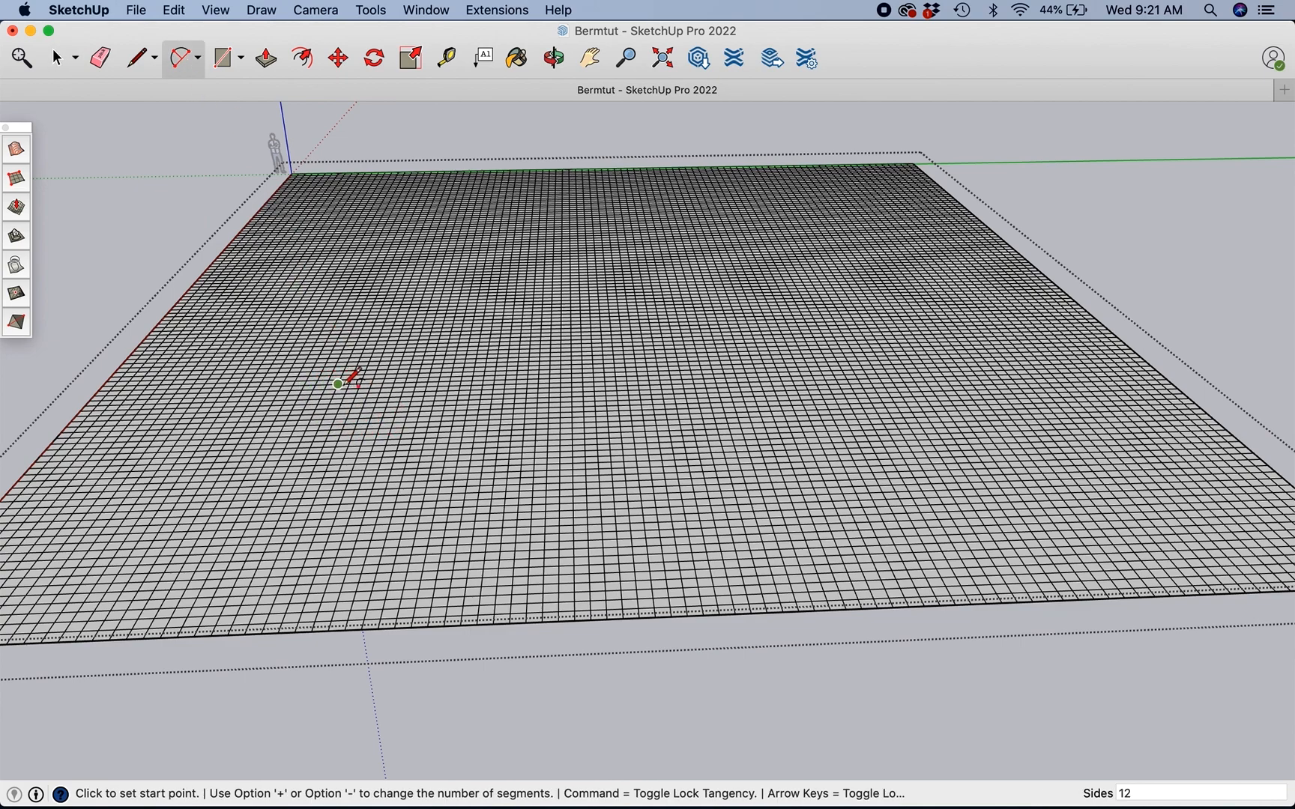
mouse_move(123, 380)
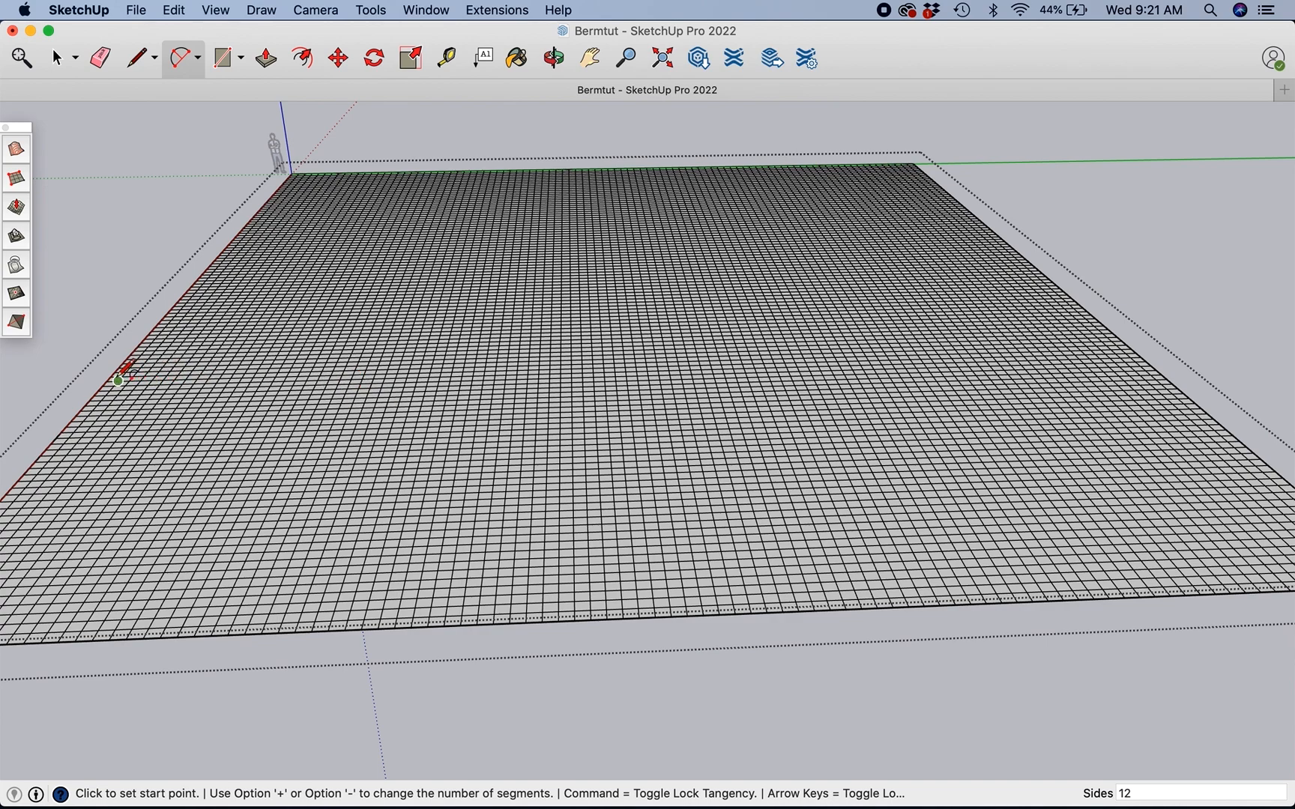
mouse_move(355, 406)
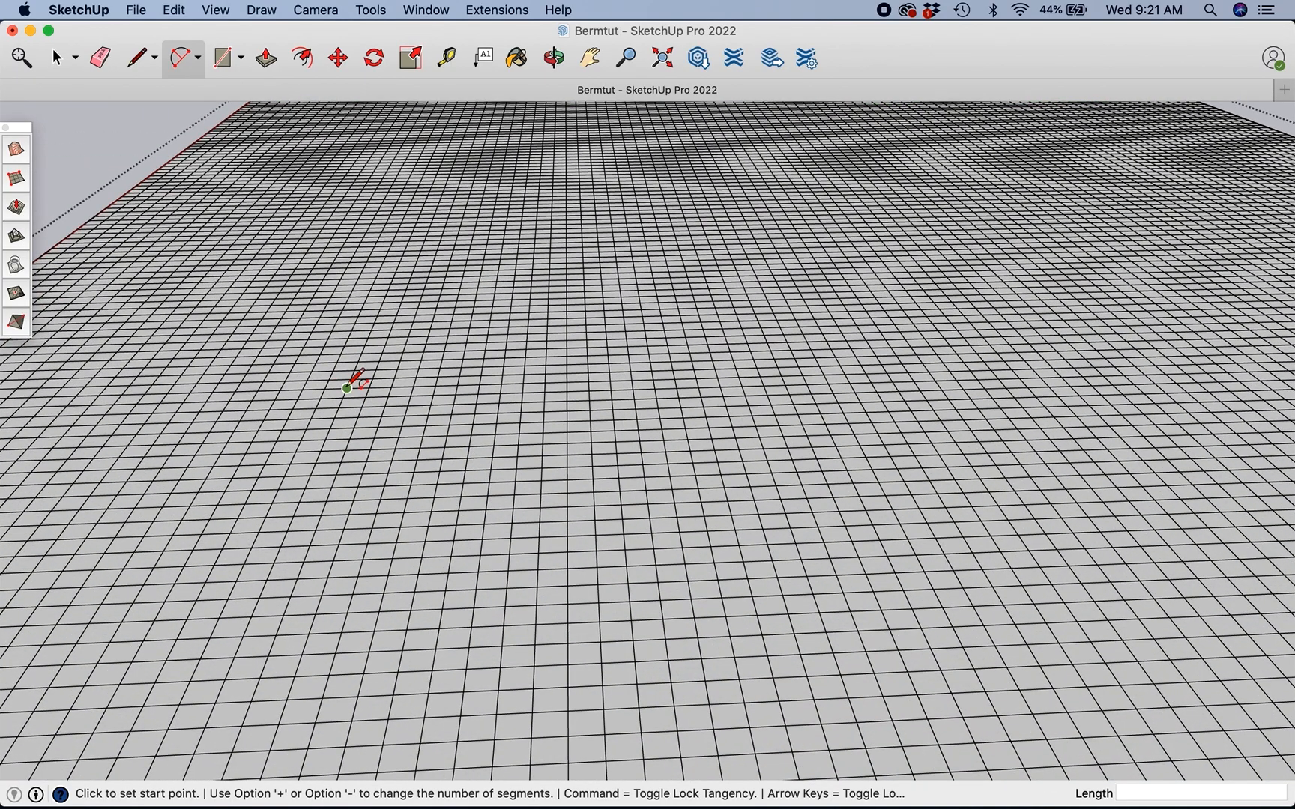
click(347, 388)
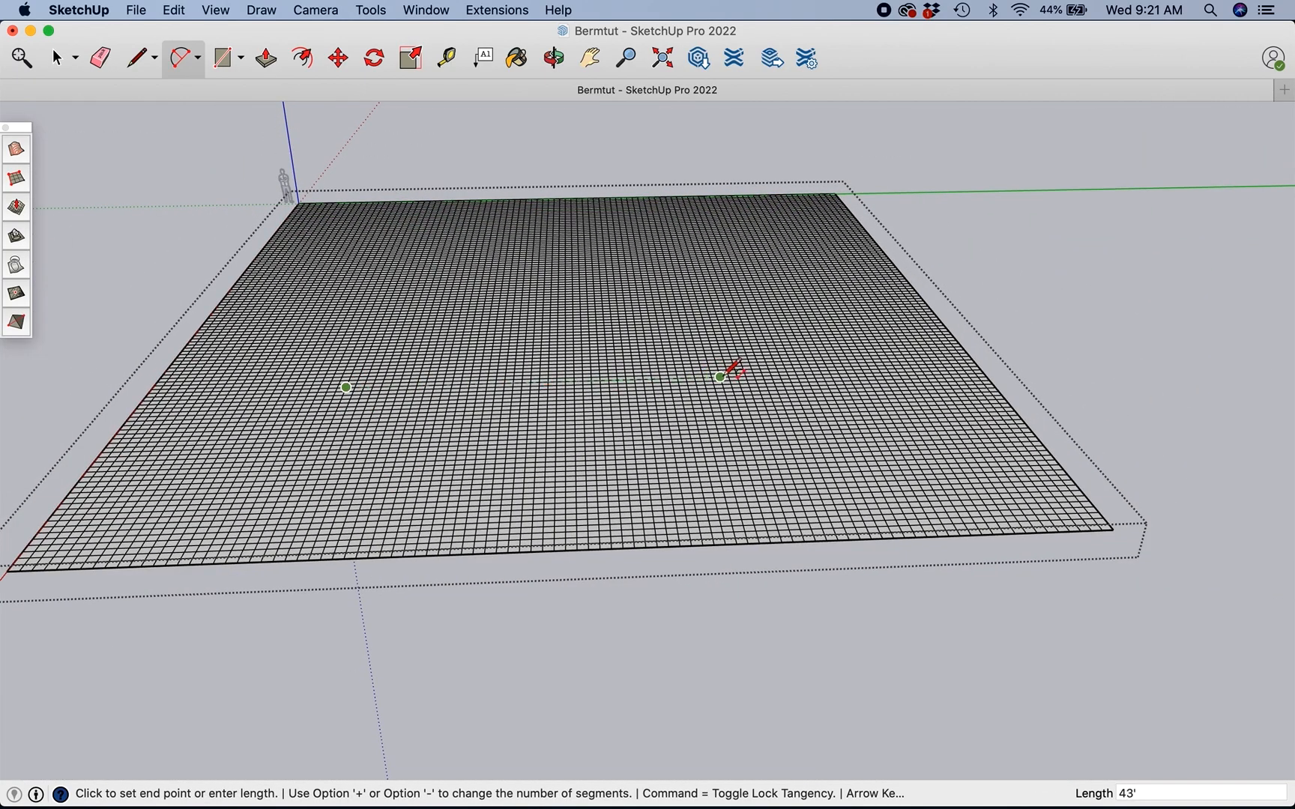
mouse_move(756, 368)
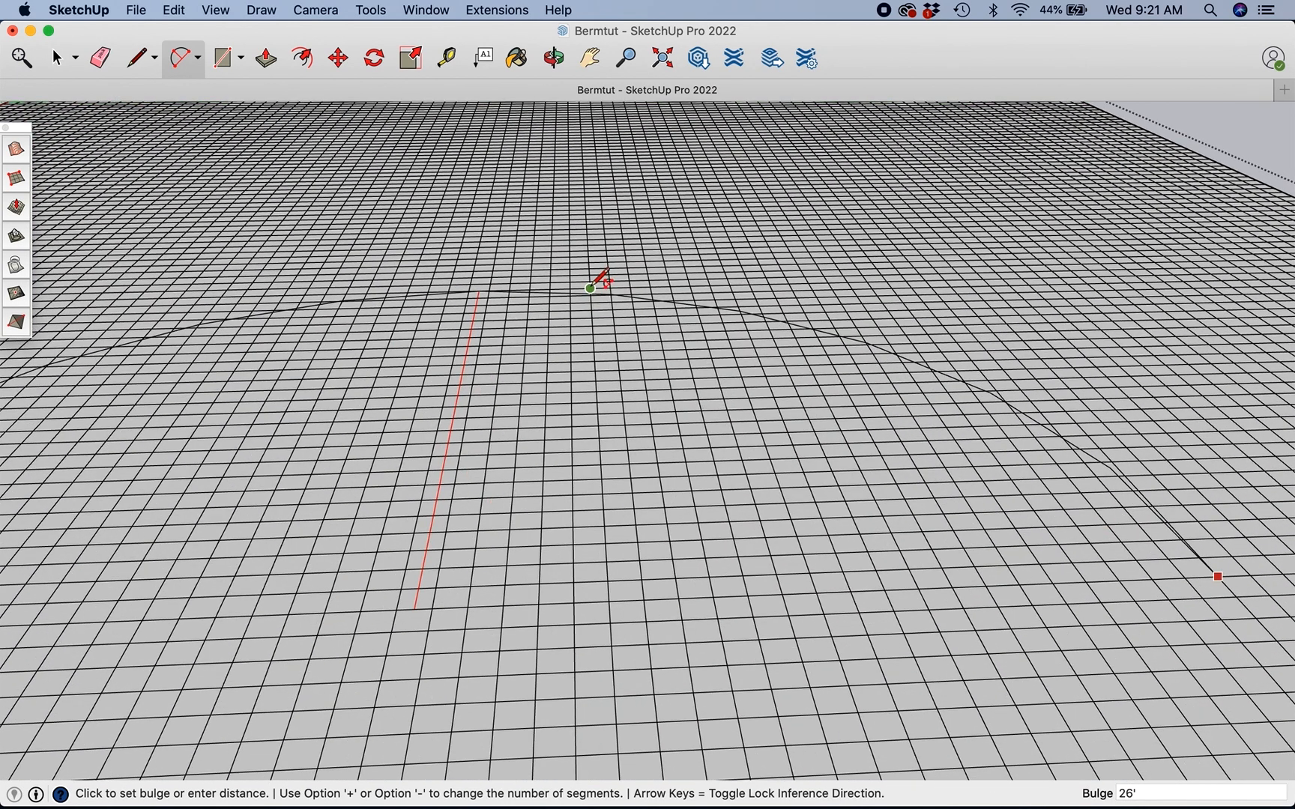
mouse_move(591, 289)
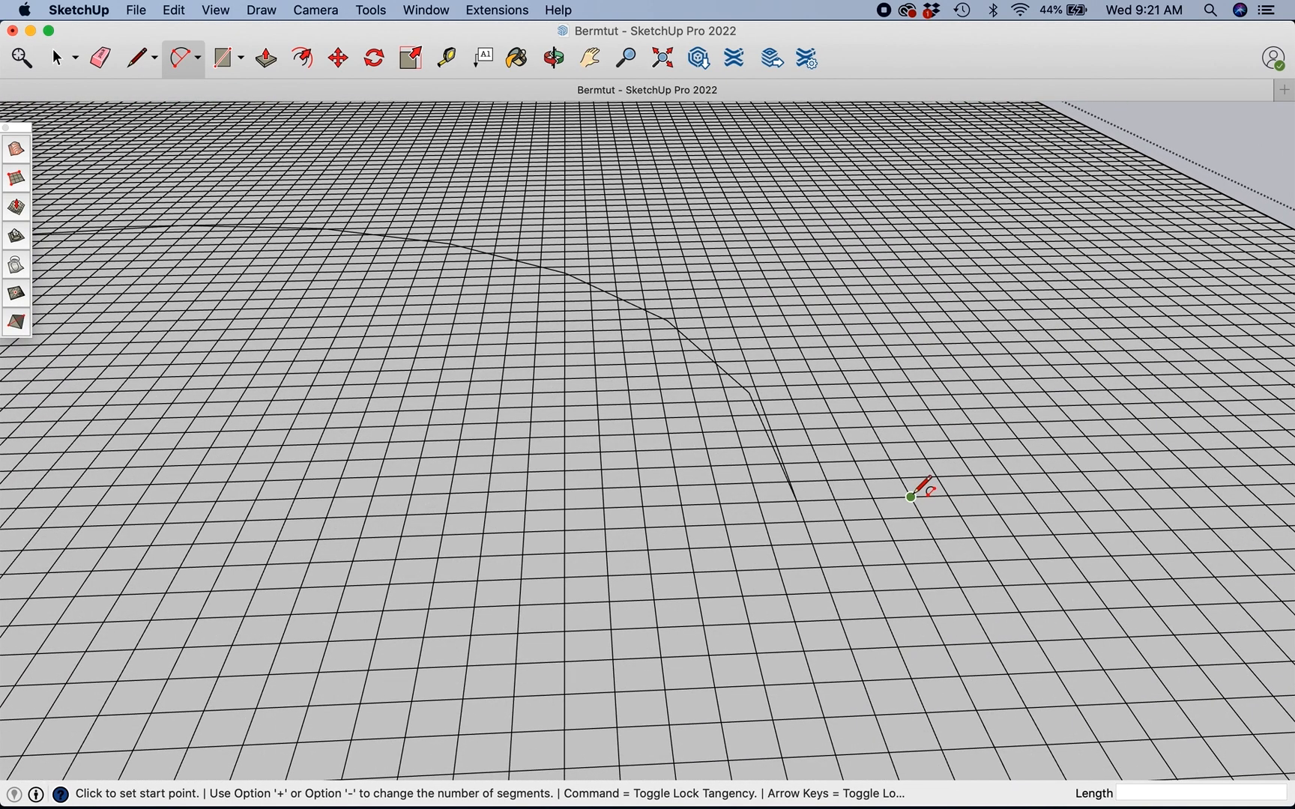
Step: Start a second arc beside the first to outline the trail's width
click(908, 496)
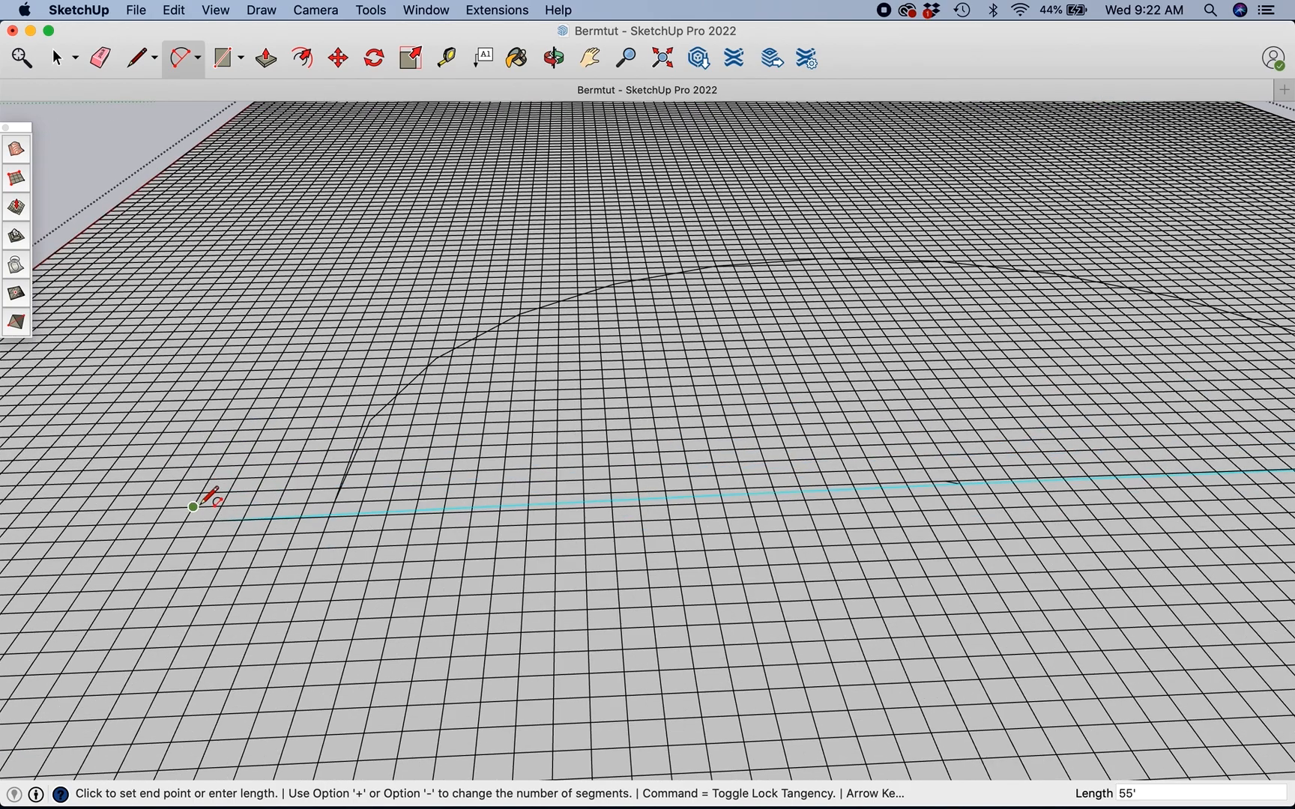
mouse_move(252, 504)
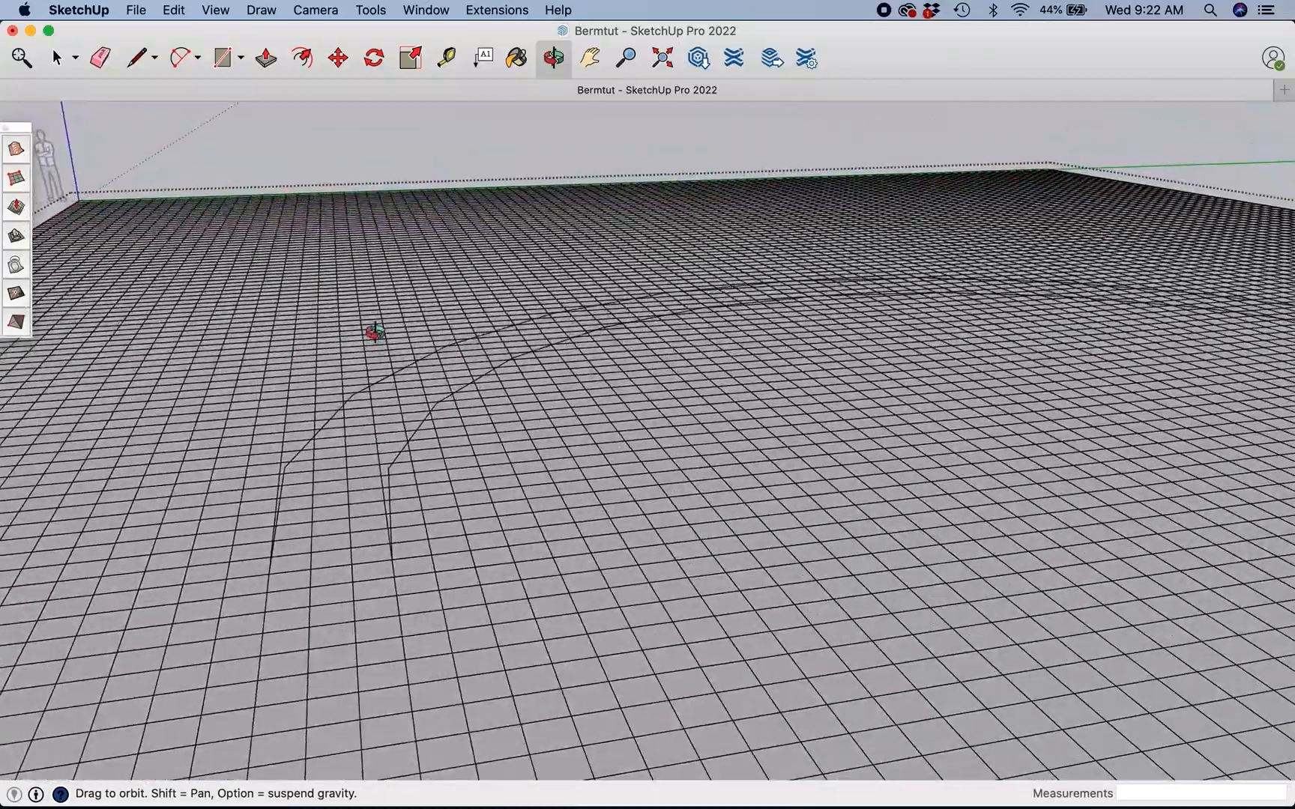
Step: Pick the Eraser to remove grid edges between the two arcs at the trail start
click(55, 57)
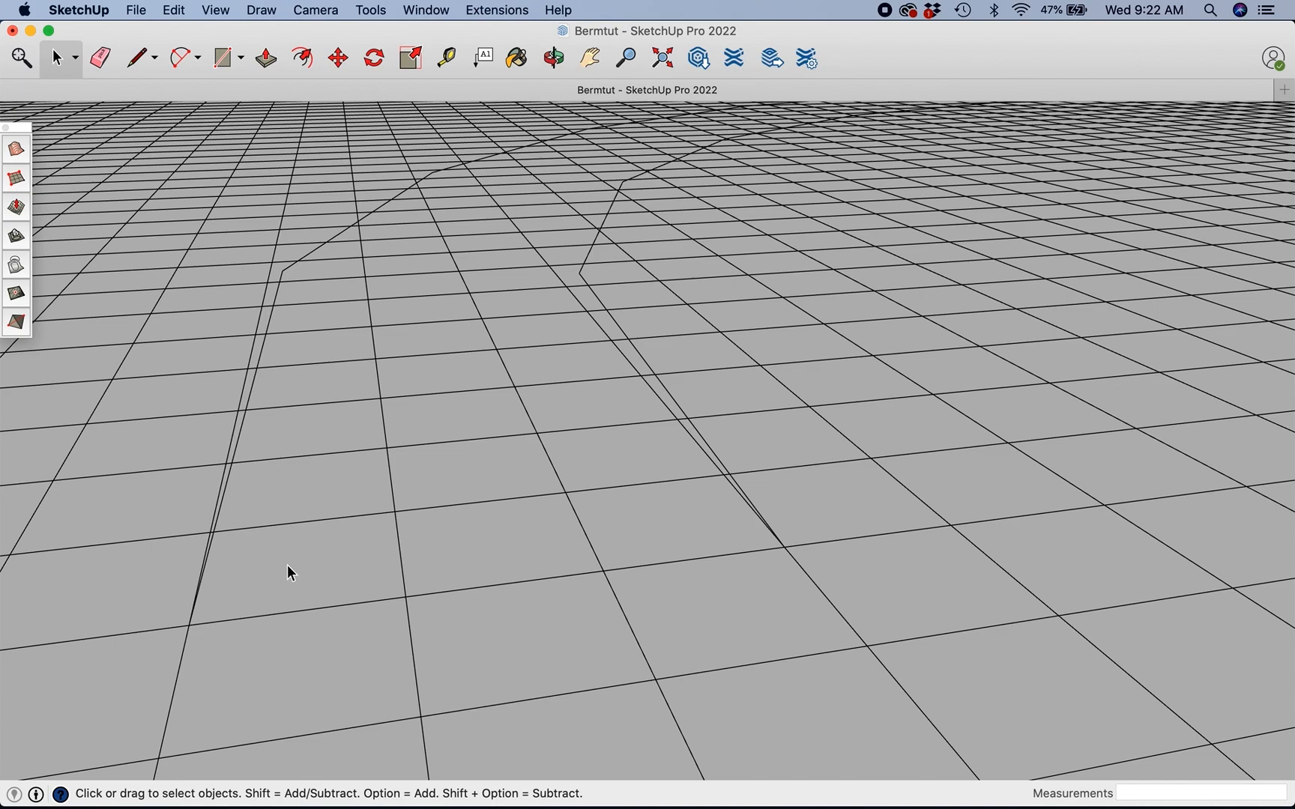
mouse_move(347, 559)
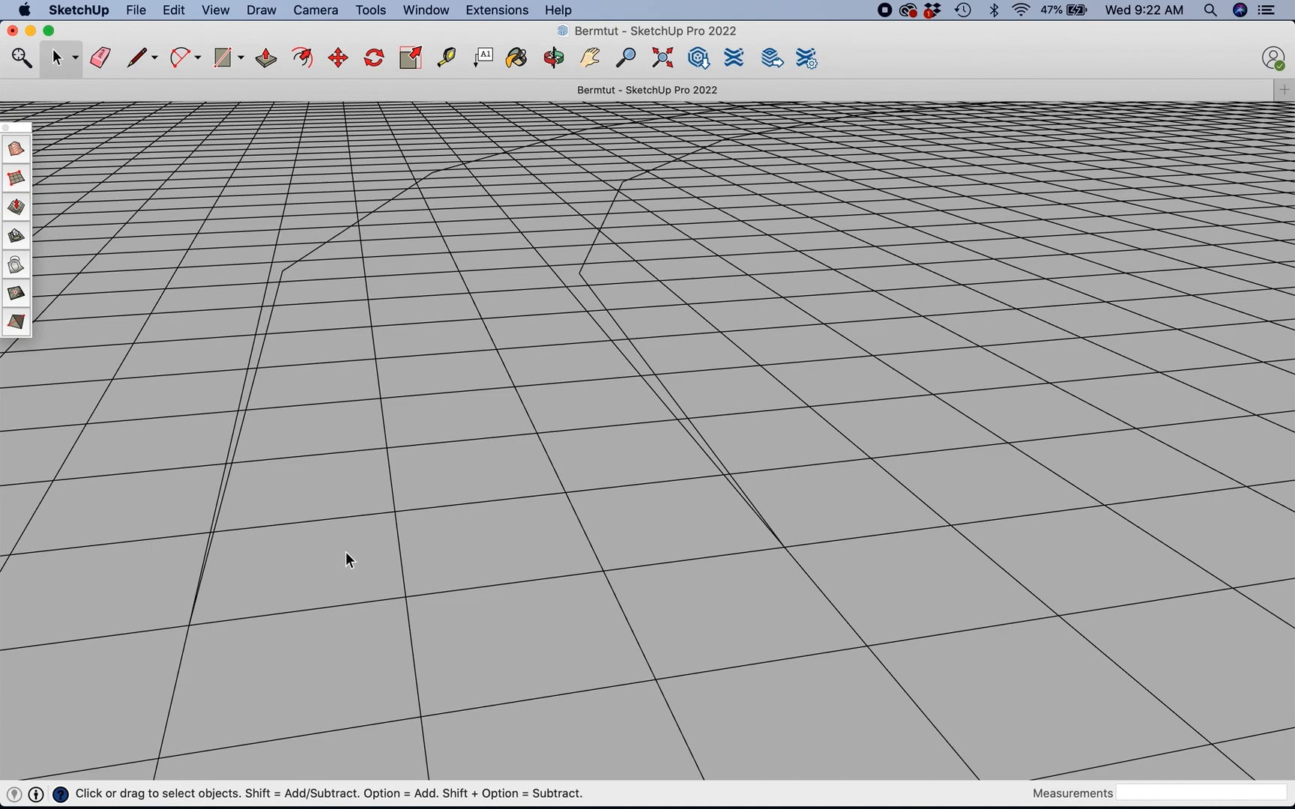
mouse_move(137, 253)
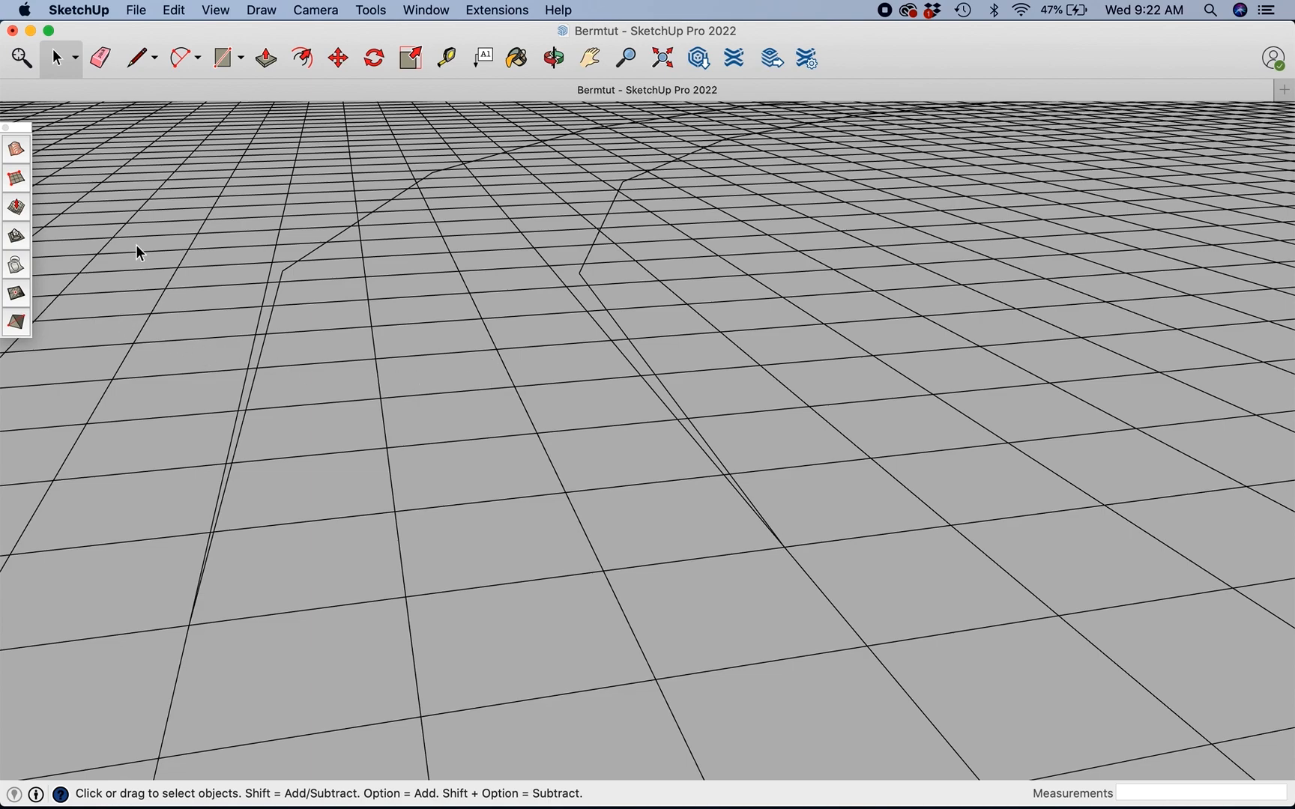
click(98, 57)
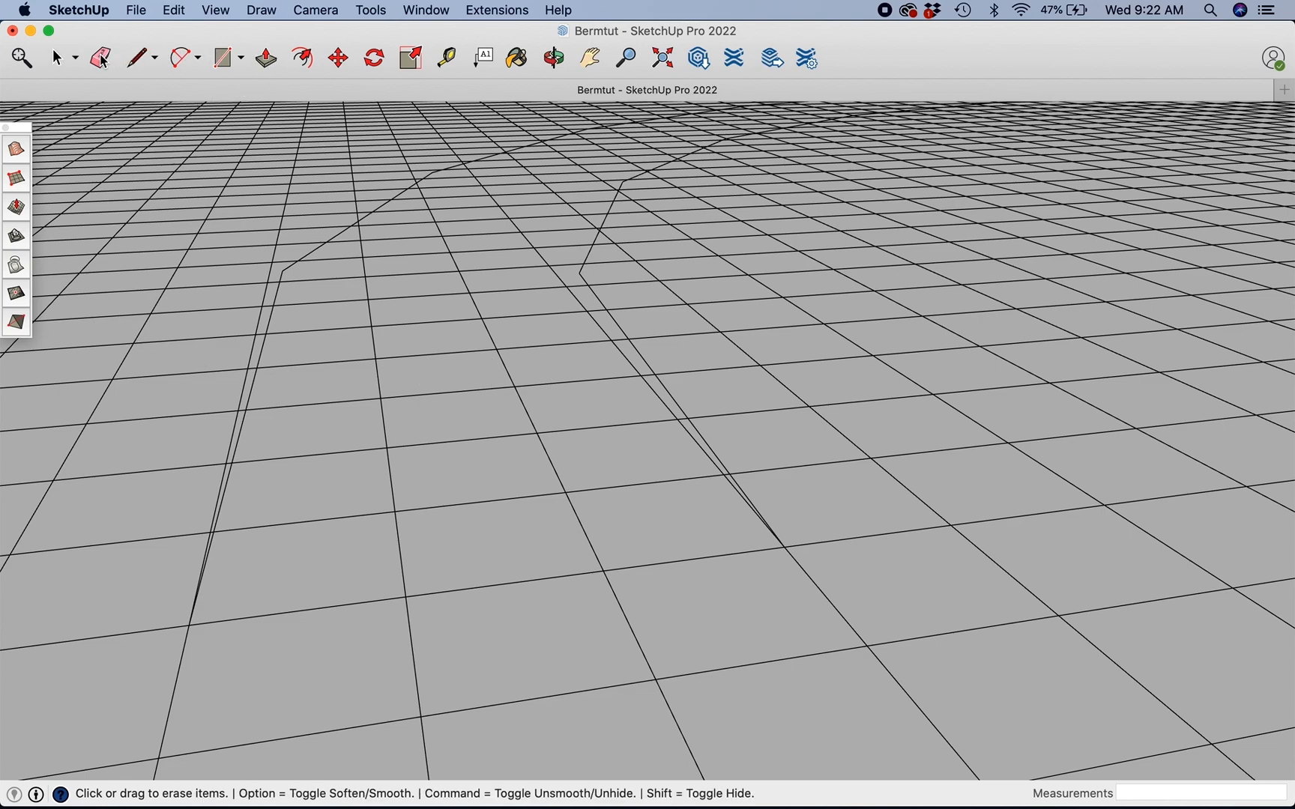
mouse_move(646, 520)
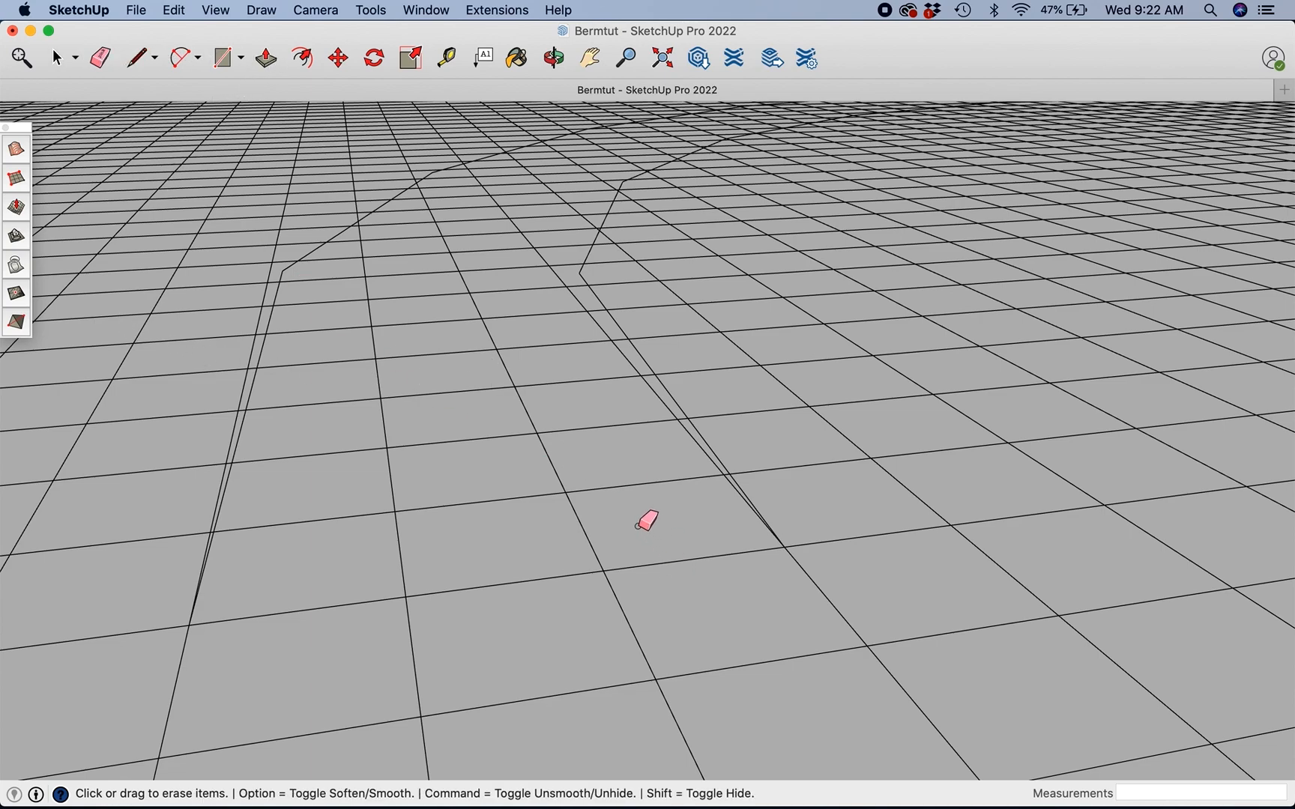
mouse_move(562, 404)
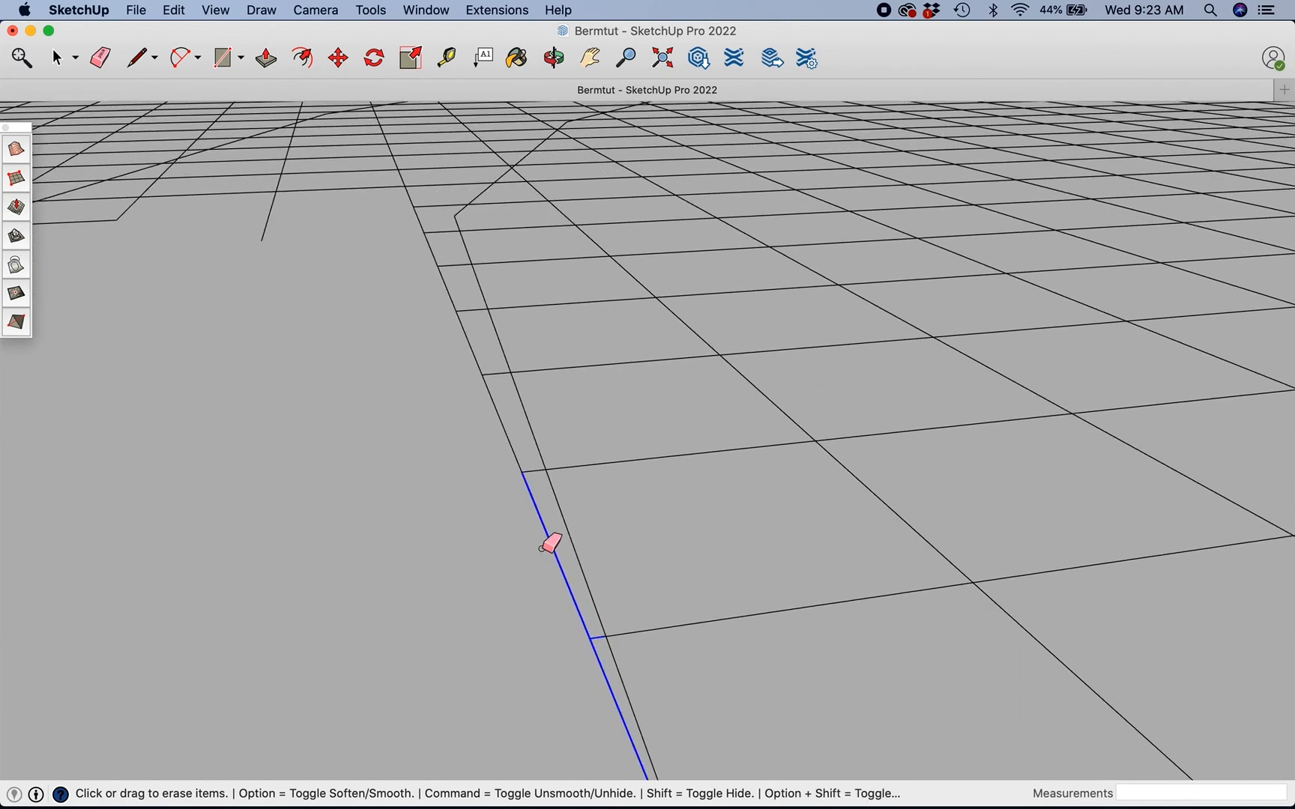
mouse_move(508, 372)
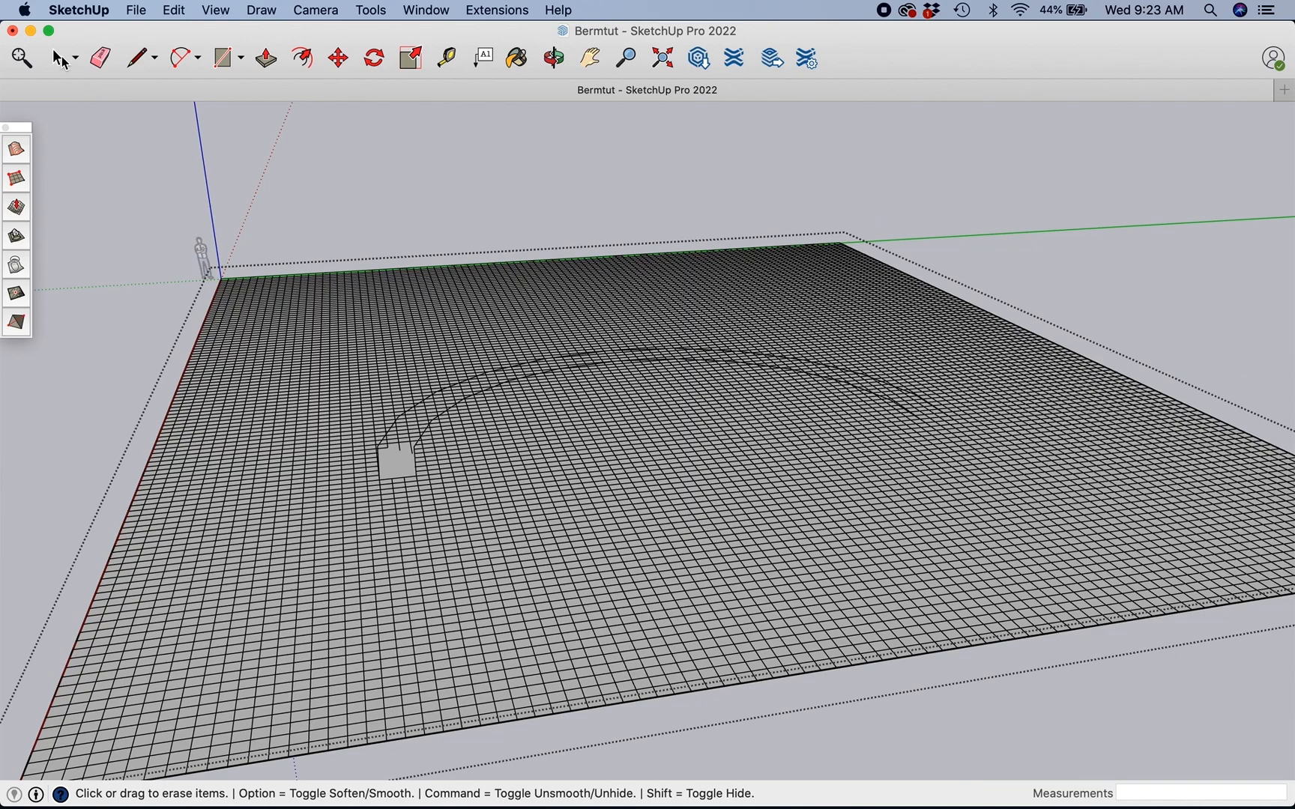
Step: Return to the Eraser and clear the remaining grid lines between the arcs
click(56, 57)
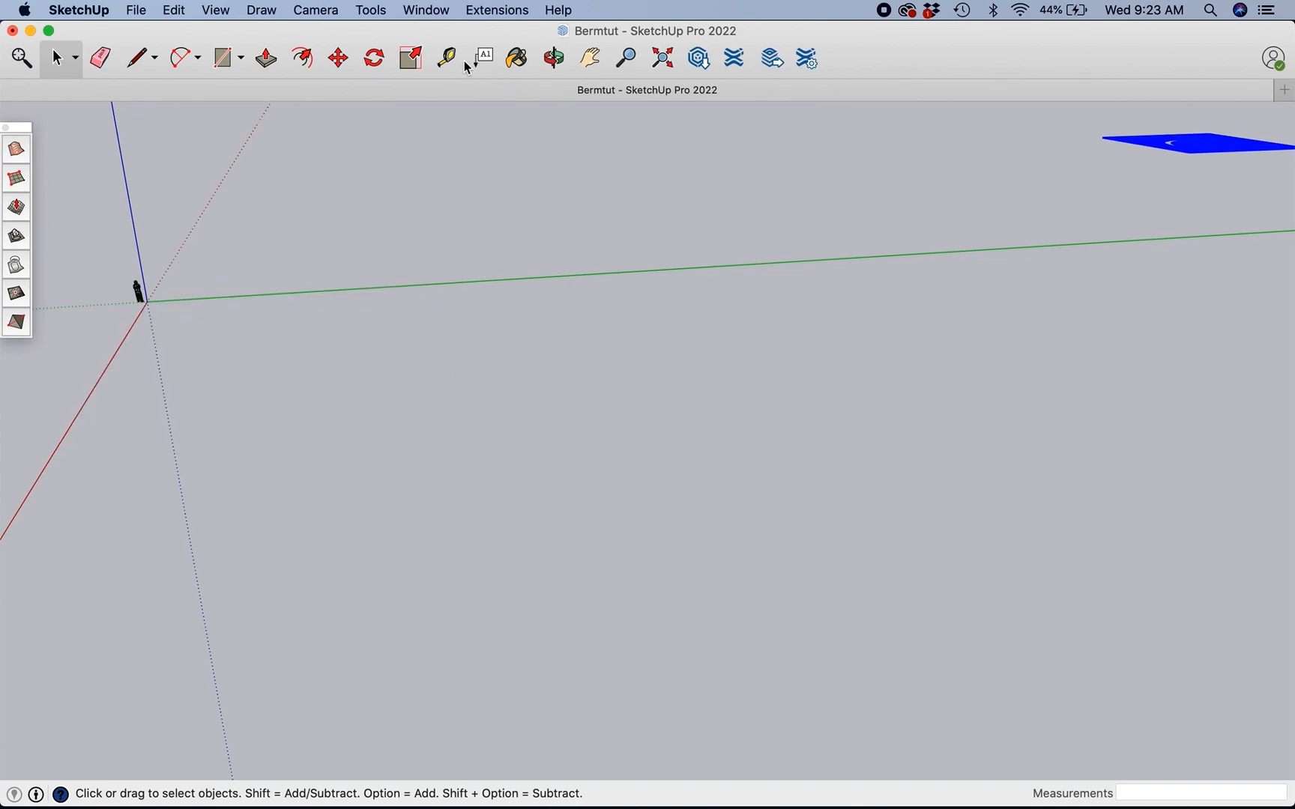
click(336, 58)
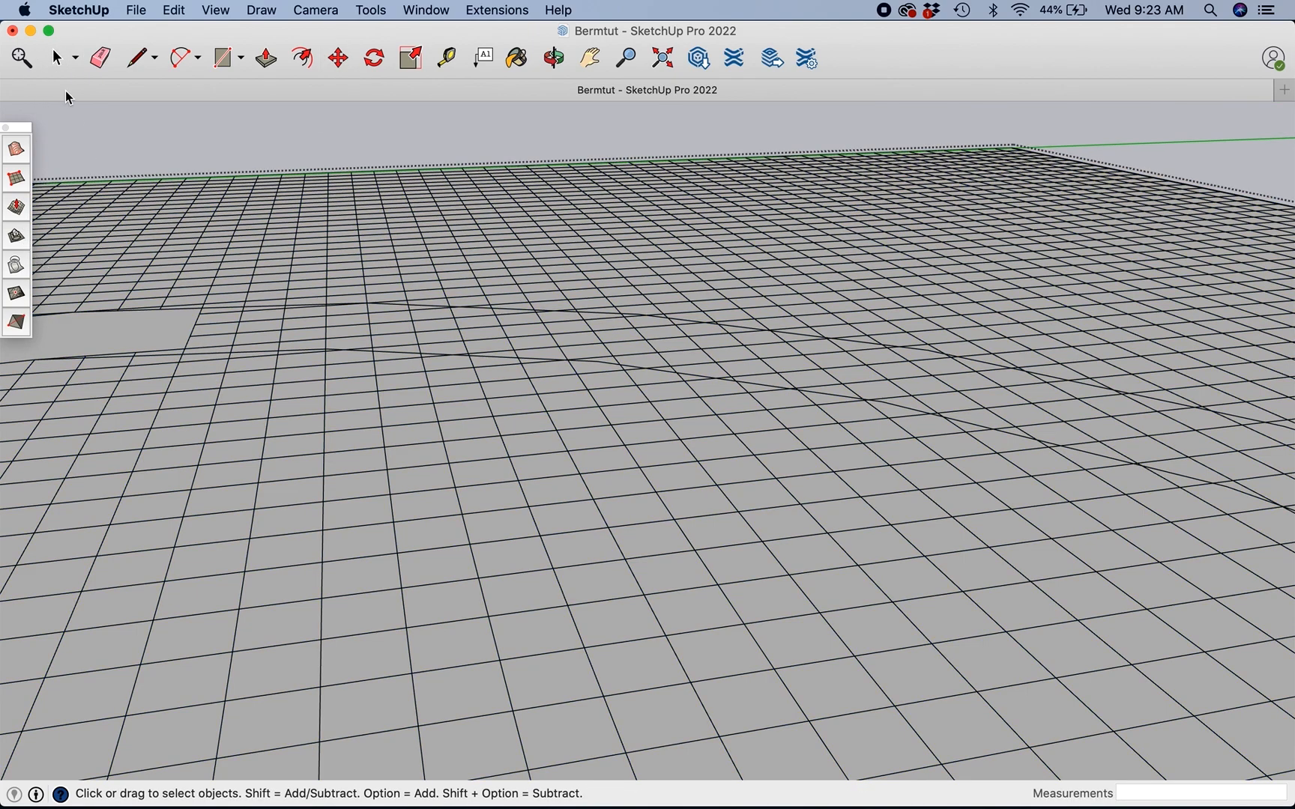
click(97, 57)
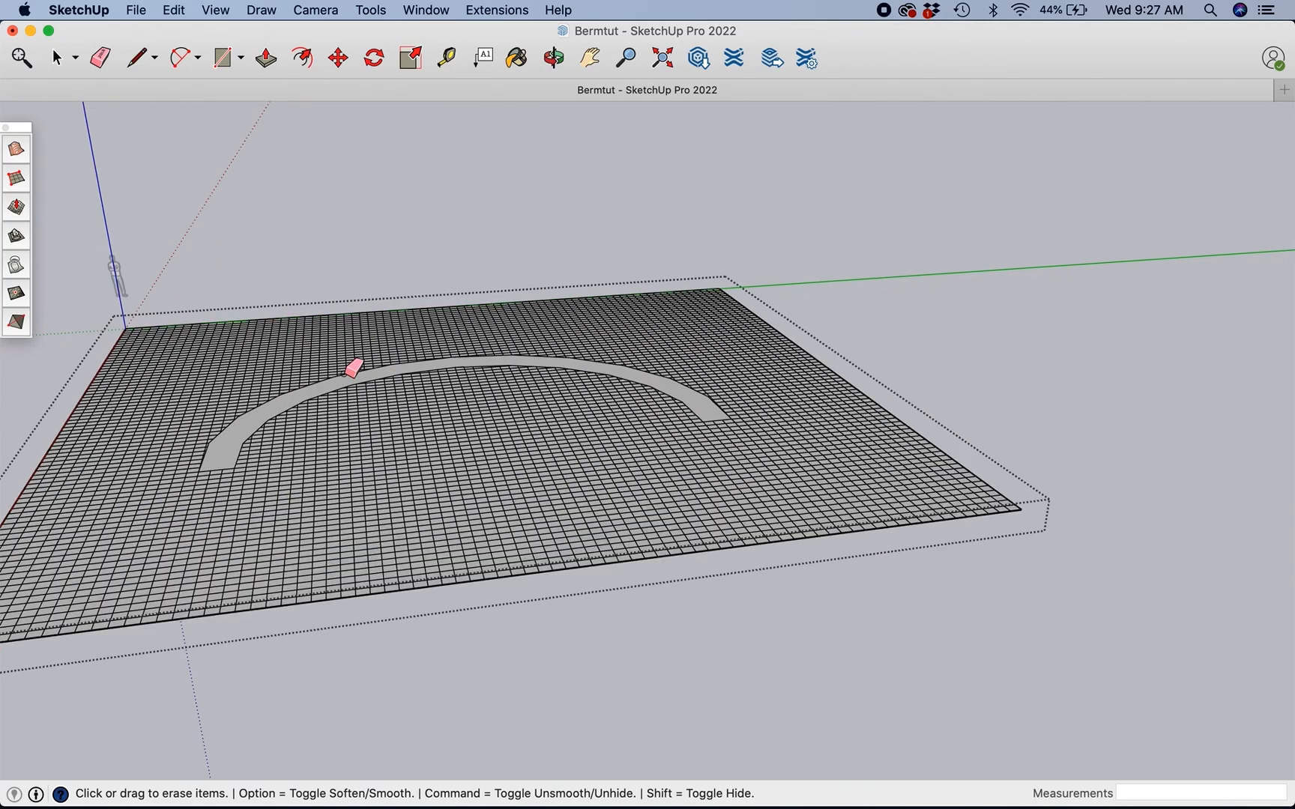
click(552, 58)
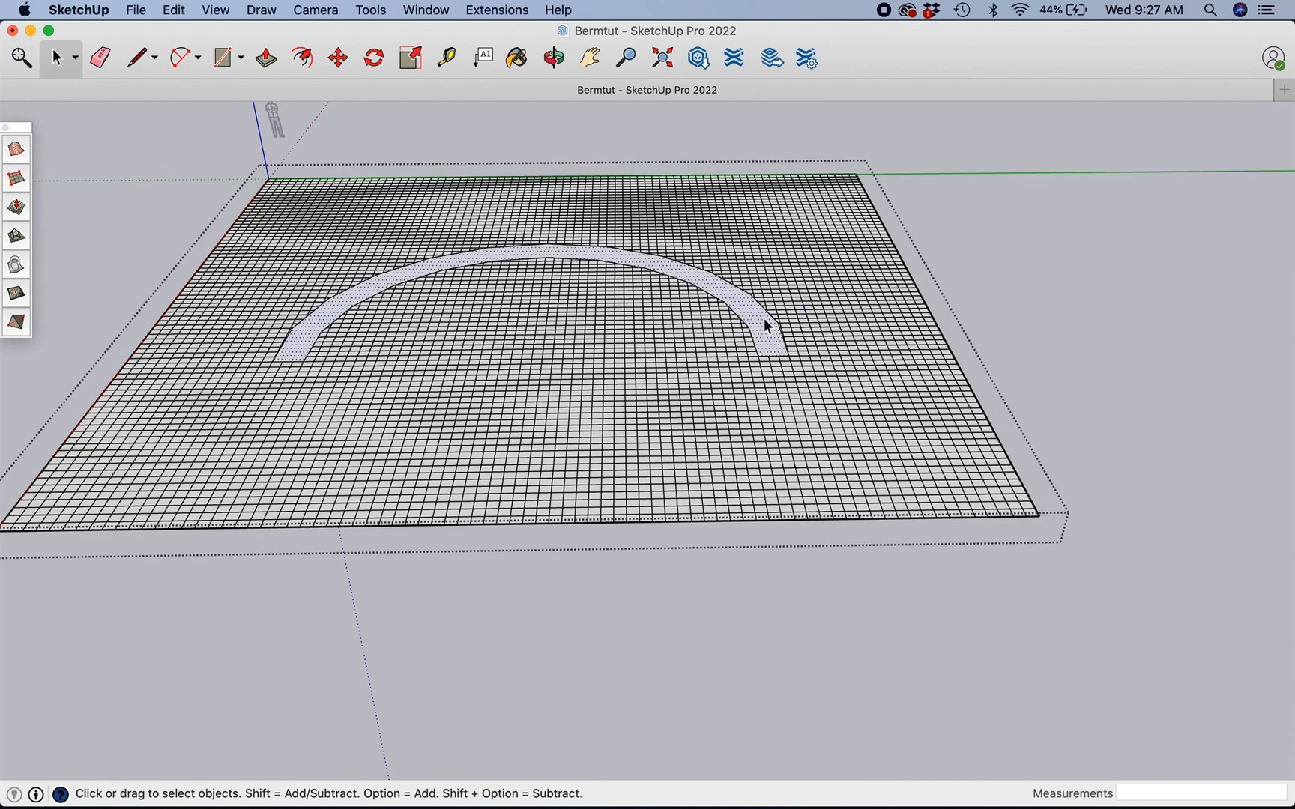
click(552, 57)
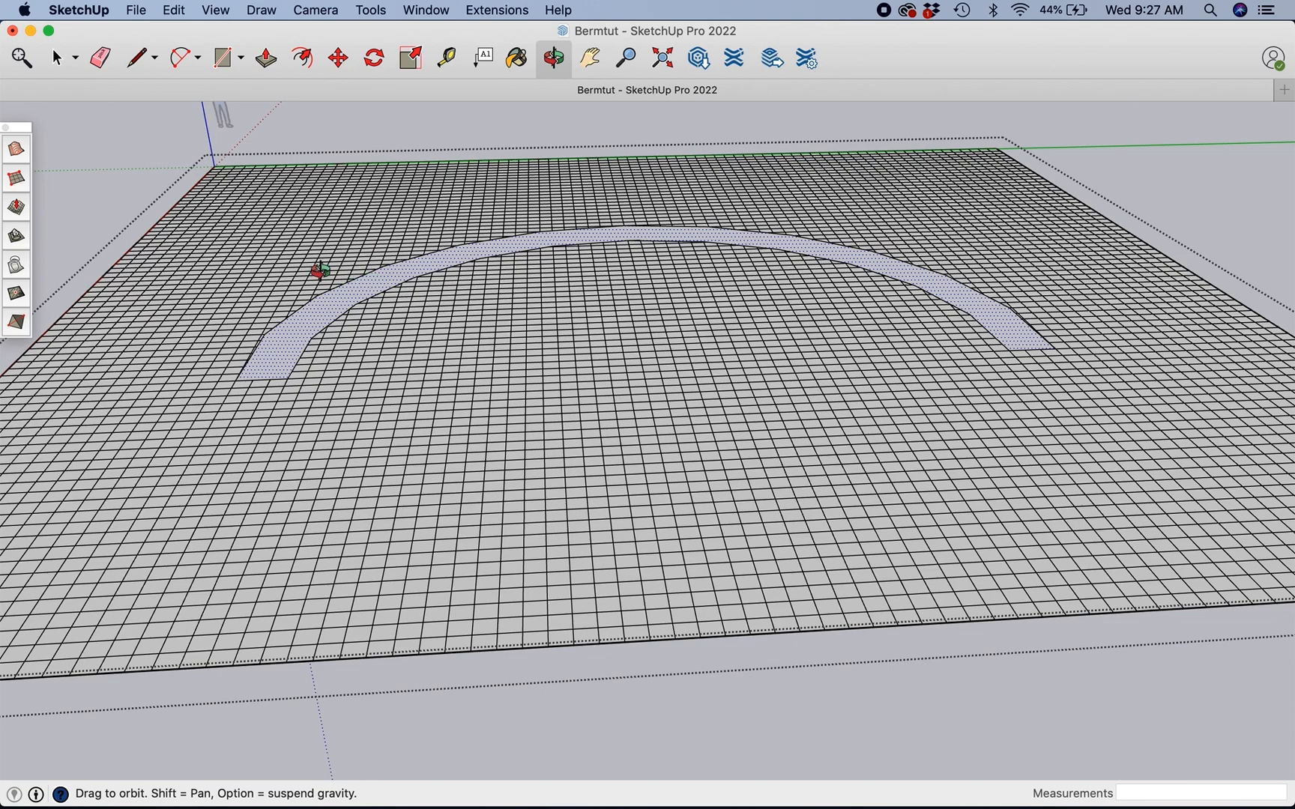
mouse_move(77, 200)
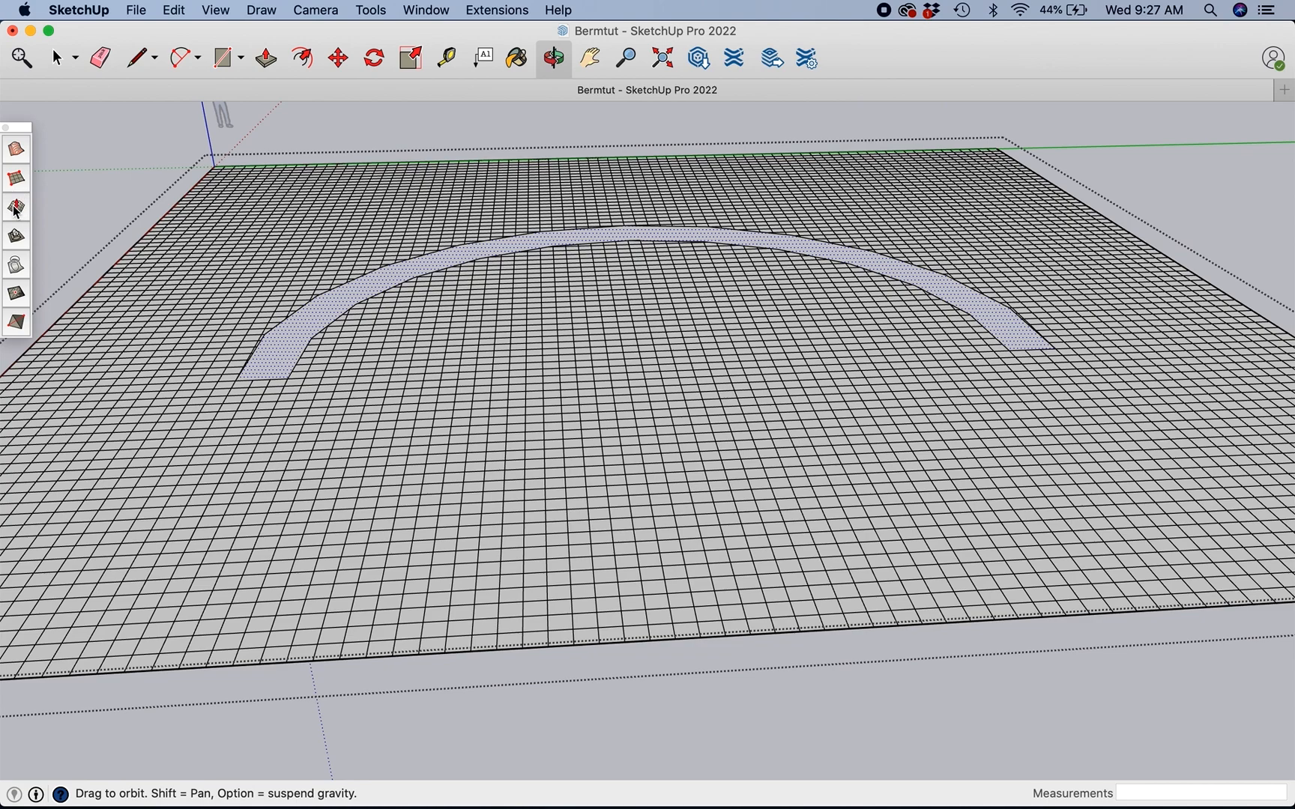
mouse_move(272, 315)
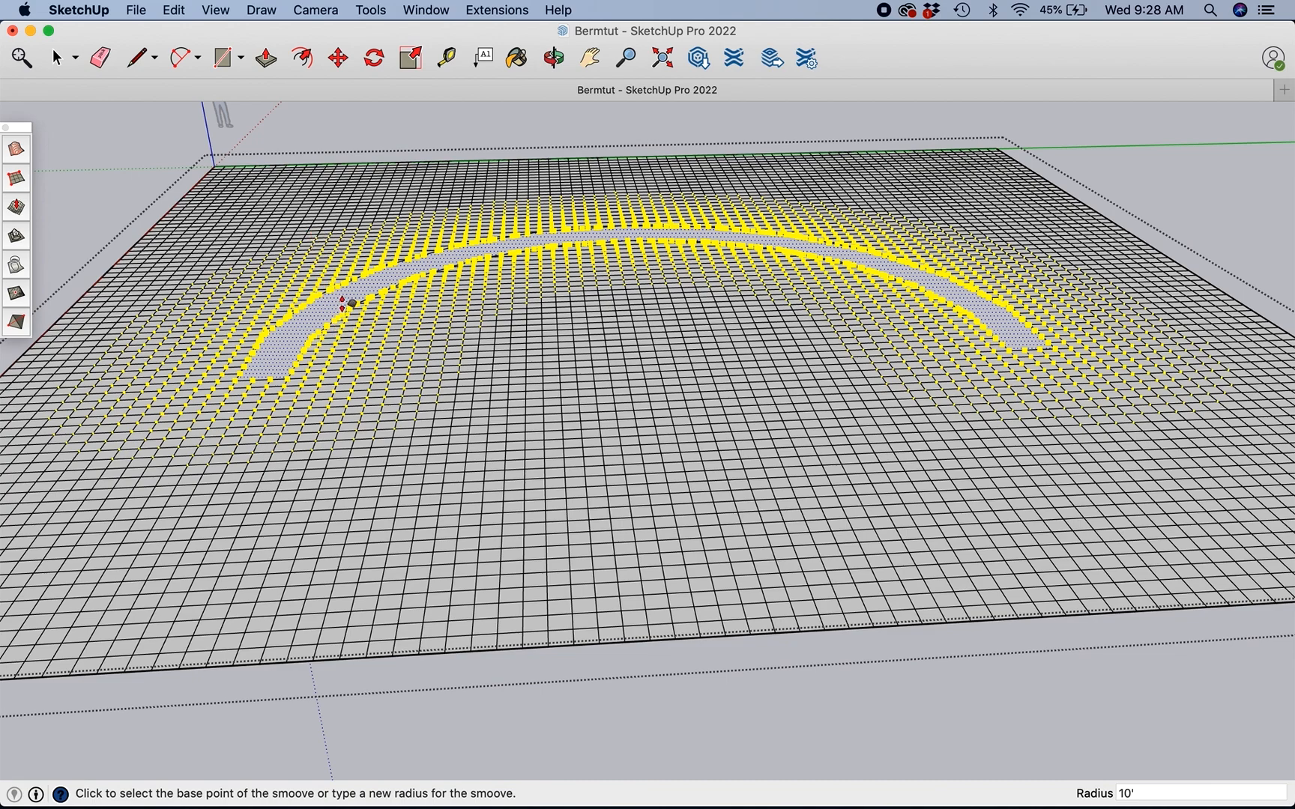
Step: Set the Smoove falloff radius to 13 feet
click(1148, 793)
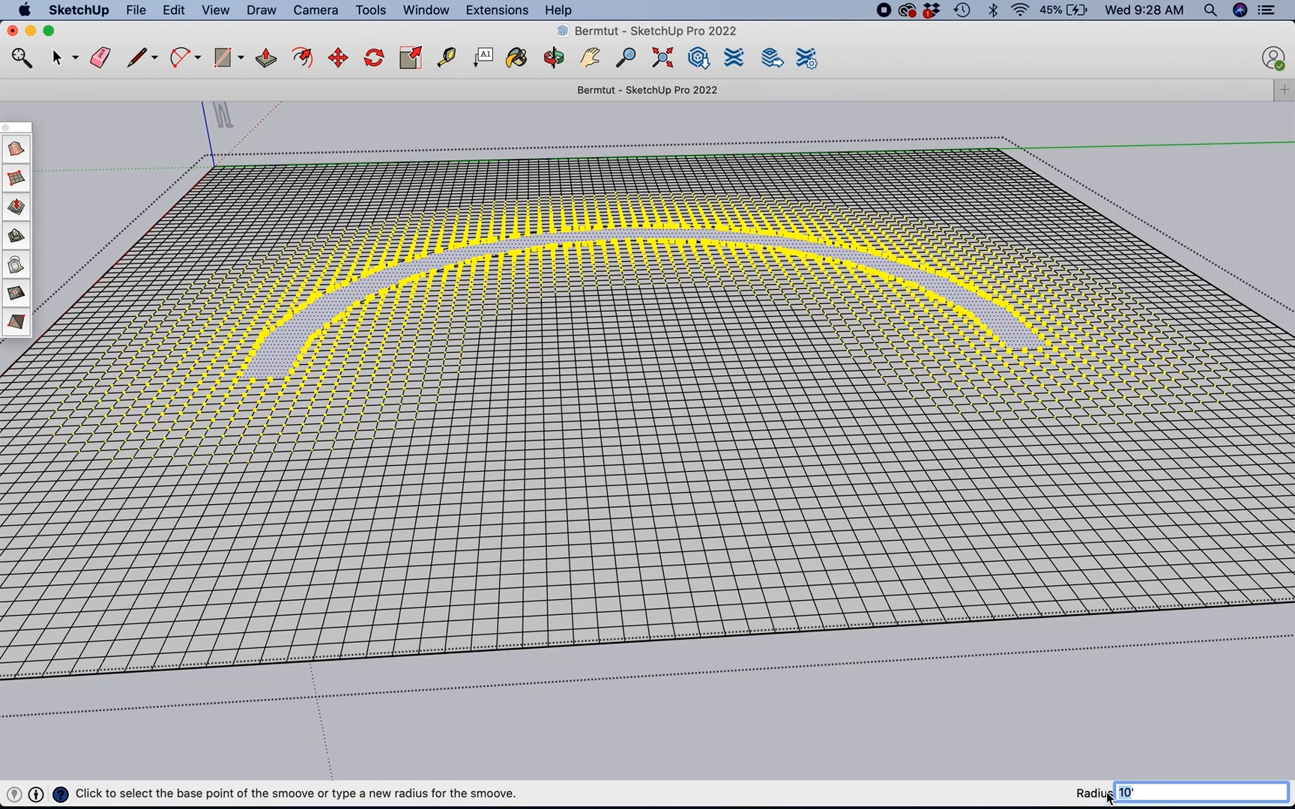
text(13)
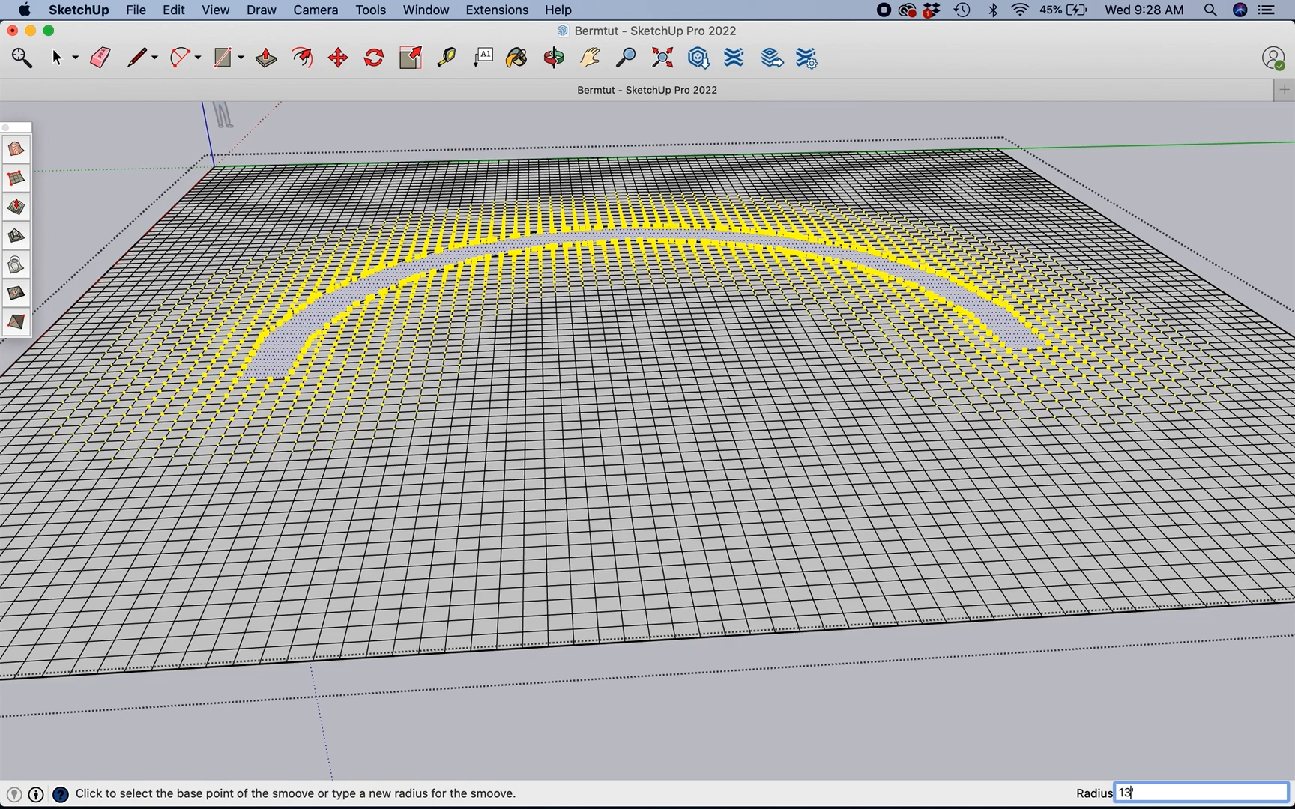
key(Return)
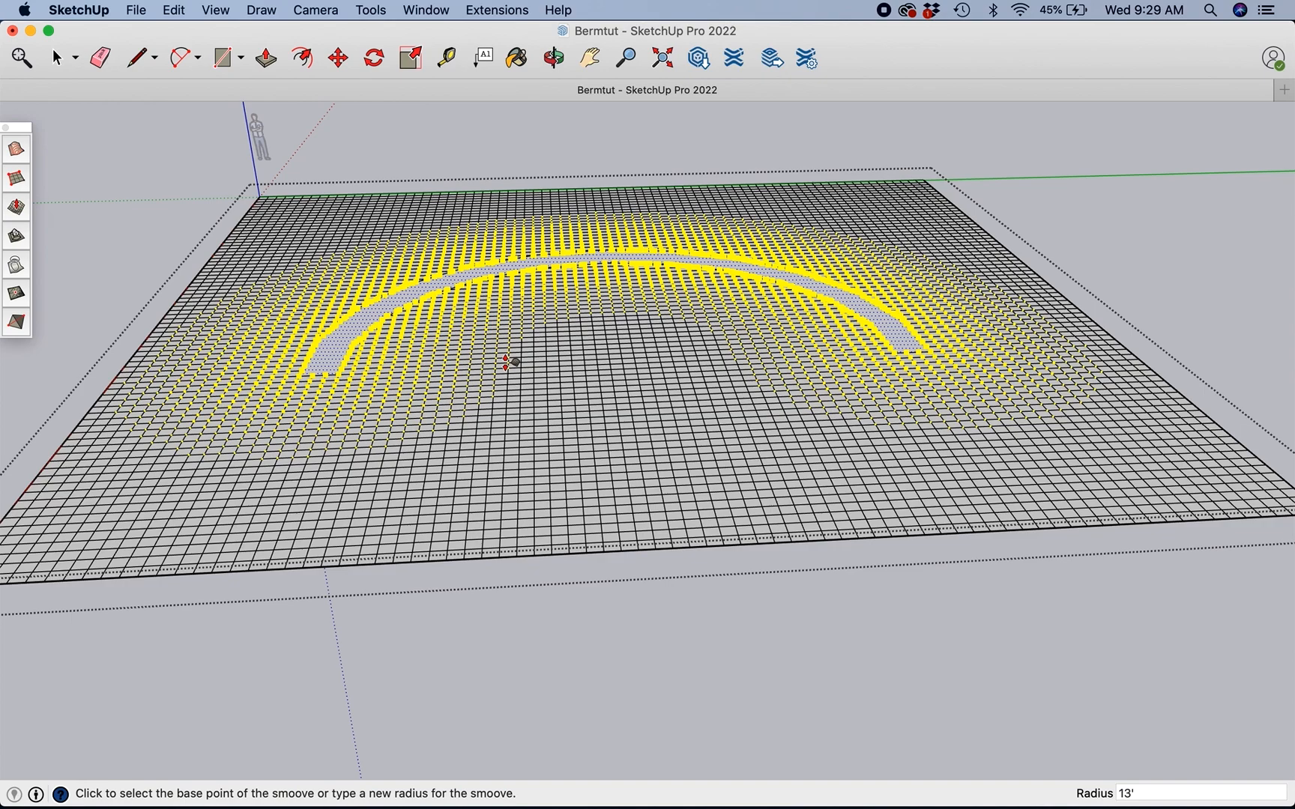
mouse_move(475, 362)
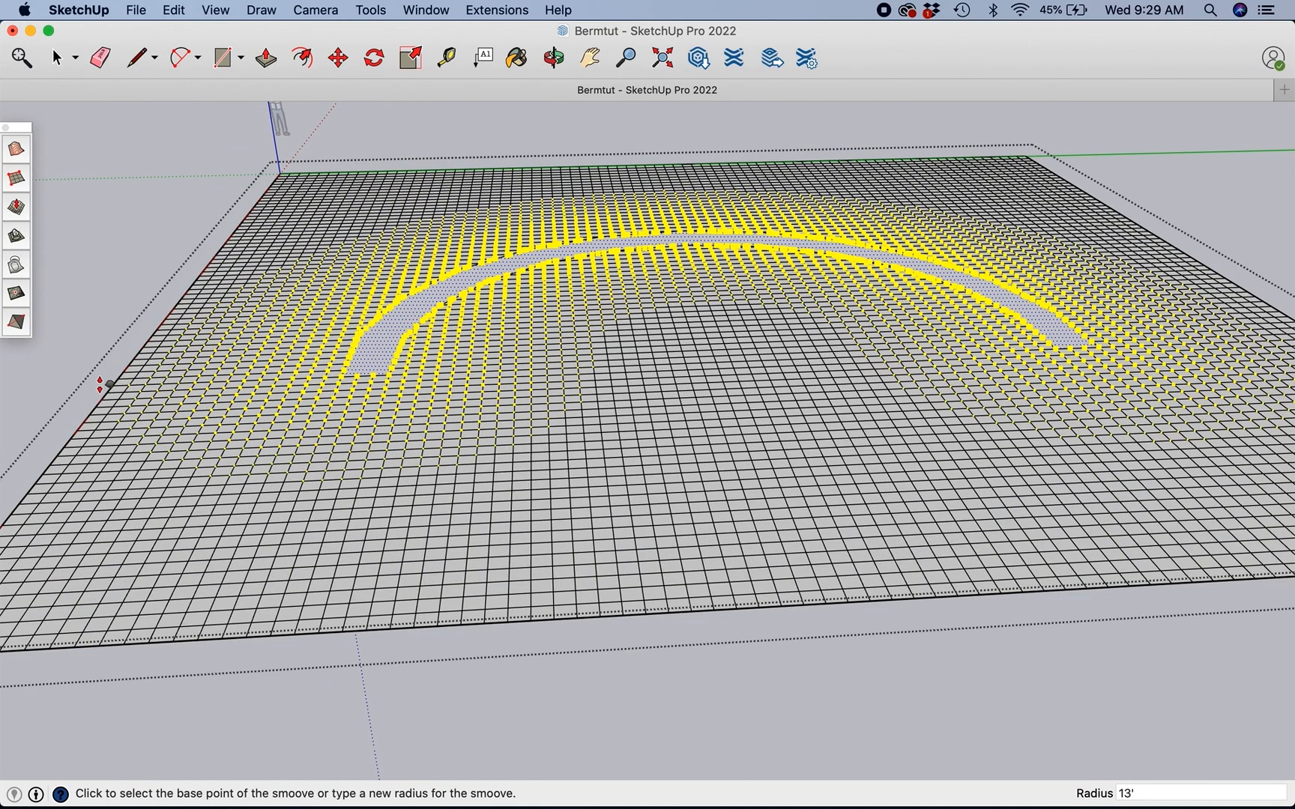
mouse_move(140, 432)
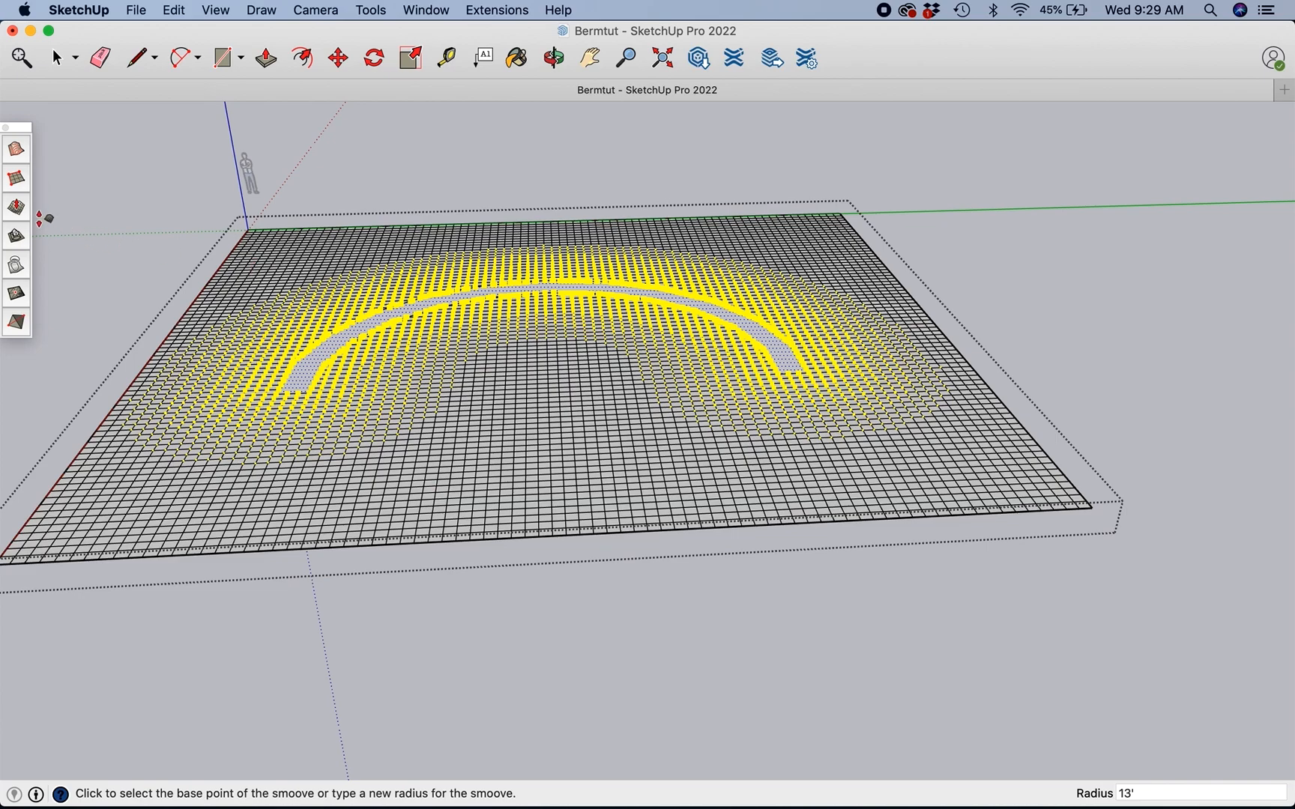
Step: Raise the trail strip into a berm with Smoove and reselect the strip for another pass
click(438, 317)
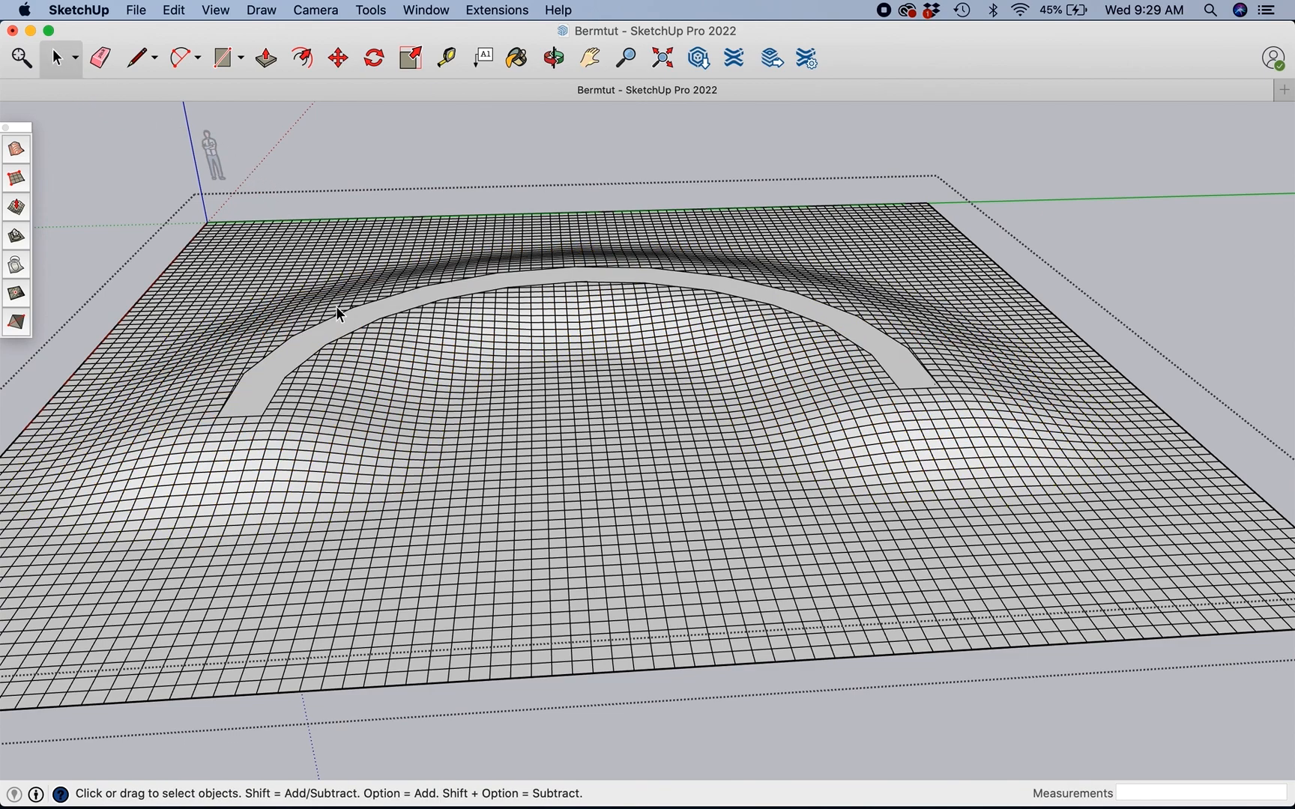
click(342, 317)
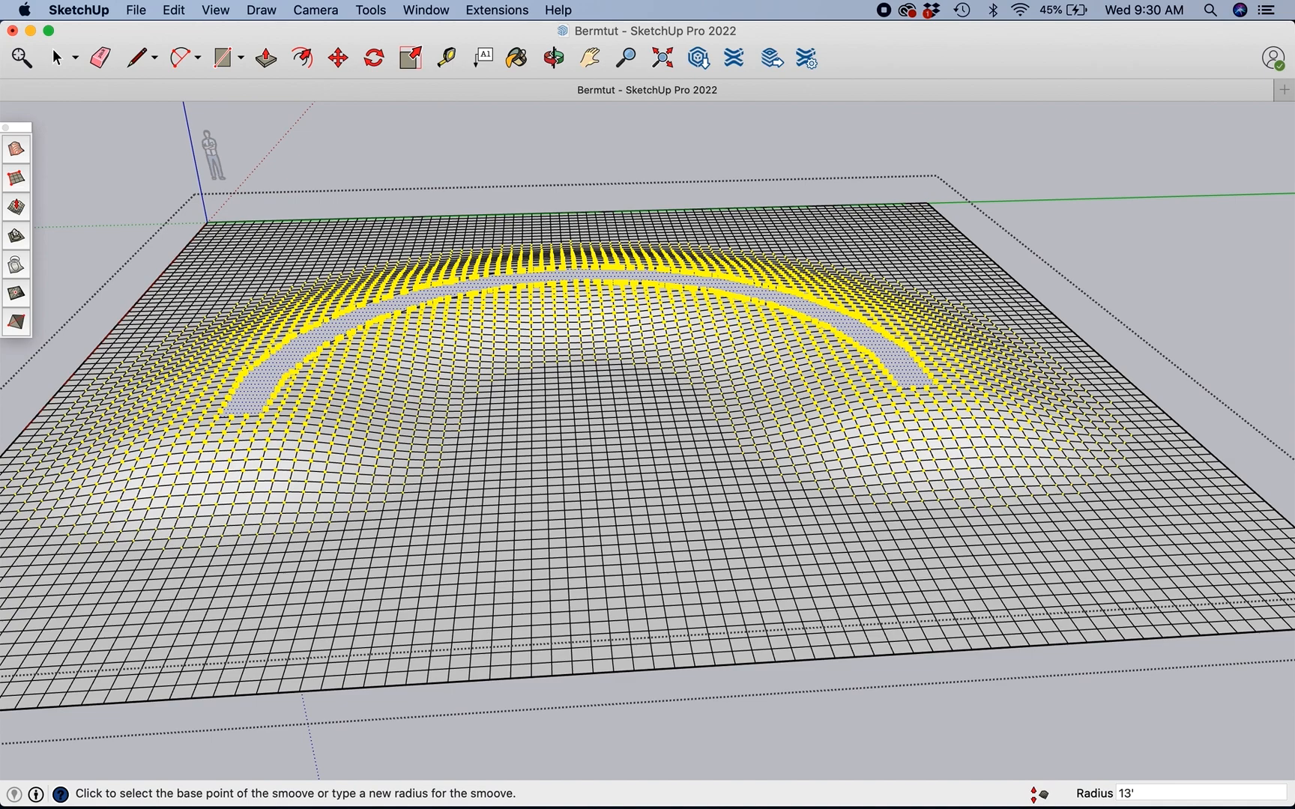
Step: Set the Smoove radius to 6 feet and start a tighter reshape near the trail edge
text(6')
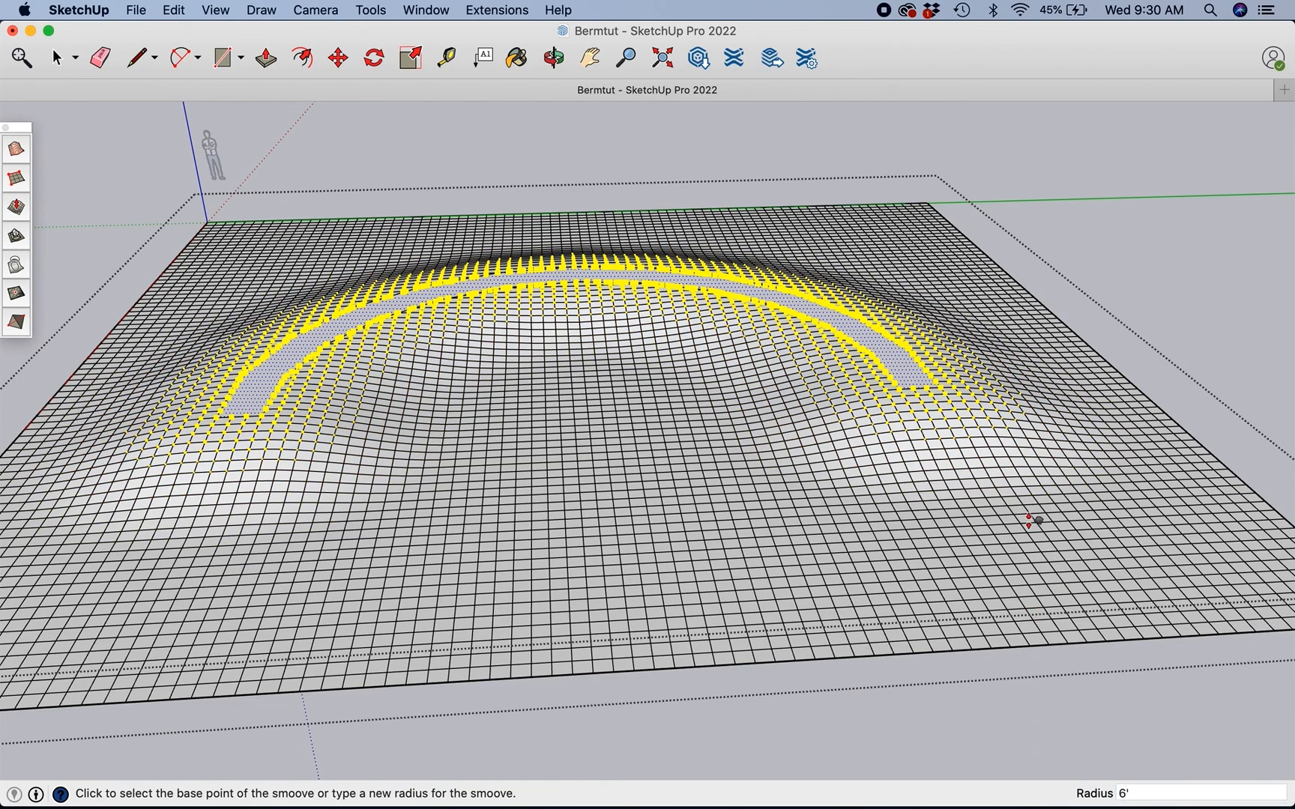
scroll(down, 3)
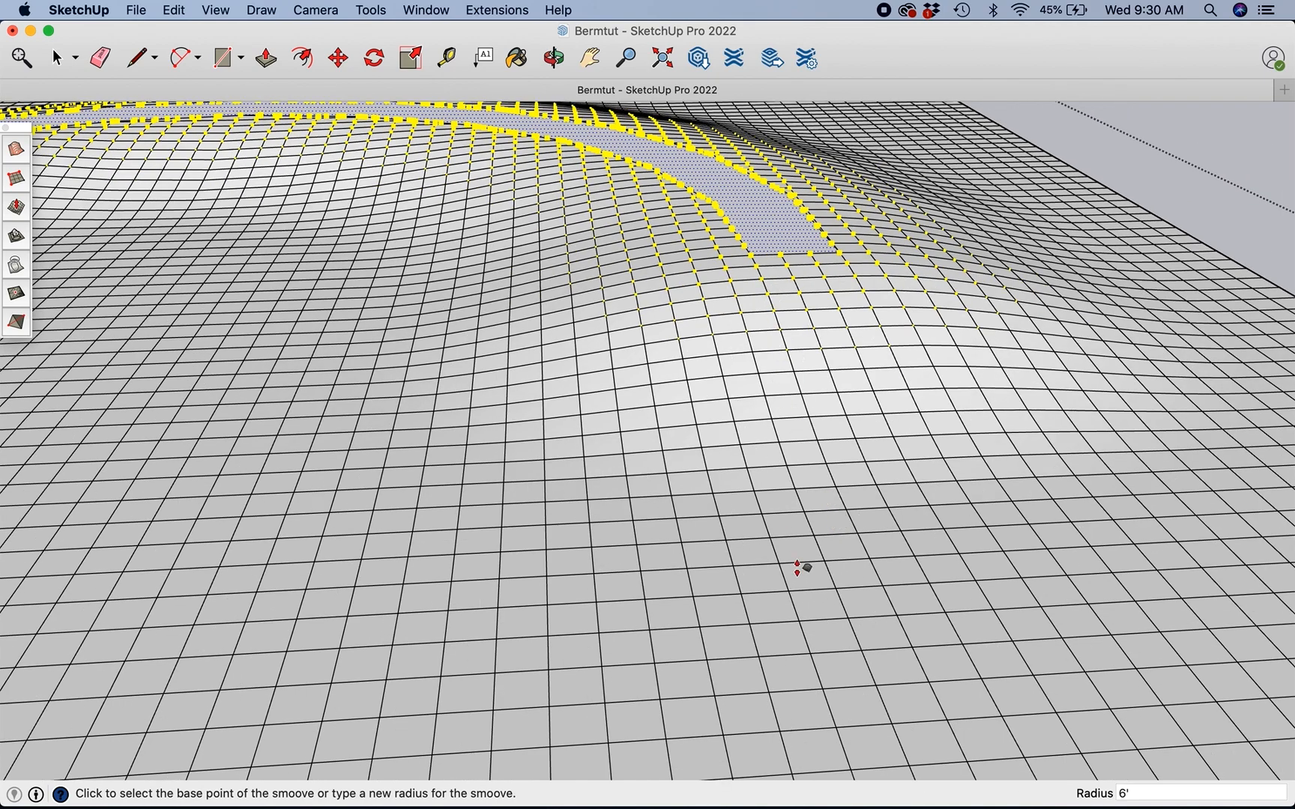
click(800, 567)
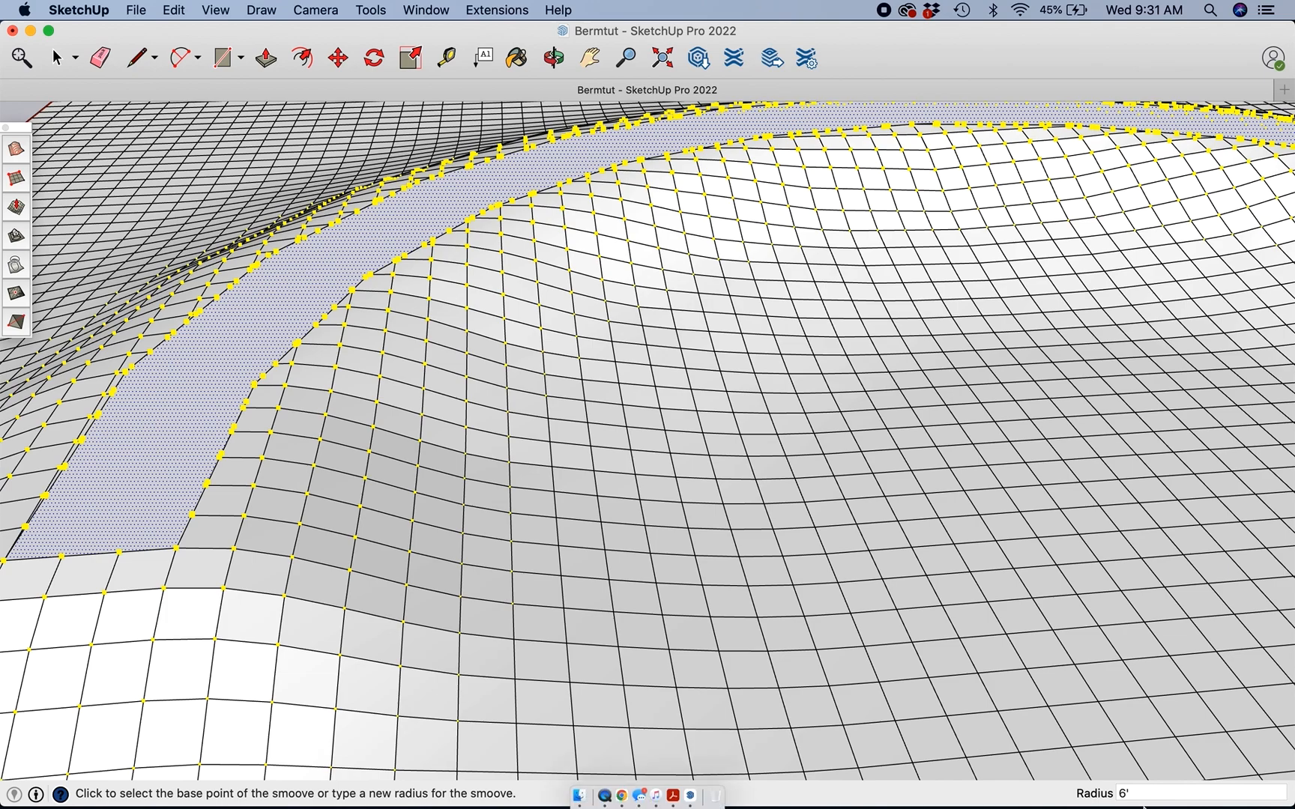
Step: Set the Smoove radius to 3 feet for steepening the berm
click(1198, 794)
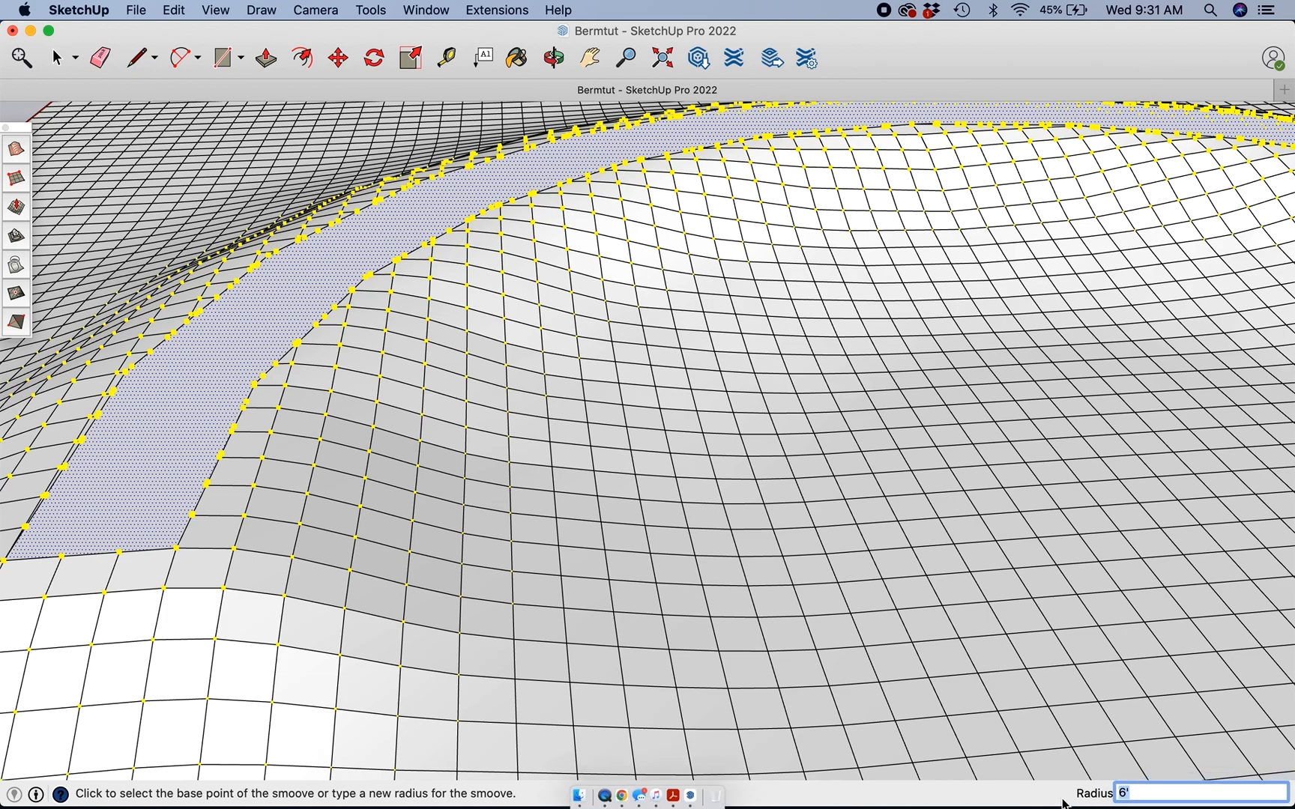
text(3)
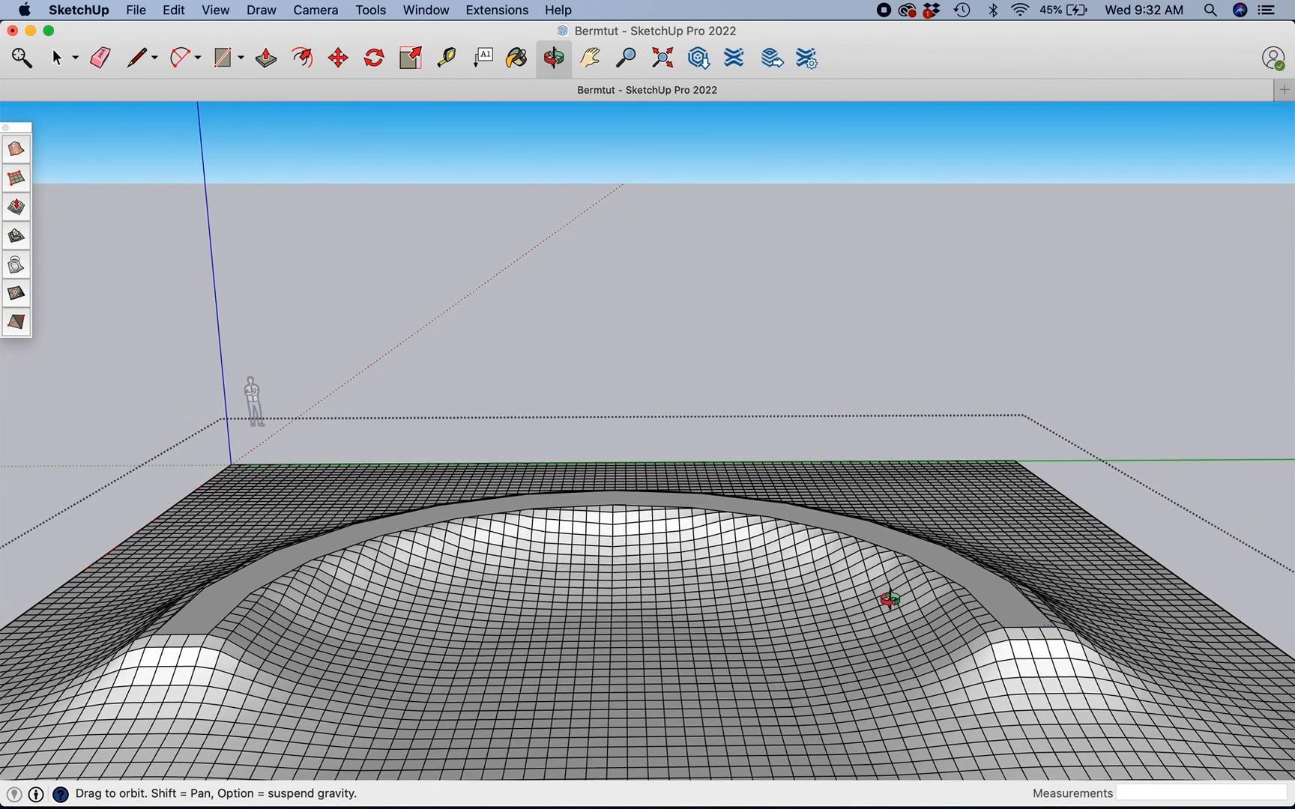
click(57, 58)
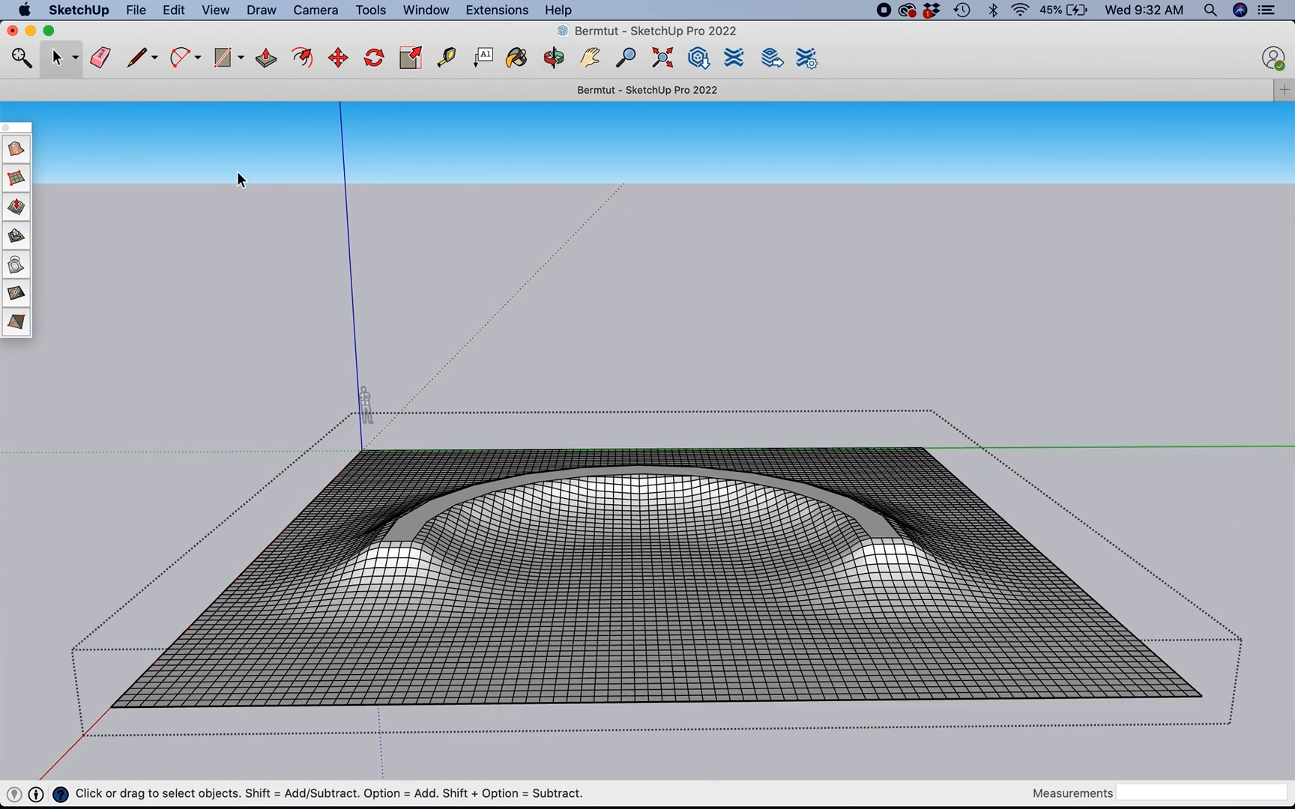
click(552, 57)
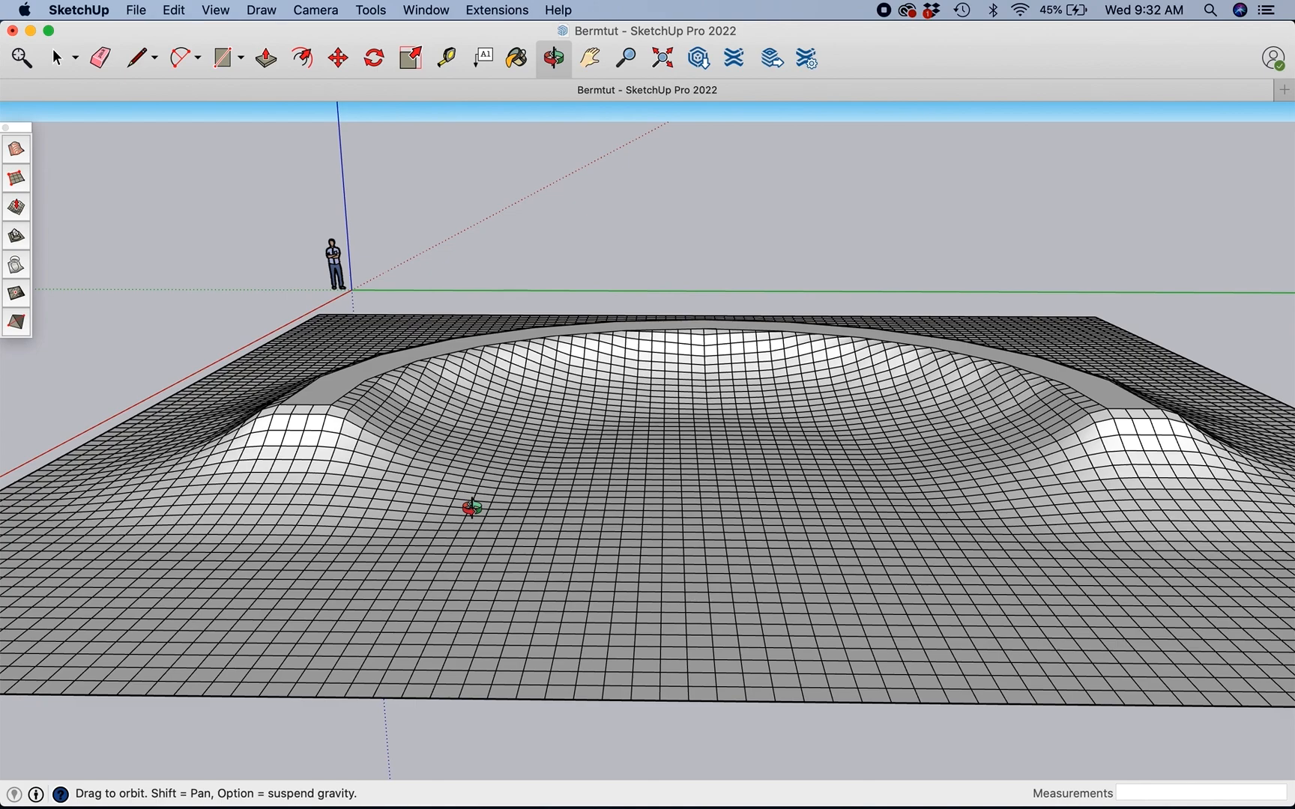
mouse_move(736, 388)
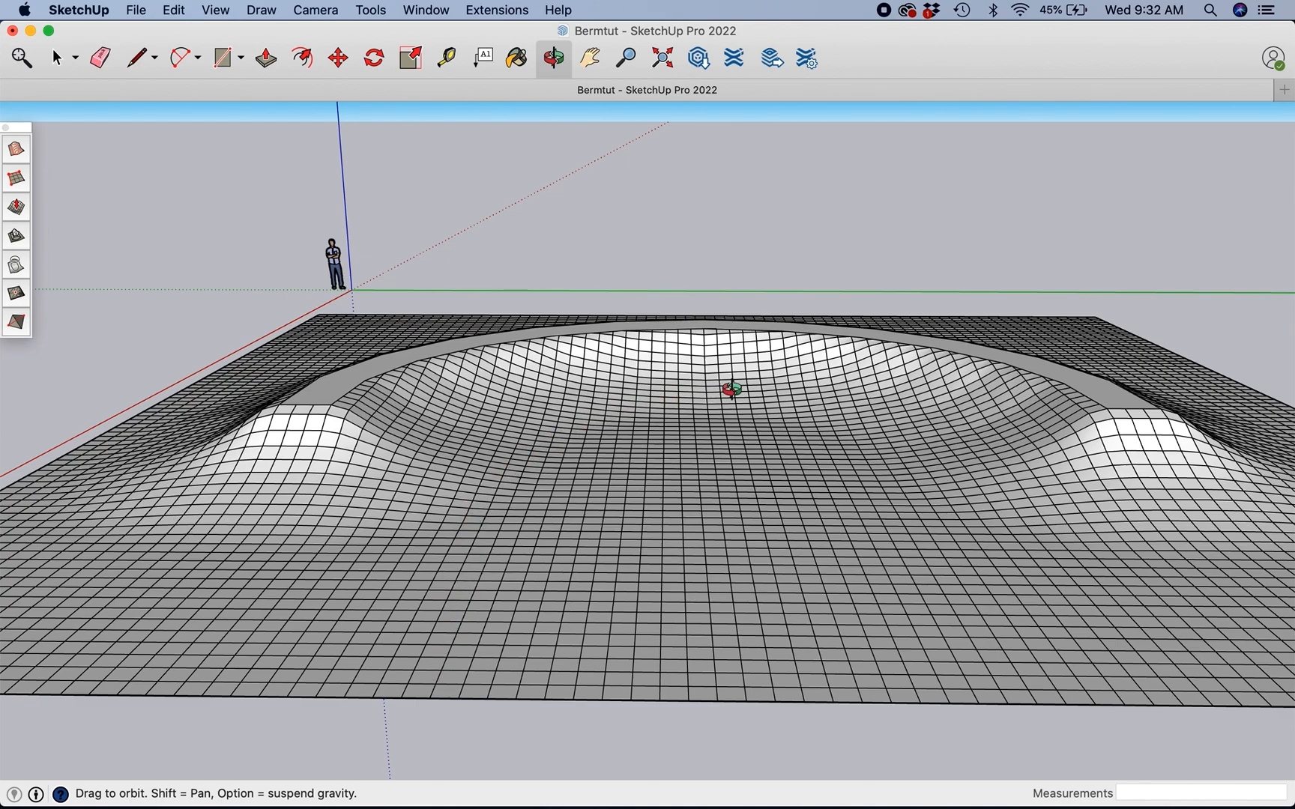
mouse_move(421, 597)
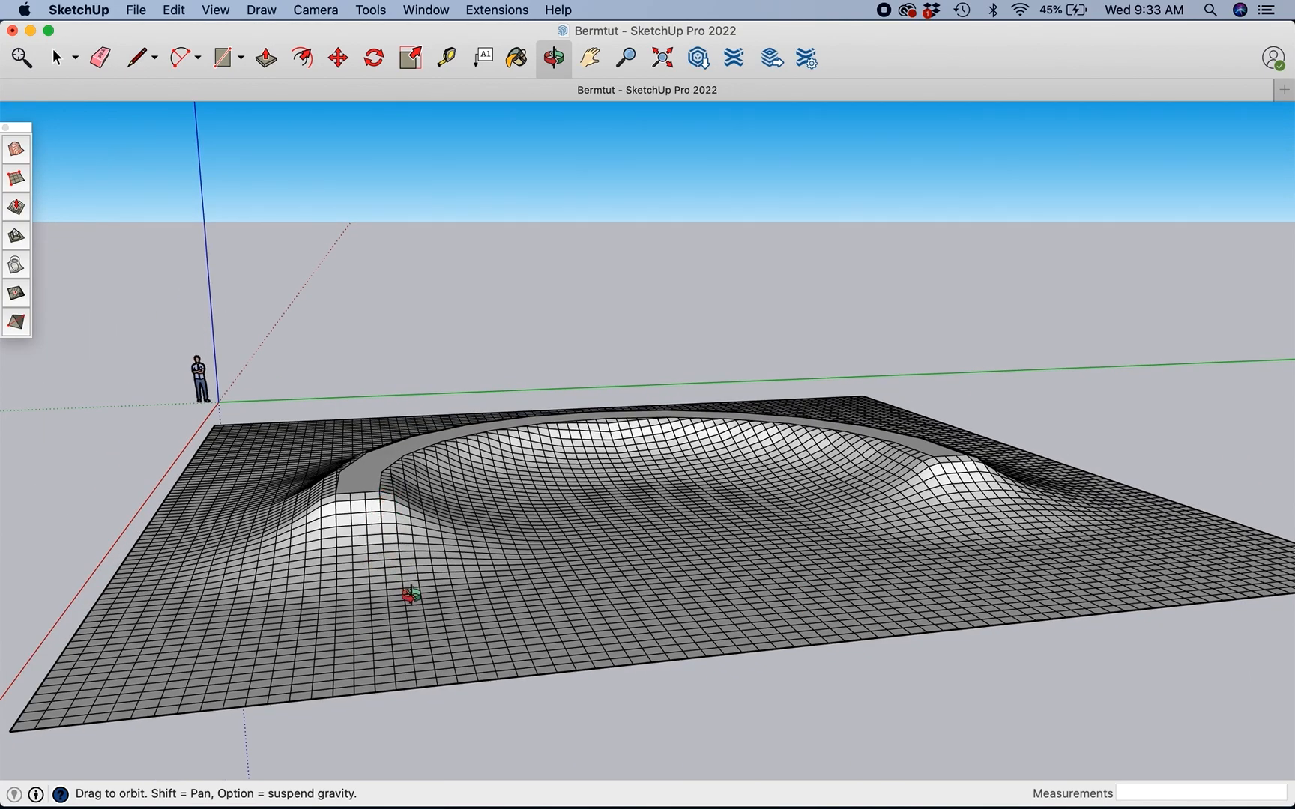
mouse_move(818, 516)
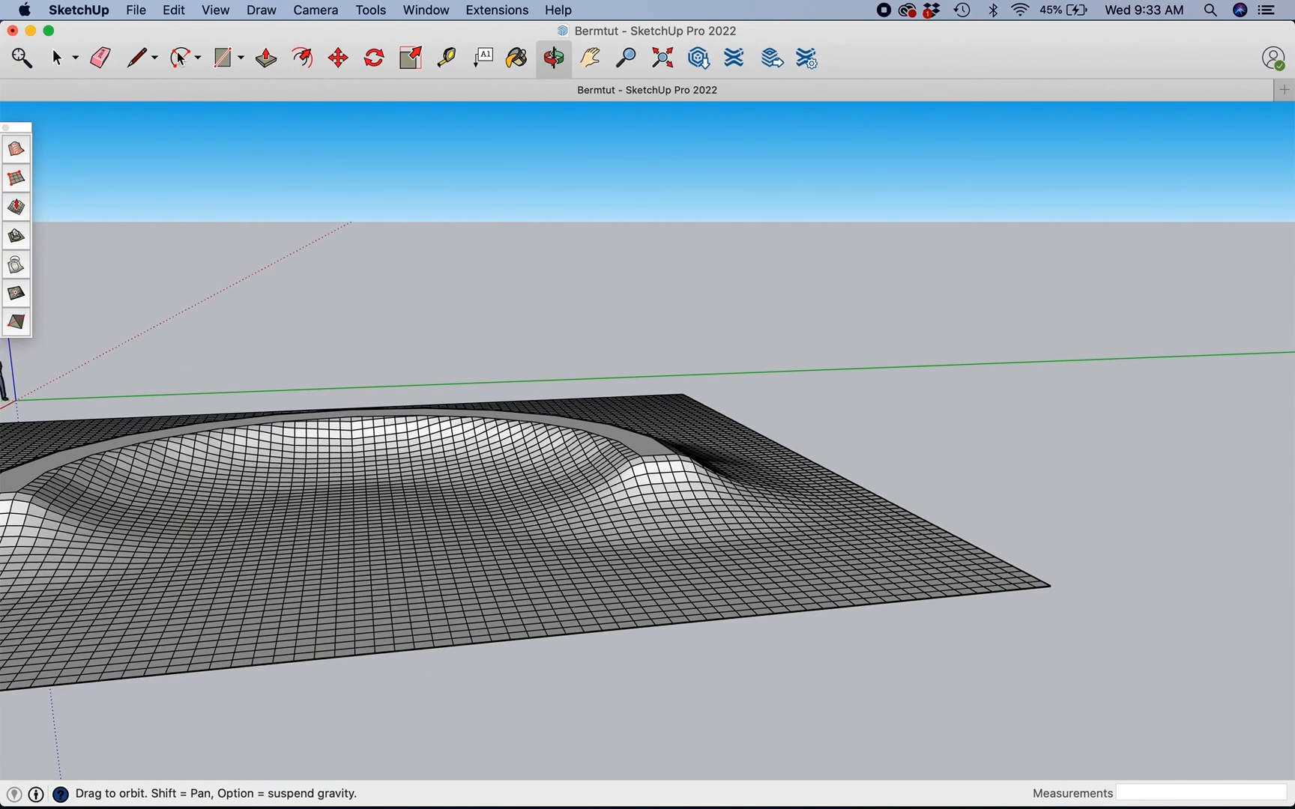
Step: Draw a 19-foot half-circle arc across the bowl floor with the 2 Point Arc tool
click(177, 57)
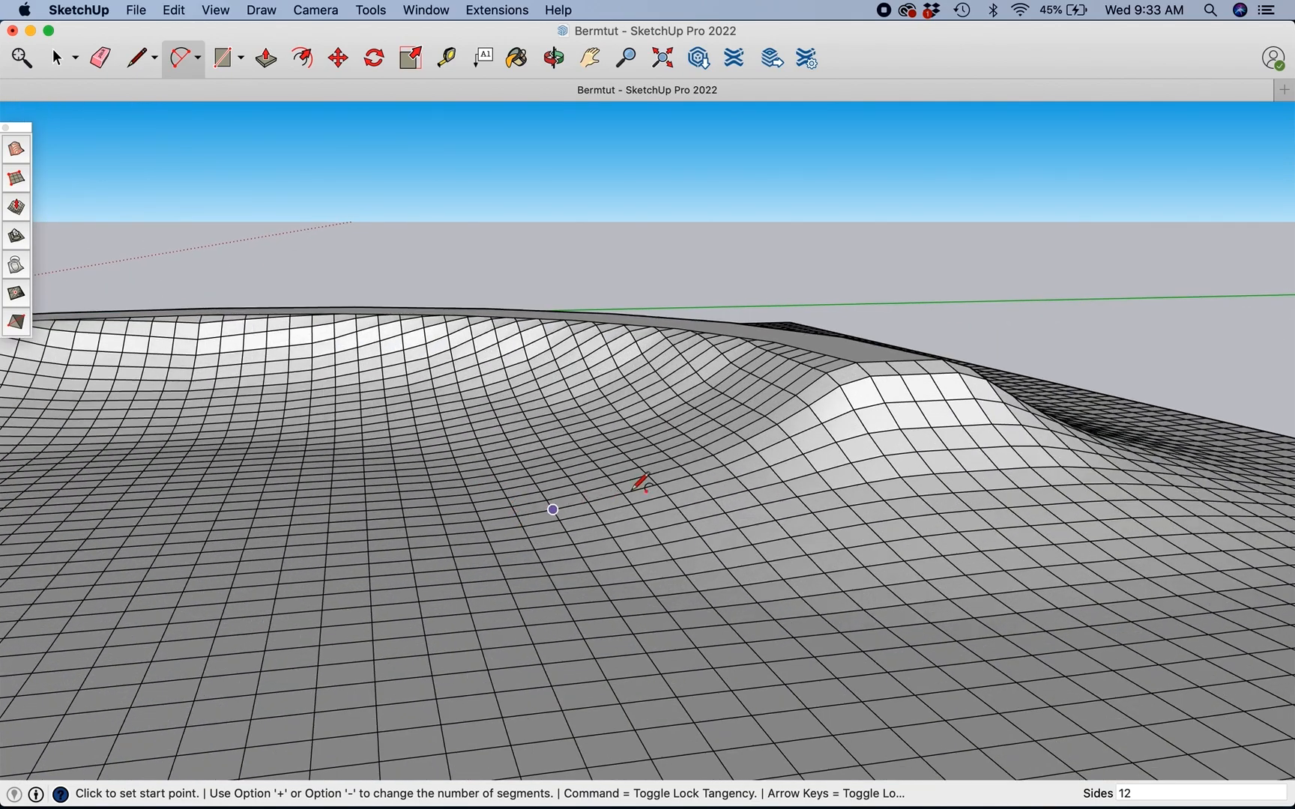
mouse_move(631, 504)
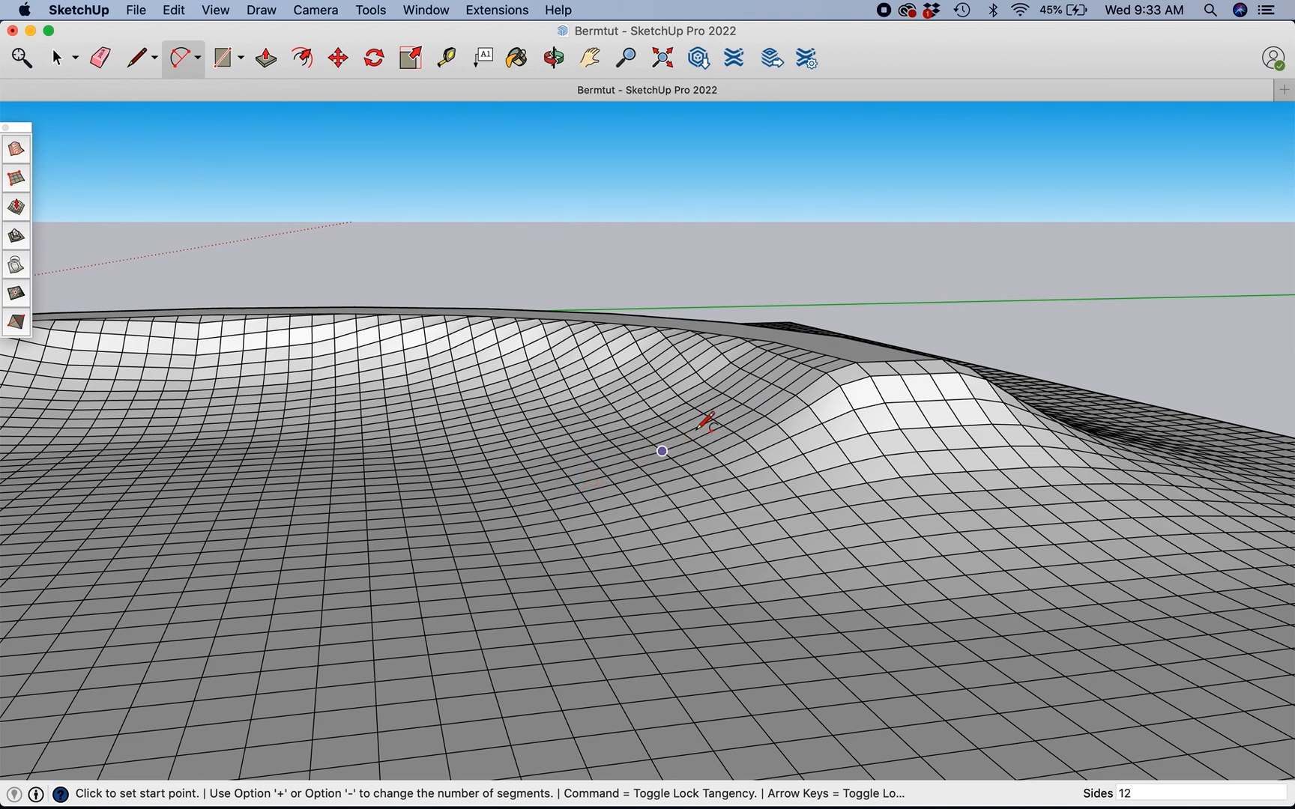
mouse_move(653, 450)
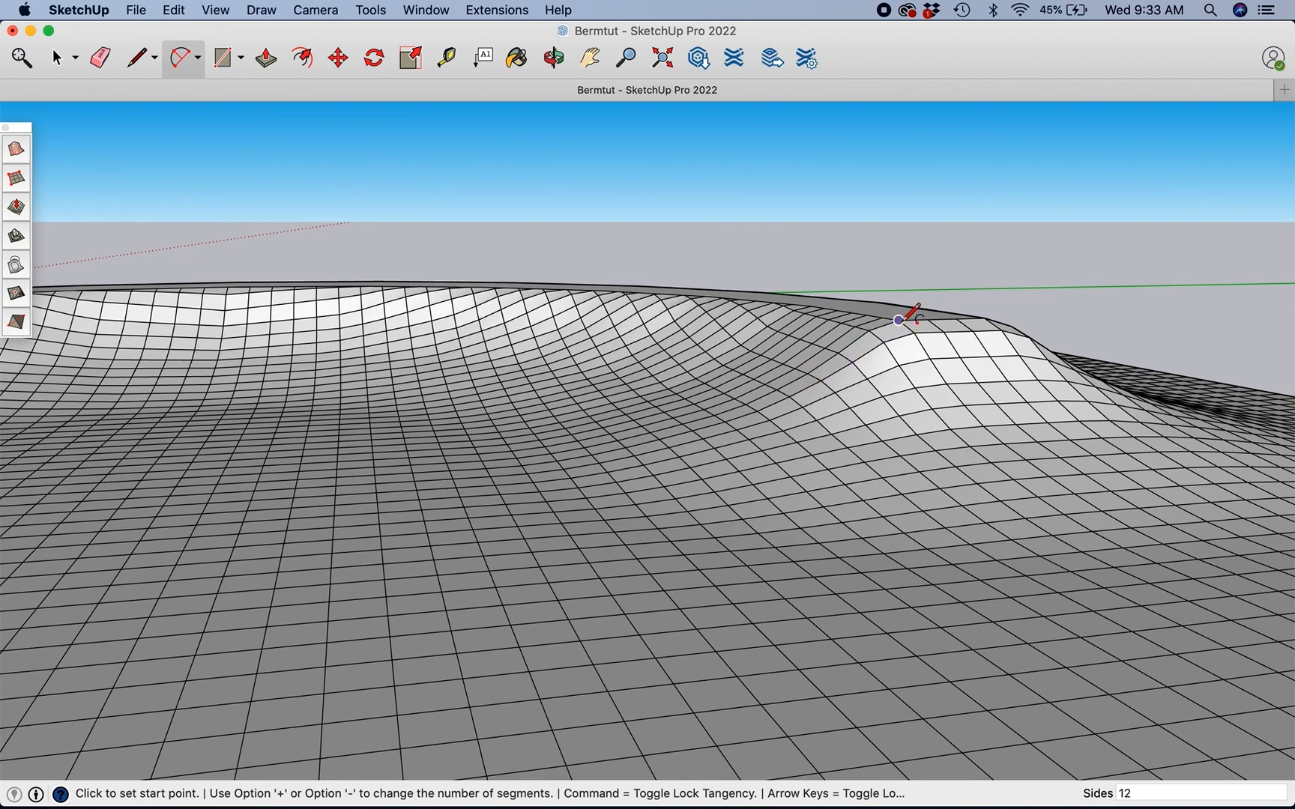
mouse_move(983, 318)
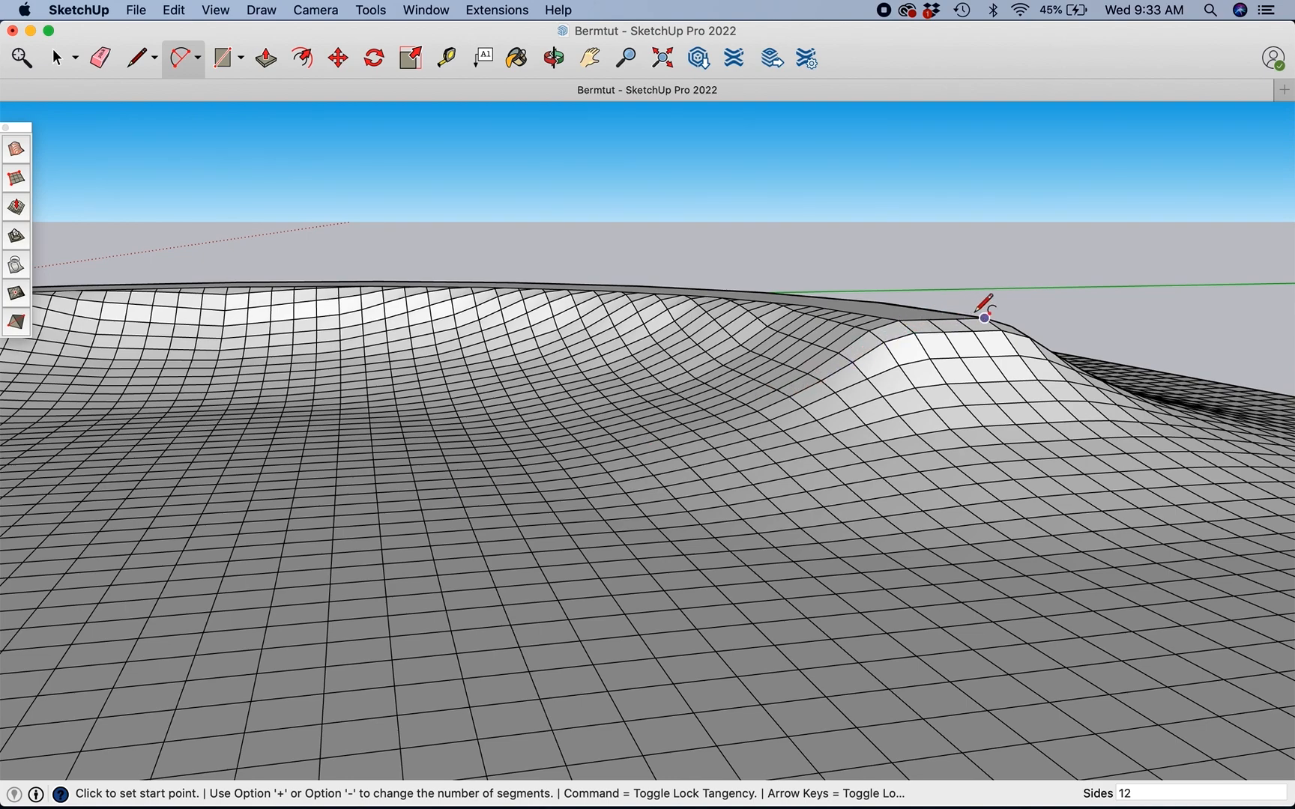
mouse_move(867, 329)
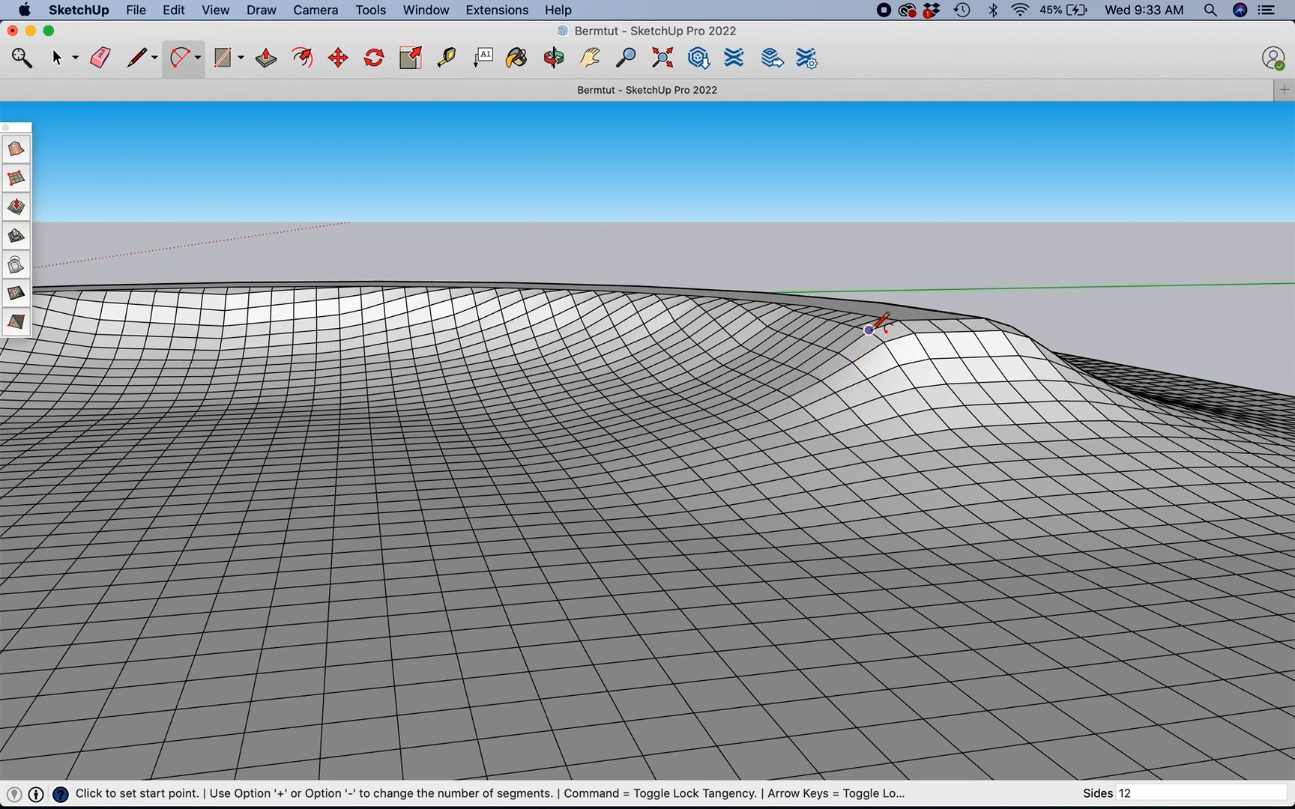
mouse_move(760, 397)
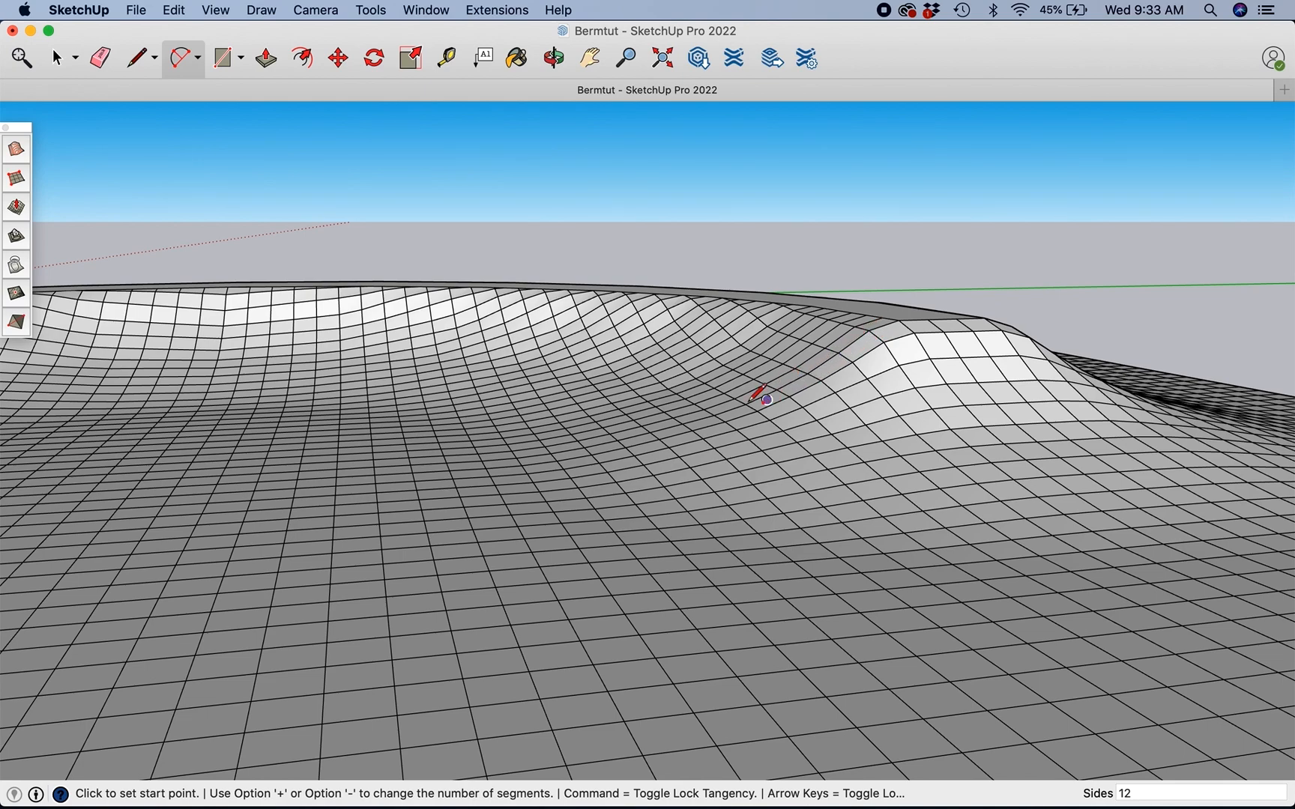
mouse_move(586, 455)
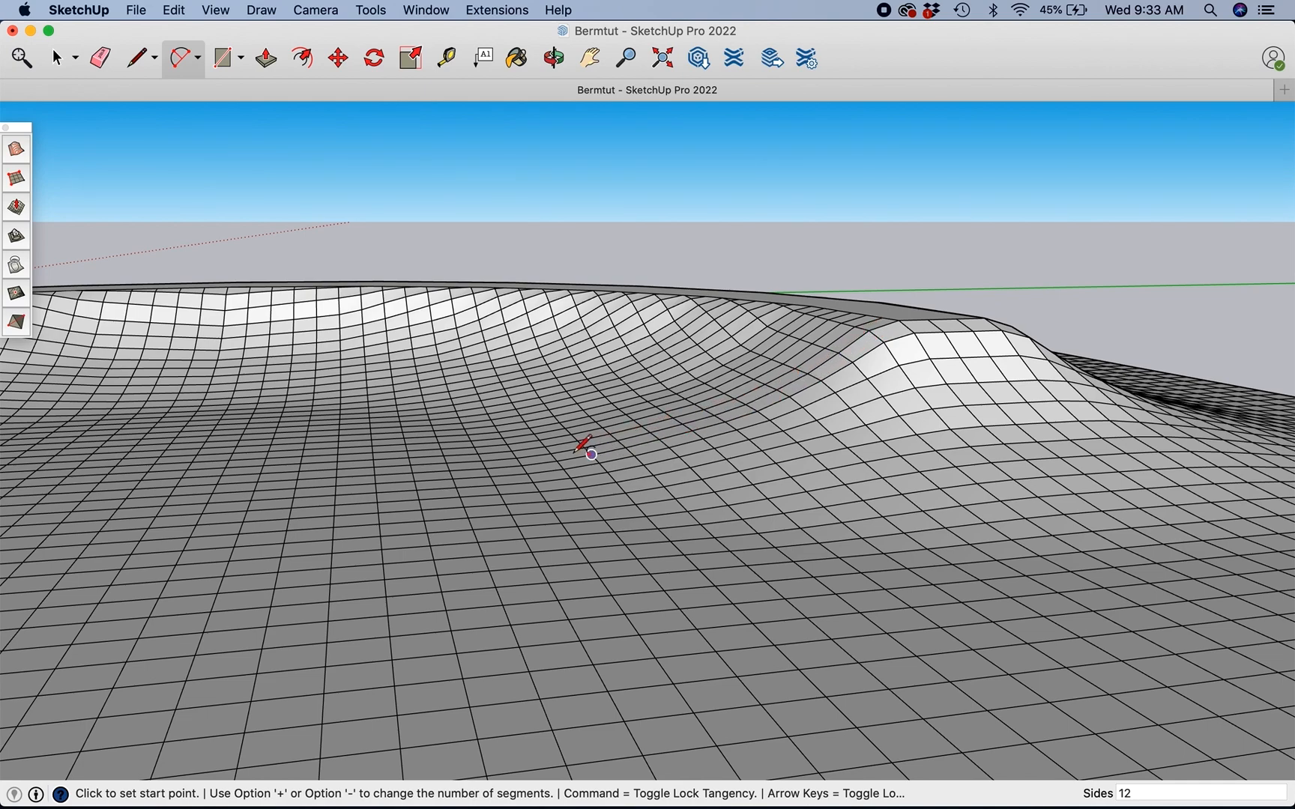
mouse_move(485, 469)
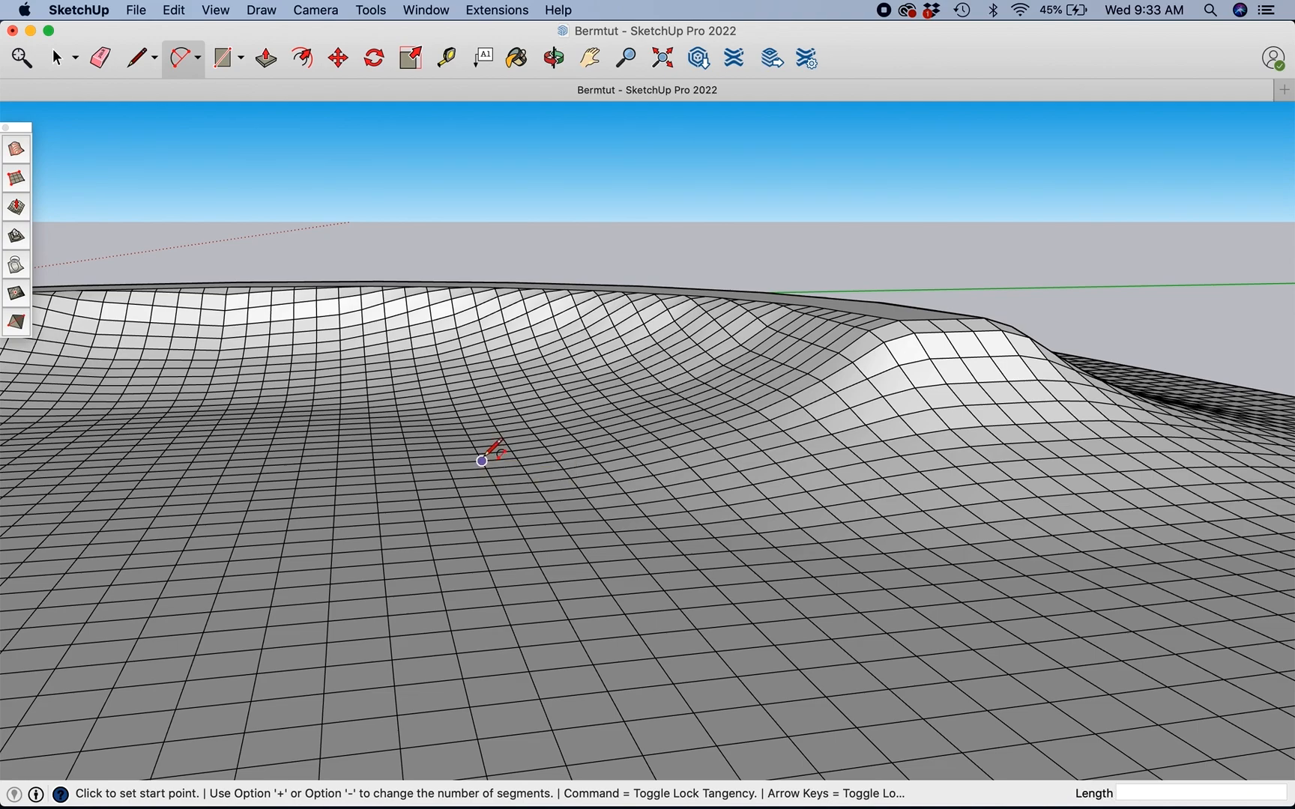
click(481, 459)
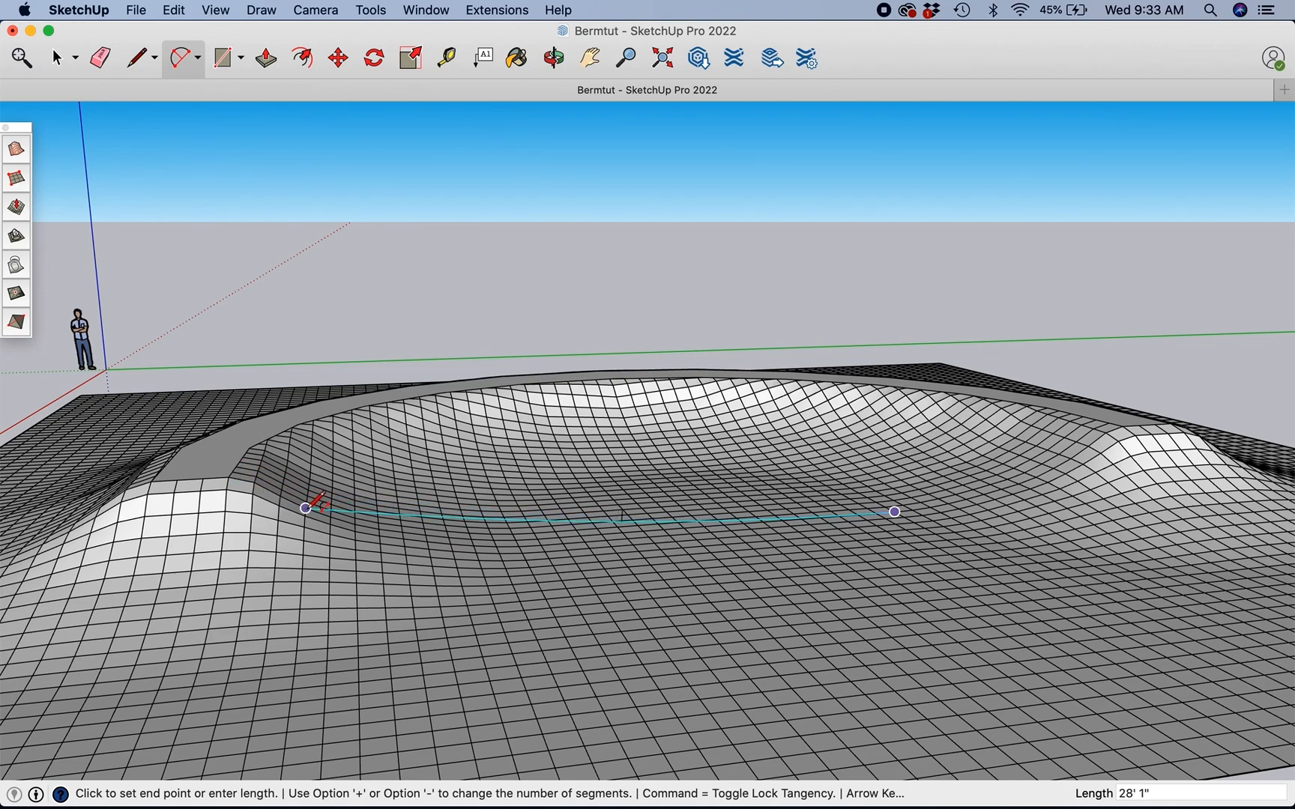
mouse_move(402, 538)
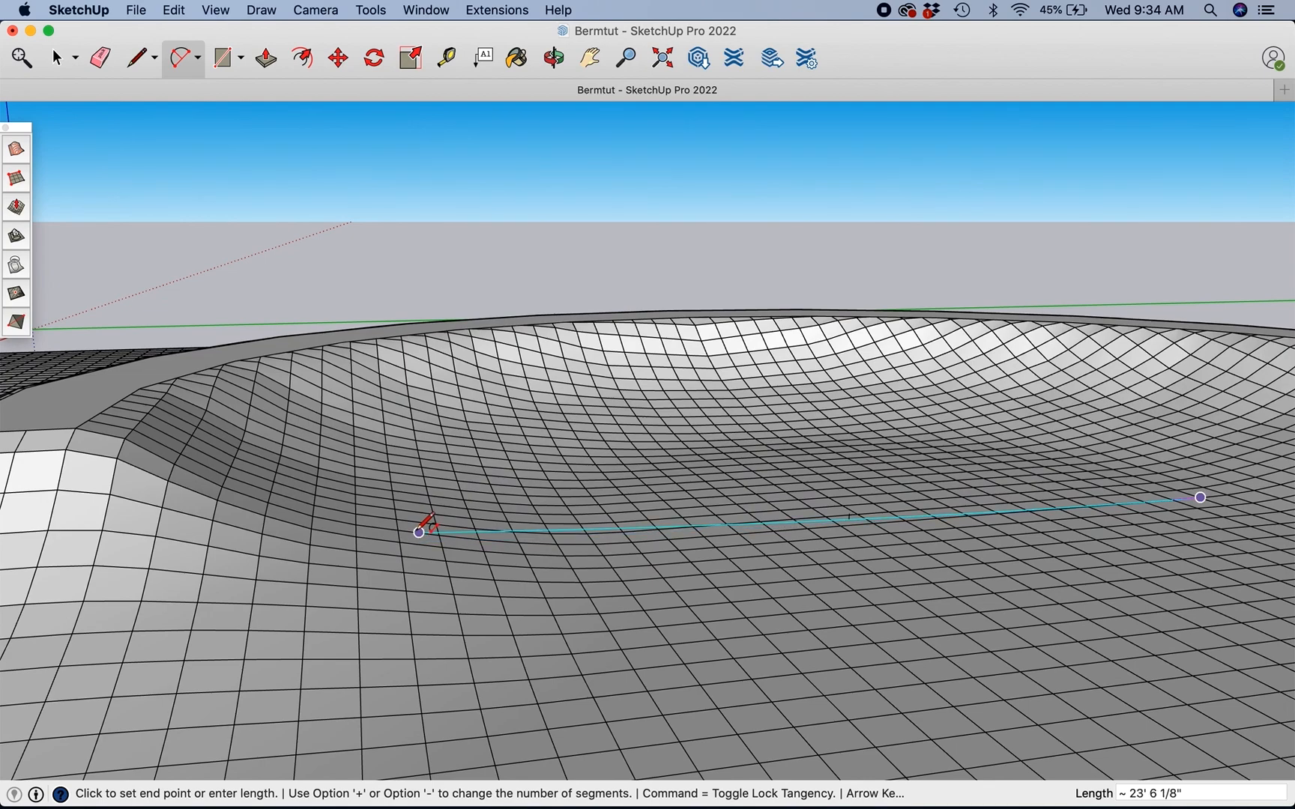
mouse_move(421, 533)
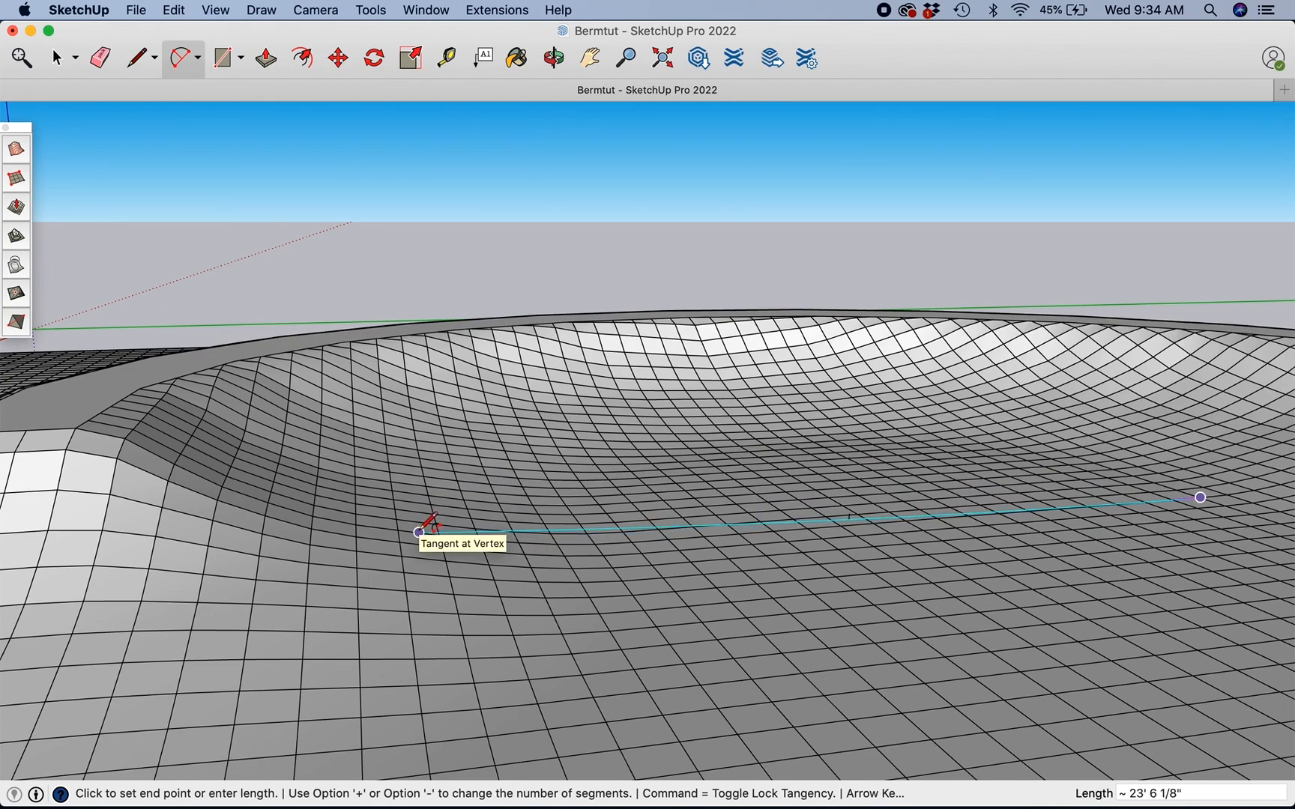
mouse_move(599, 543)
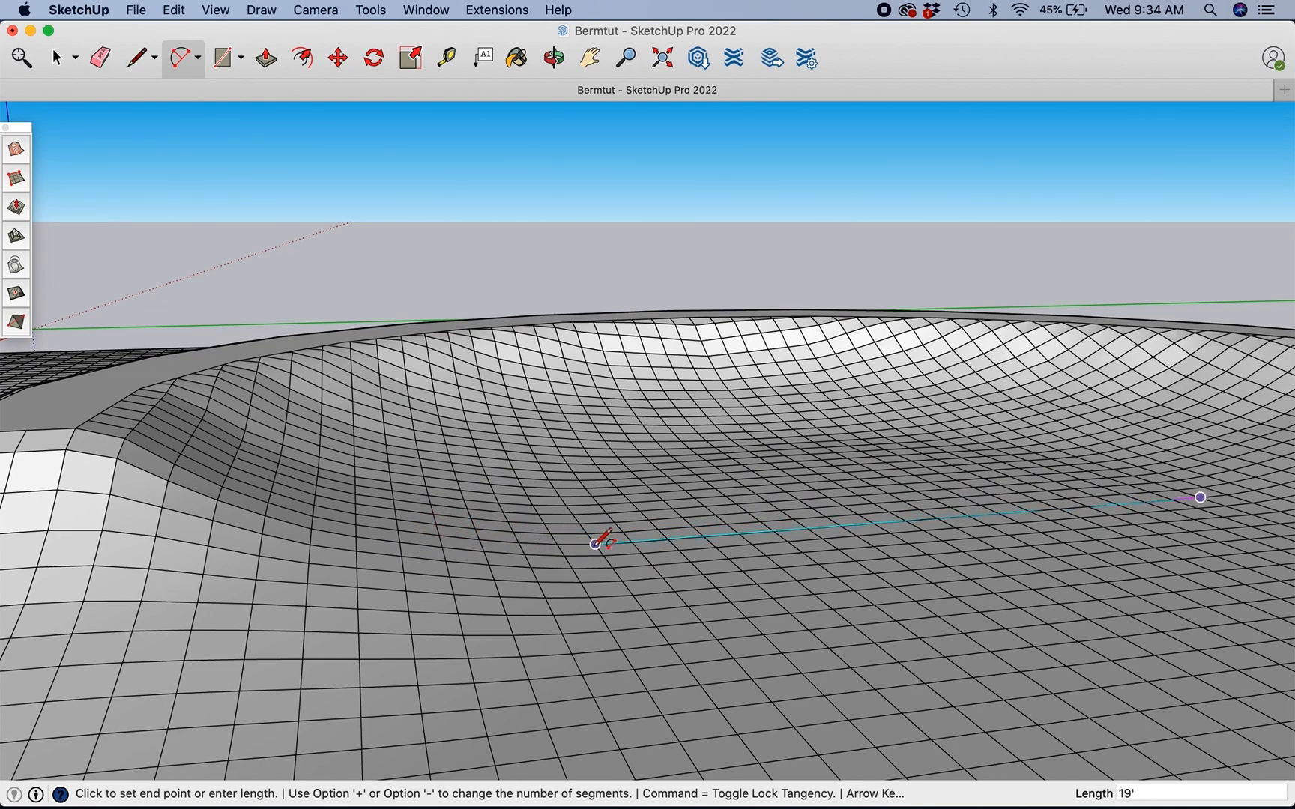
click(599, 543)
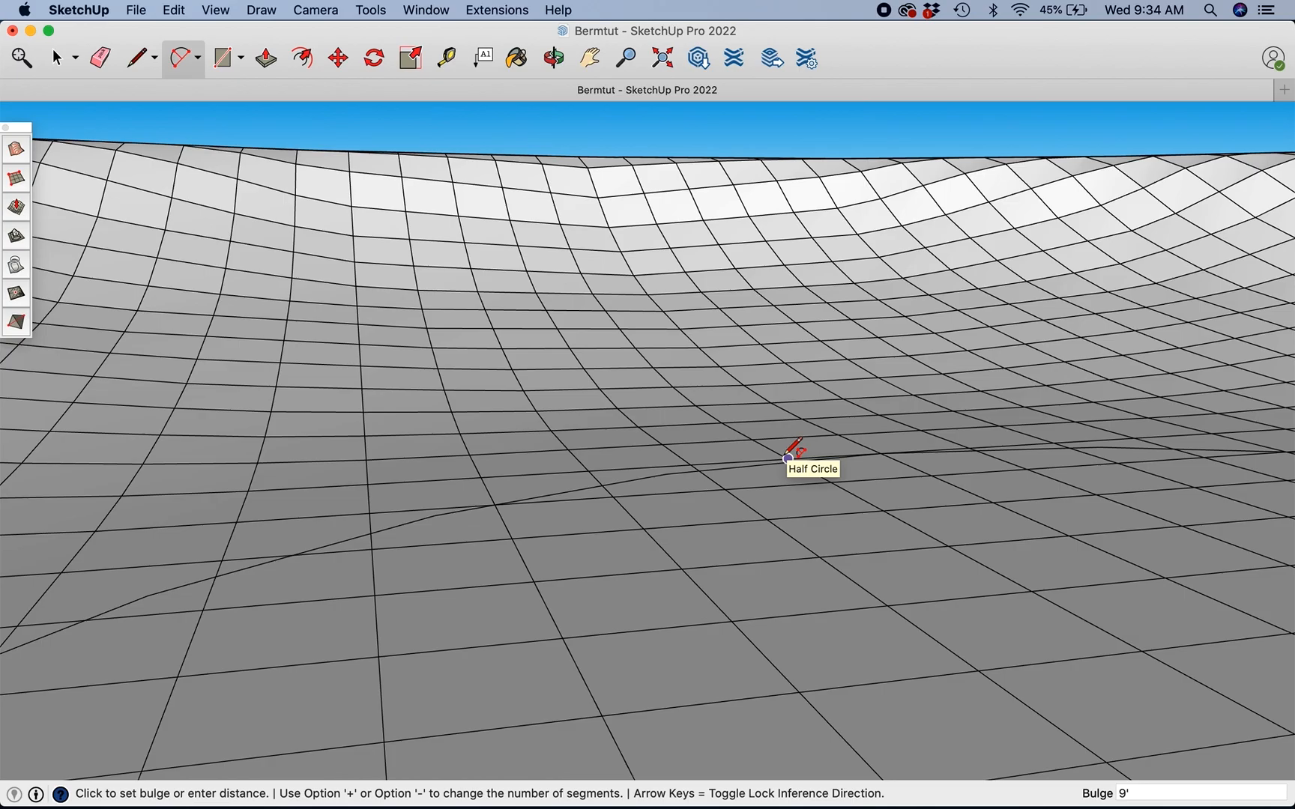
click(552, 58)
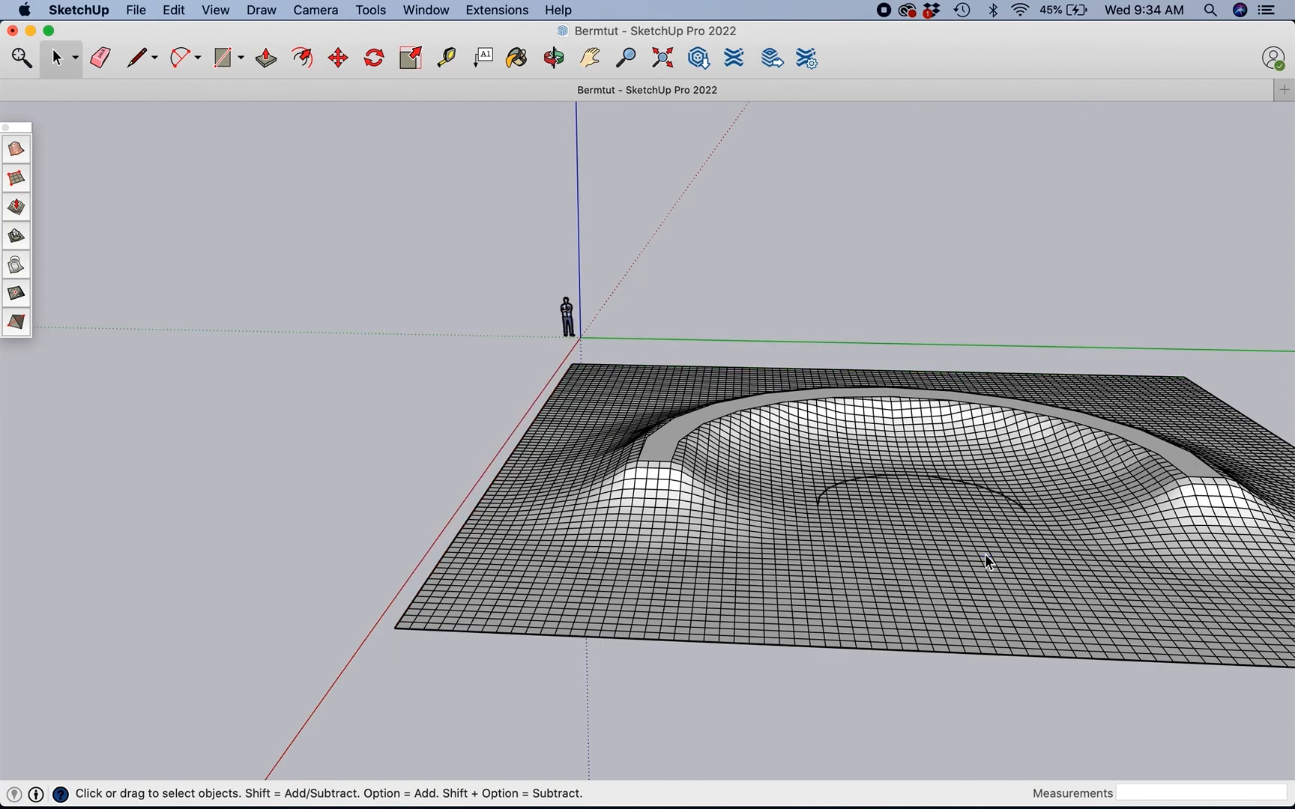
click(979, 492)
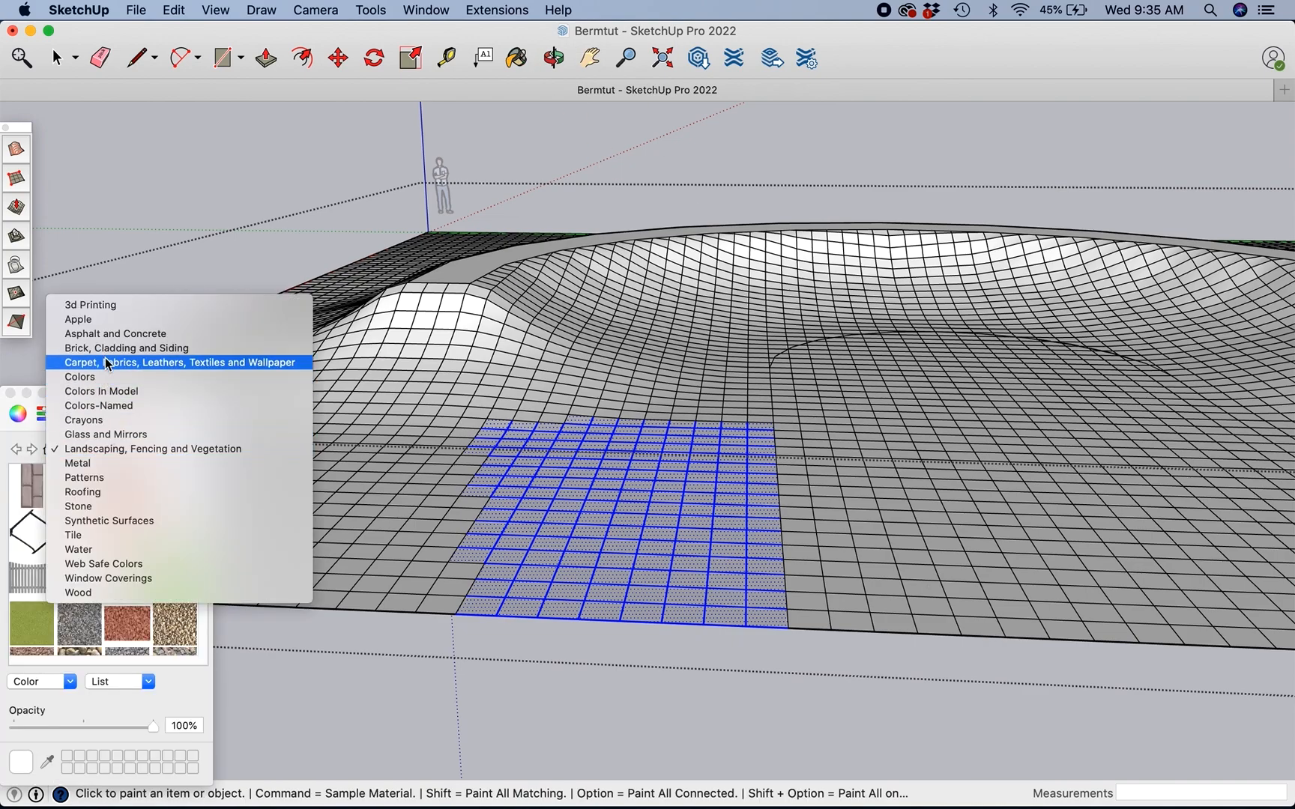
Step: Paint the selected trail faces and berm edge faces with dark asphalt from Asphalt and Concrete
click(115, 334)
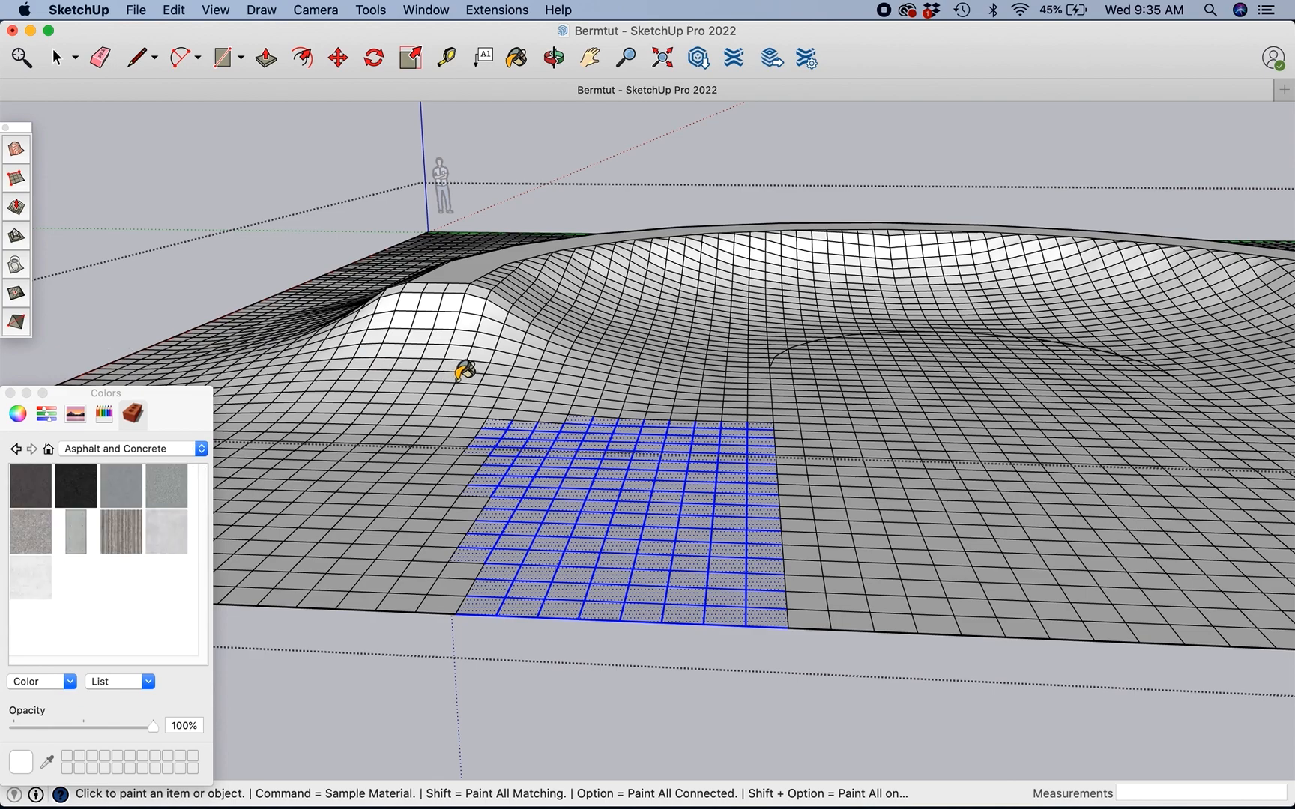
click(30, 485)
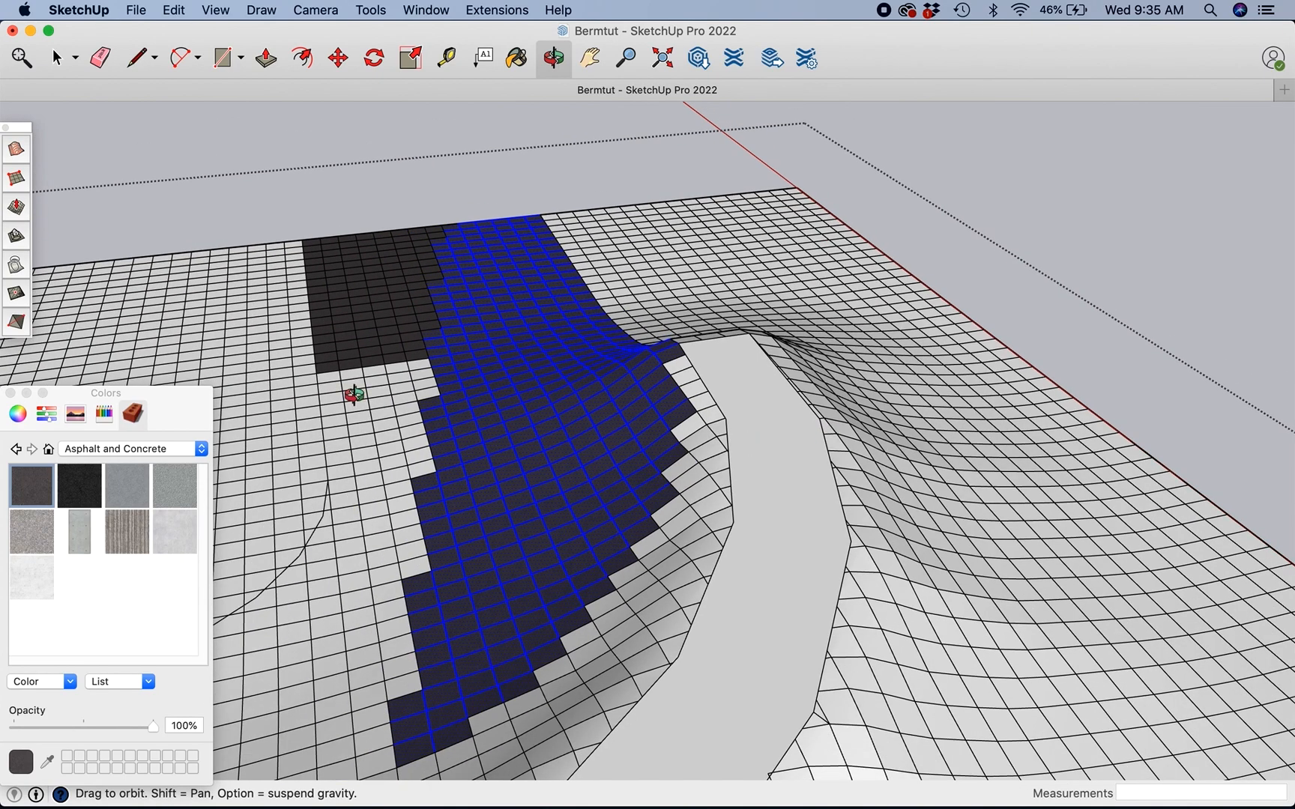
mouse_move(508, 63)
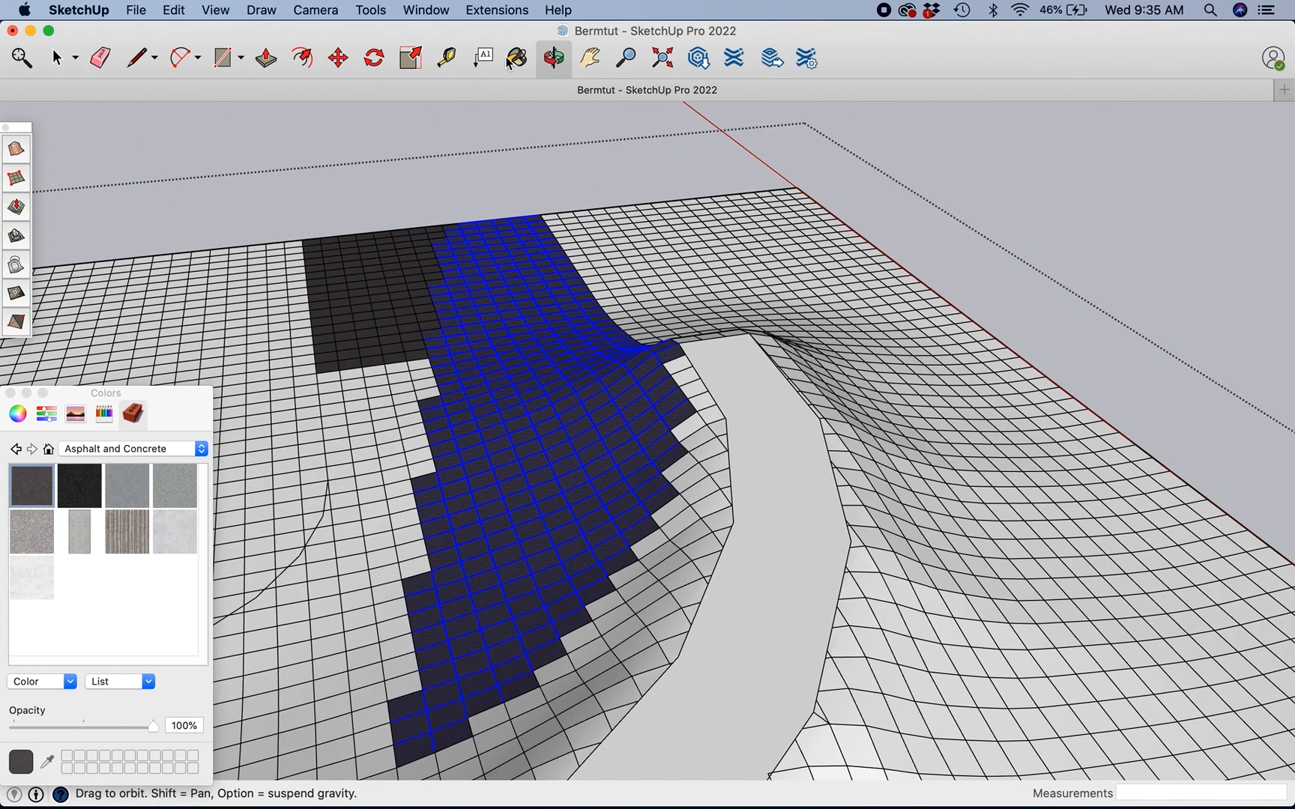
click(551, 58)
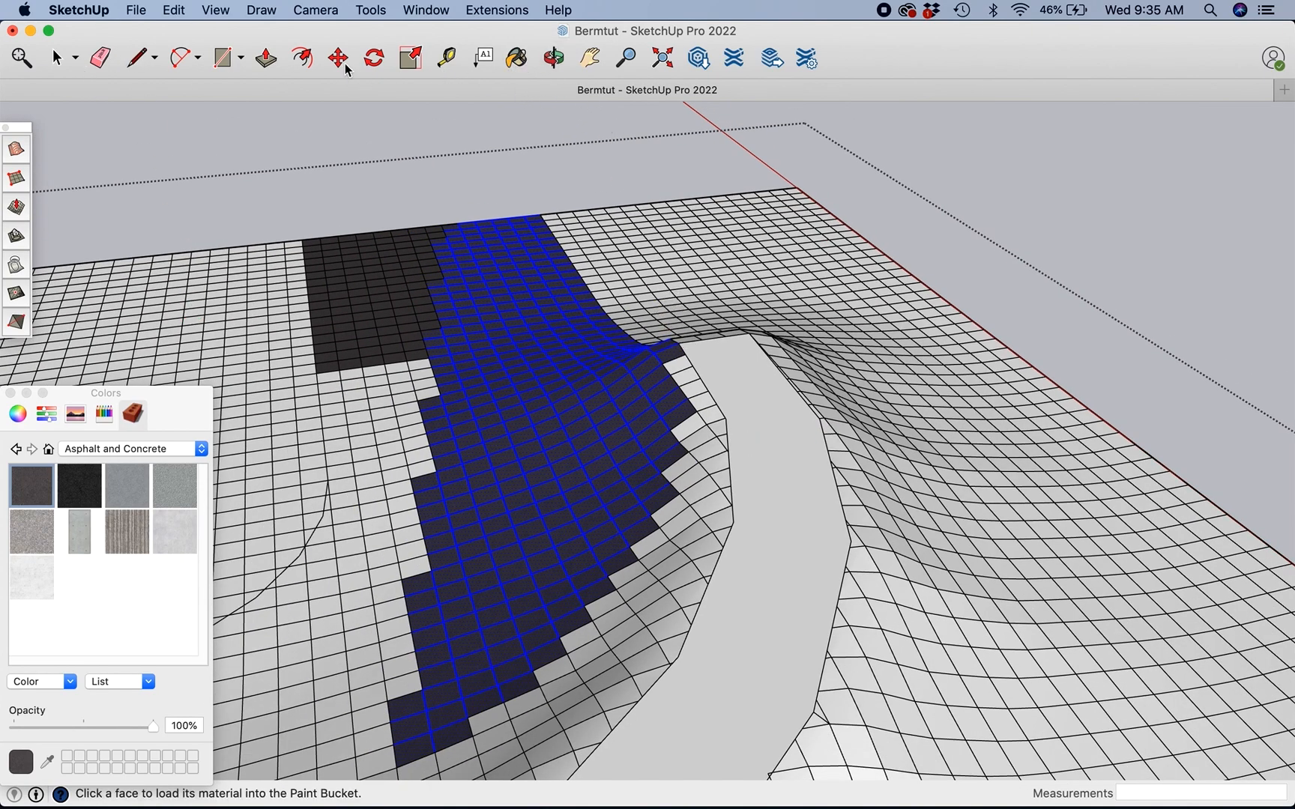
click(55, 58)
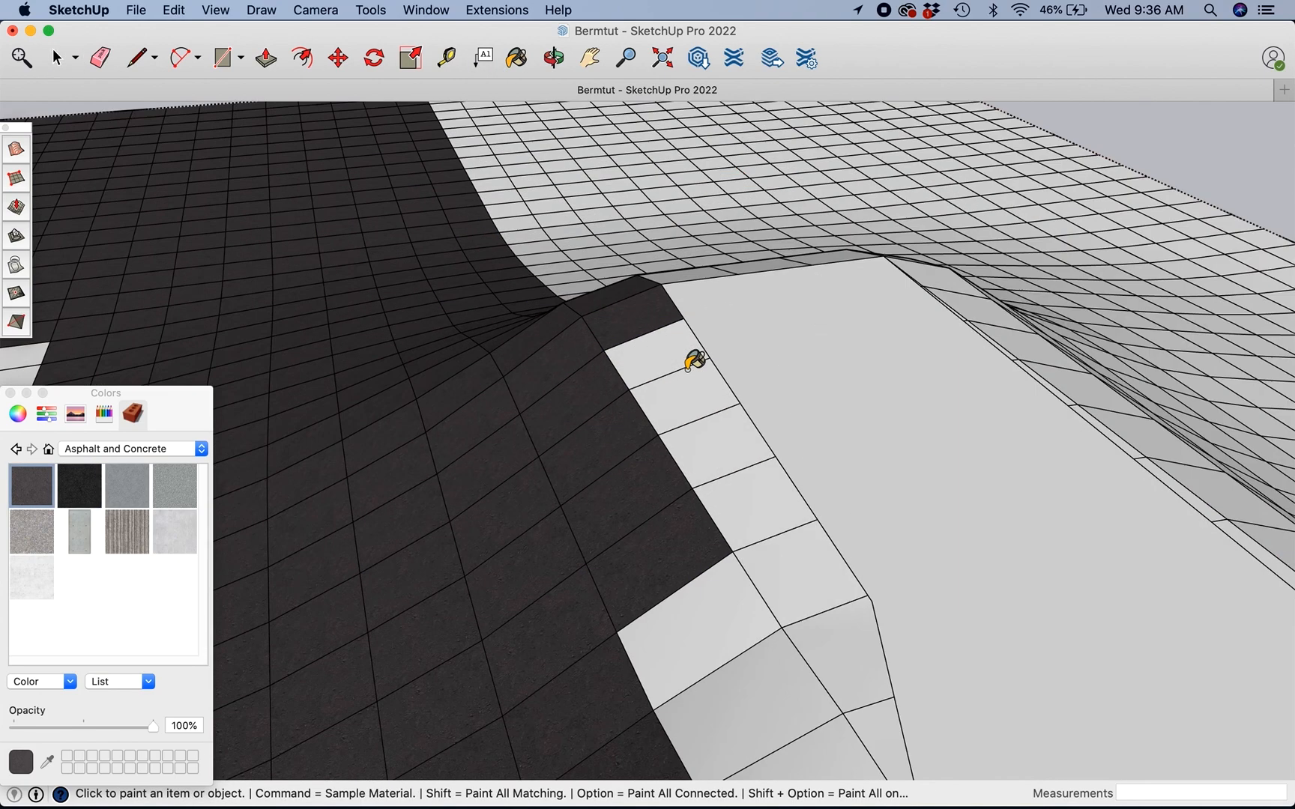
click(79, 484)
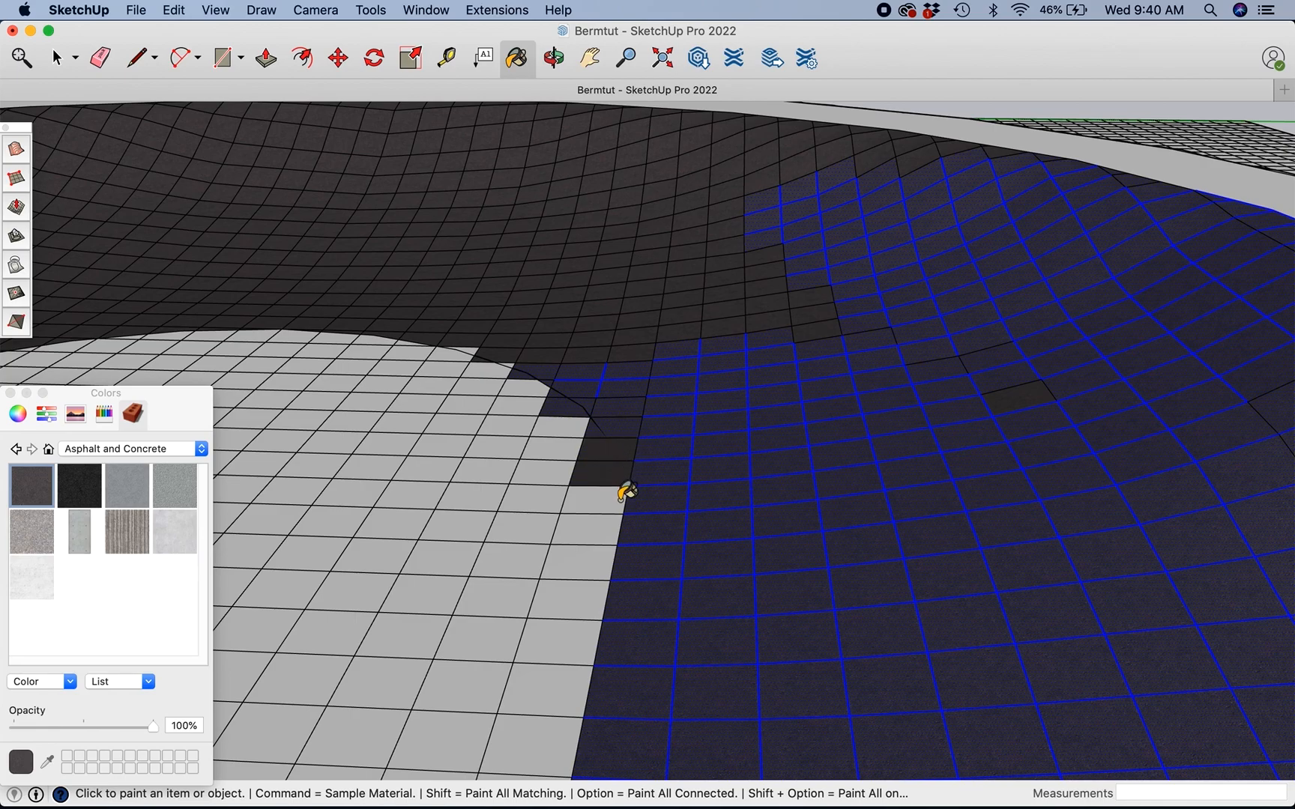
Step: Paint more faces asphalt, draw an inner-edge arc, and pave the remaining selected faces
click(58, 57)
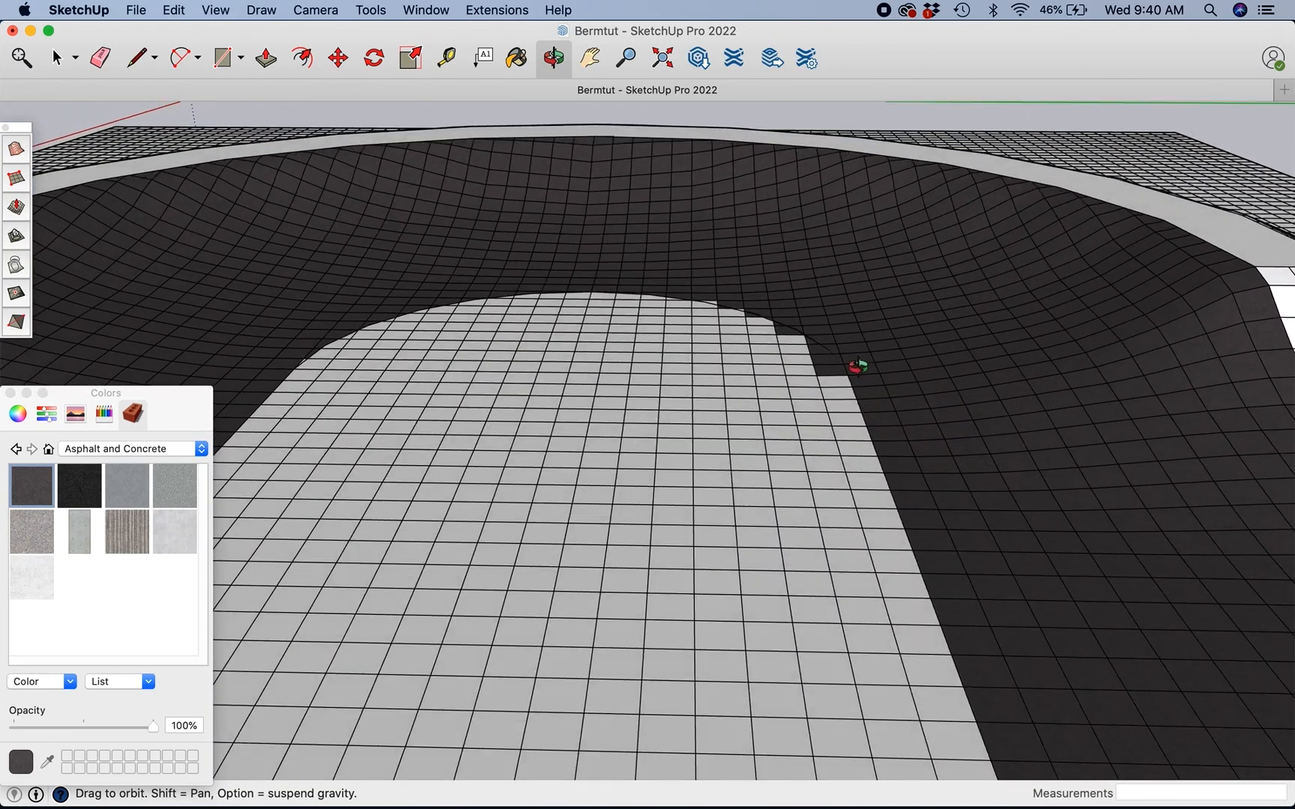
click(179, 58)
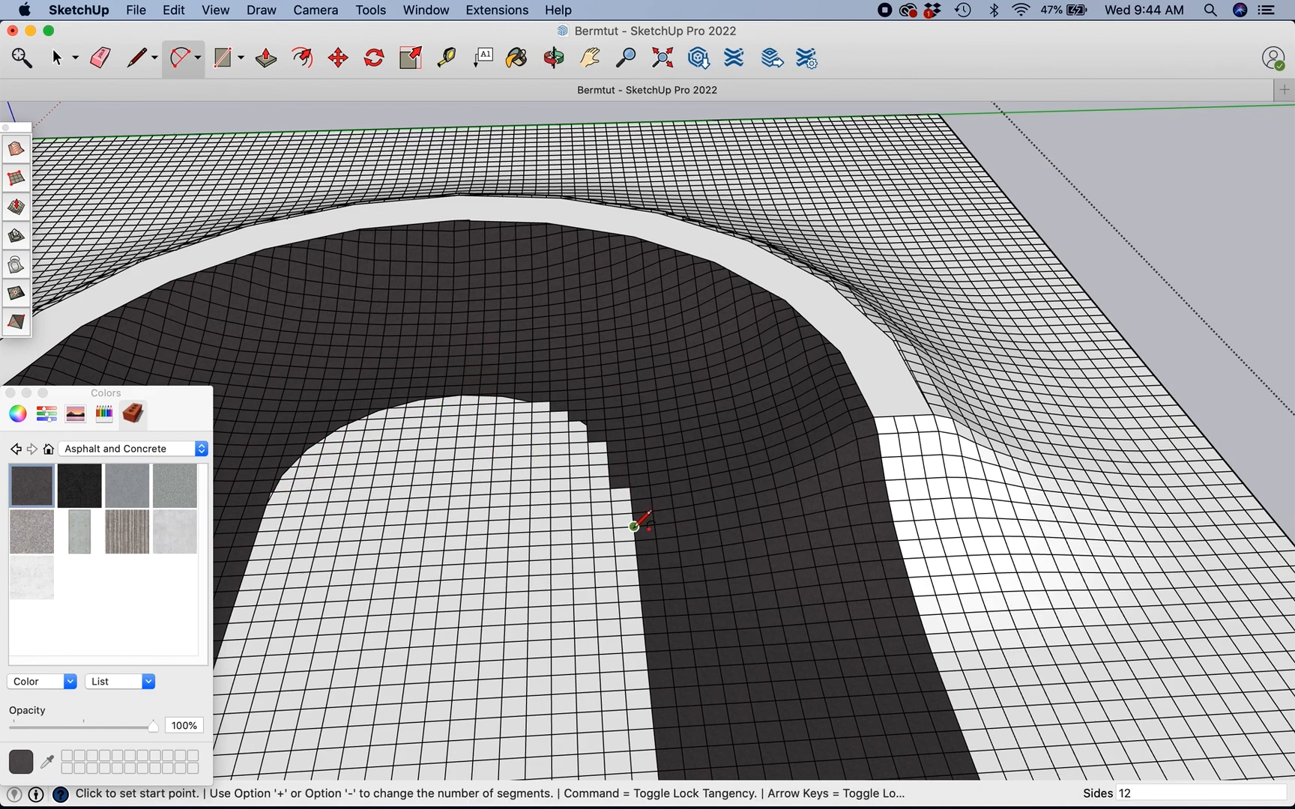
mouse_move(623, 520)
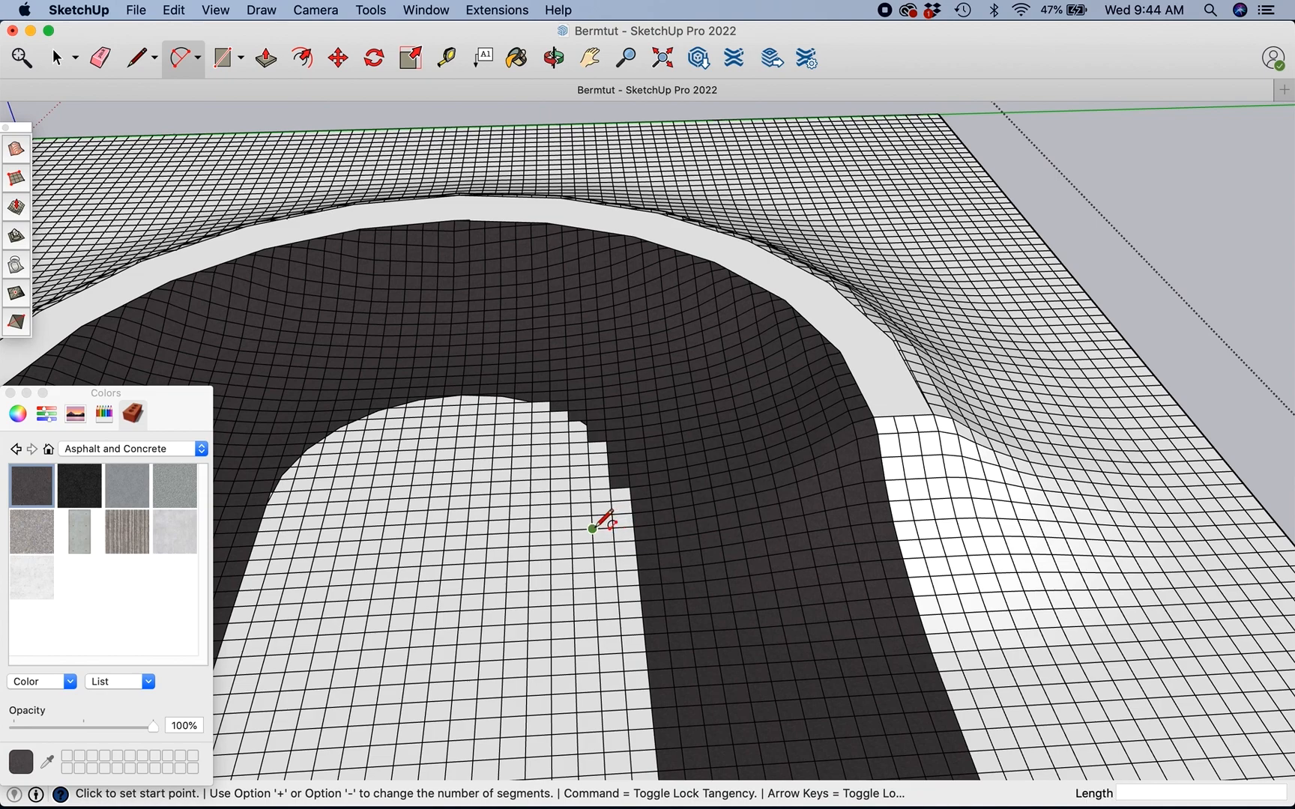
click(593, 527)
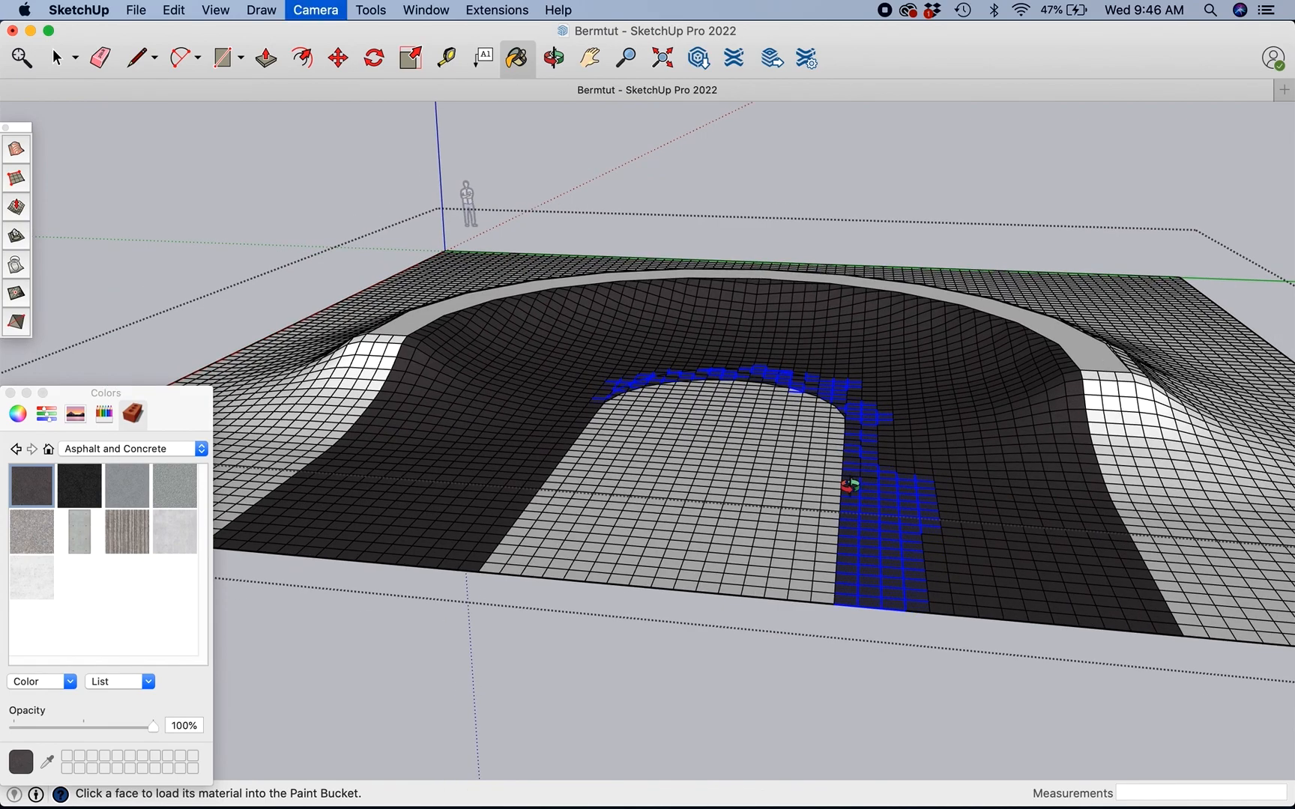
click(56, 57)
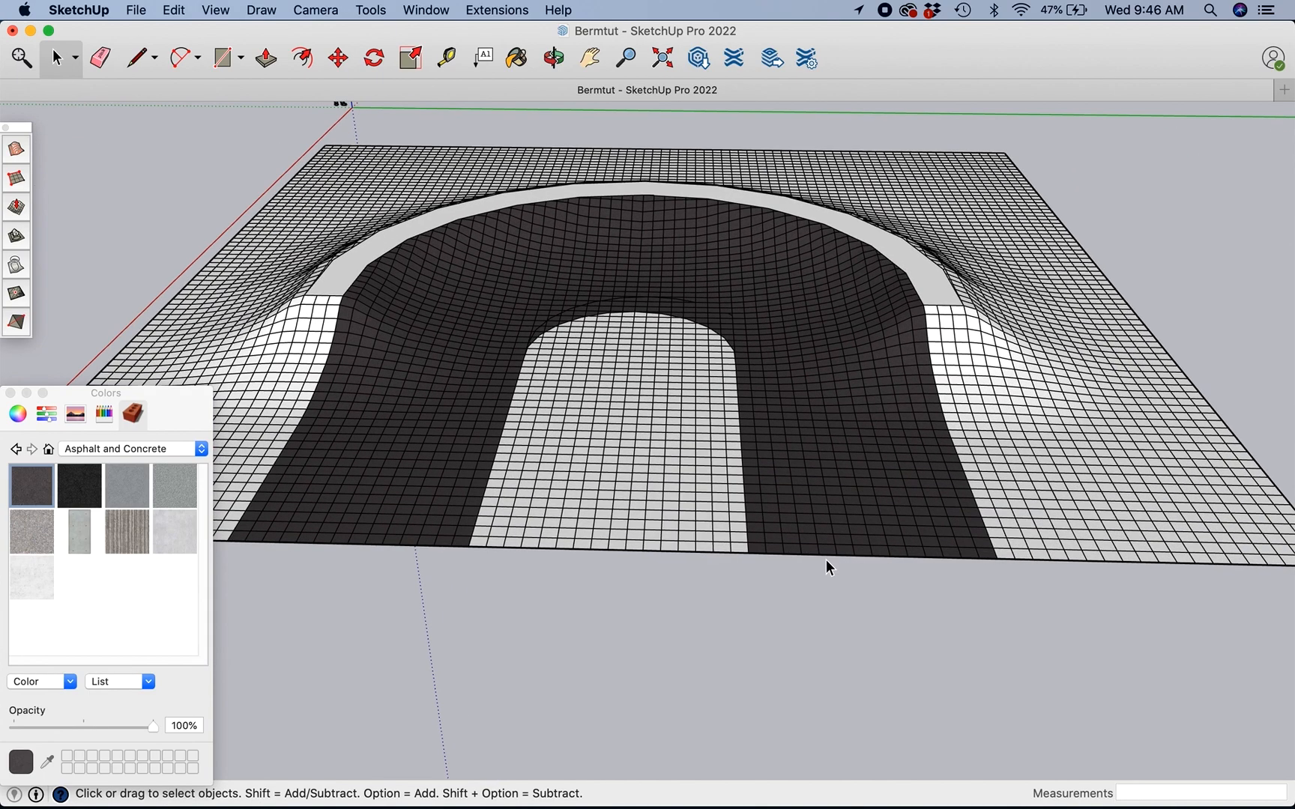
mouse_move(364, 487)
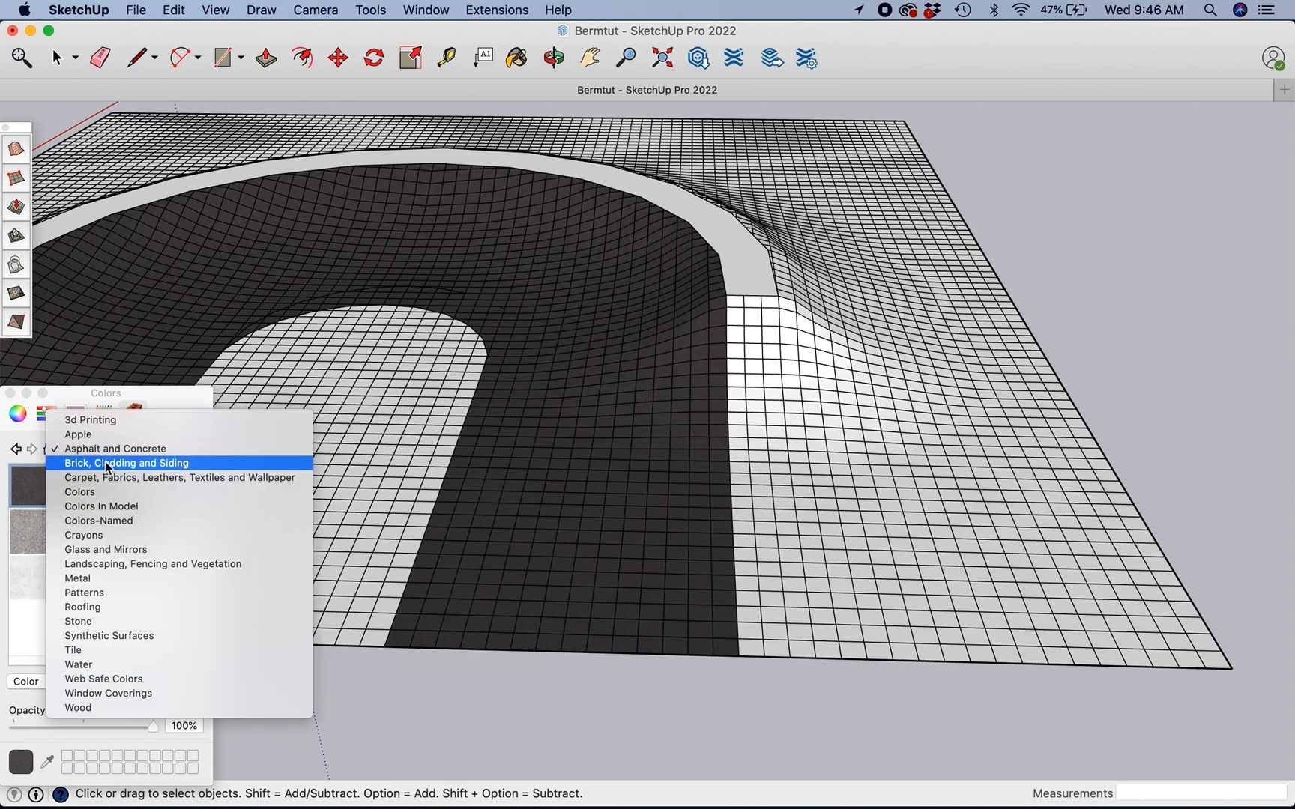
mouse_move(104, 549)
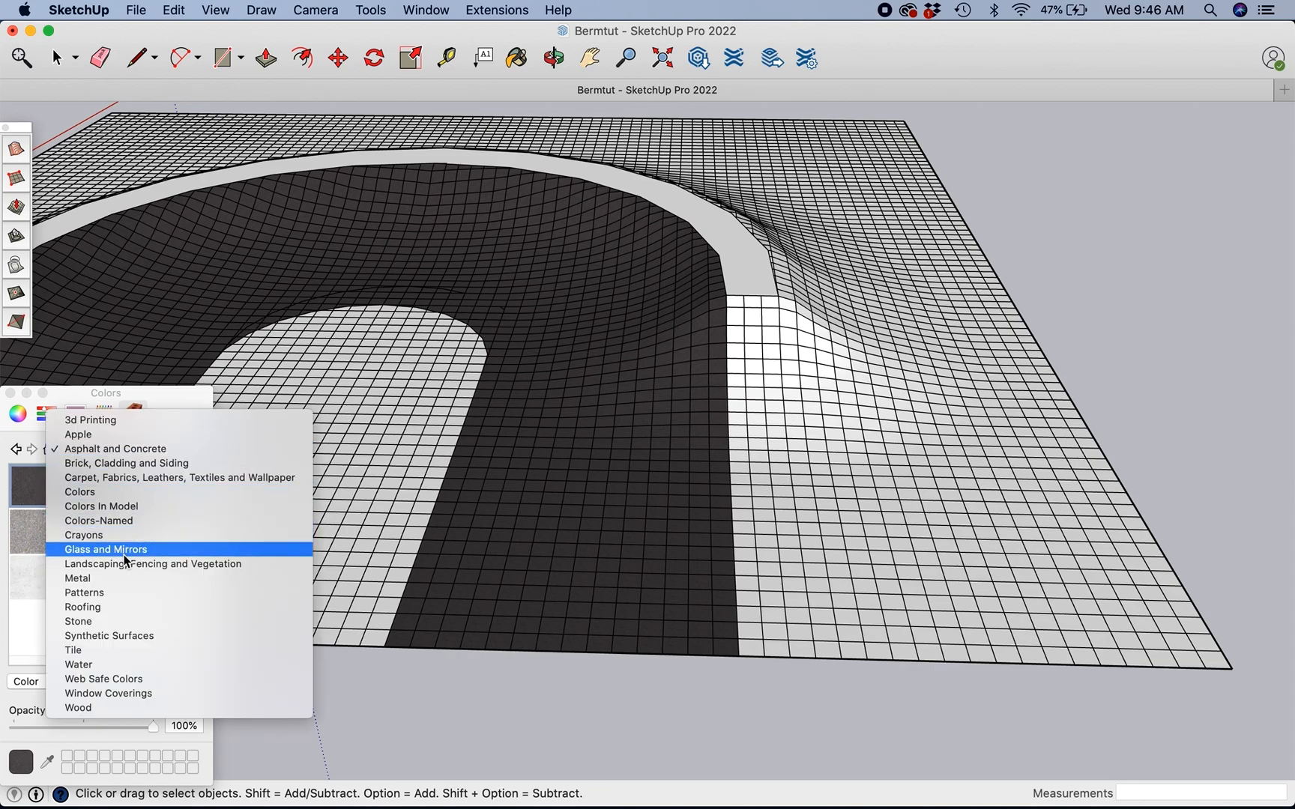
Step: Pick a green grass swatch from Landscaping, Fencing and Vegetation, then return to Asphalt and Concrete
click(153, 565)
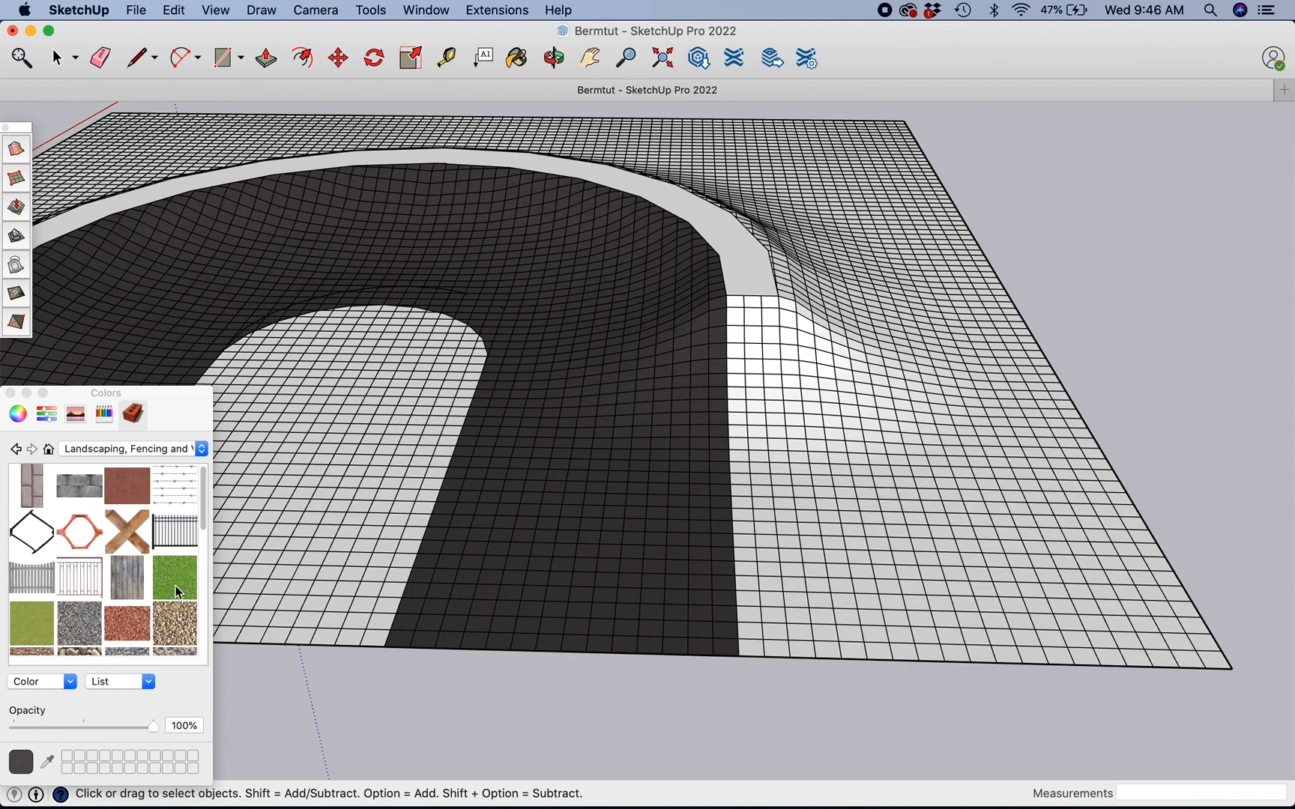
click(174, 577)
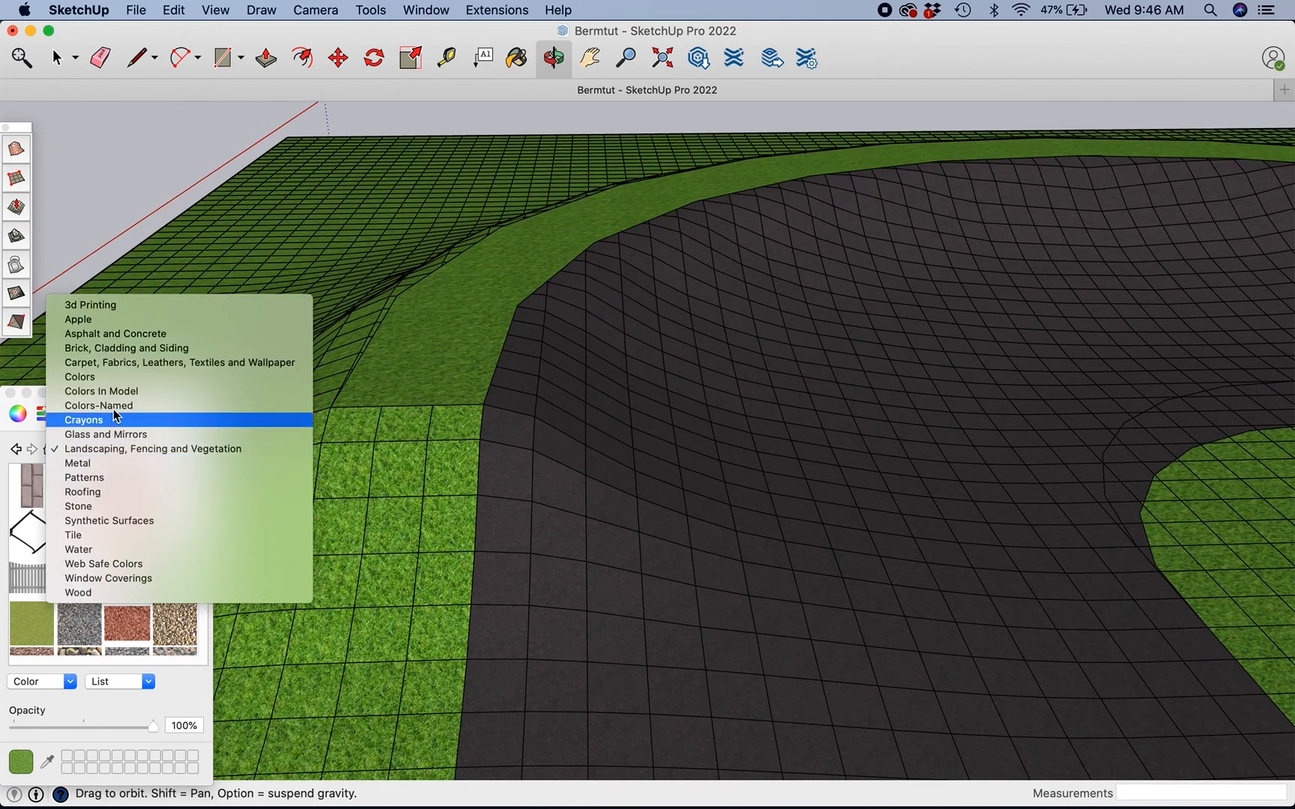
click(115, 334)
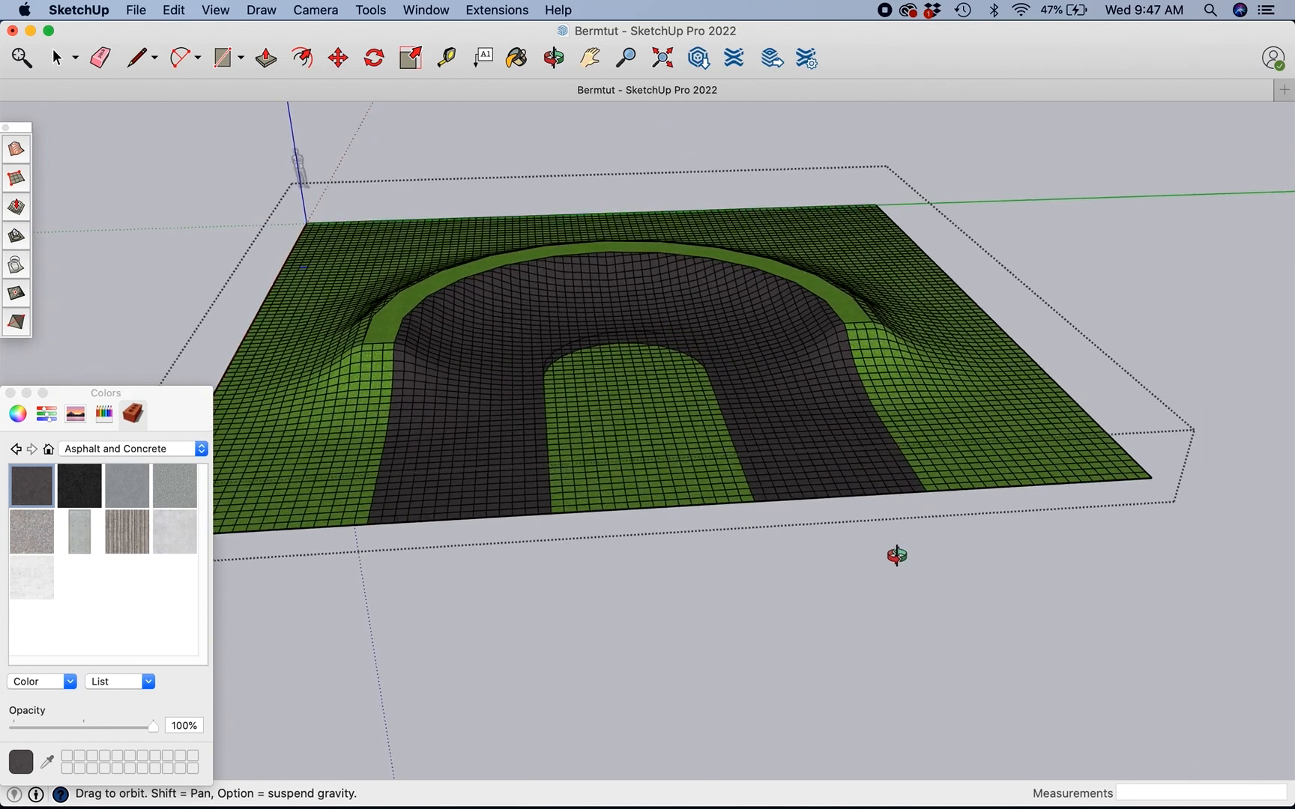
Step: Open the recently used rollers model from the File menu
click(136, 10)
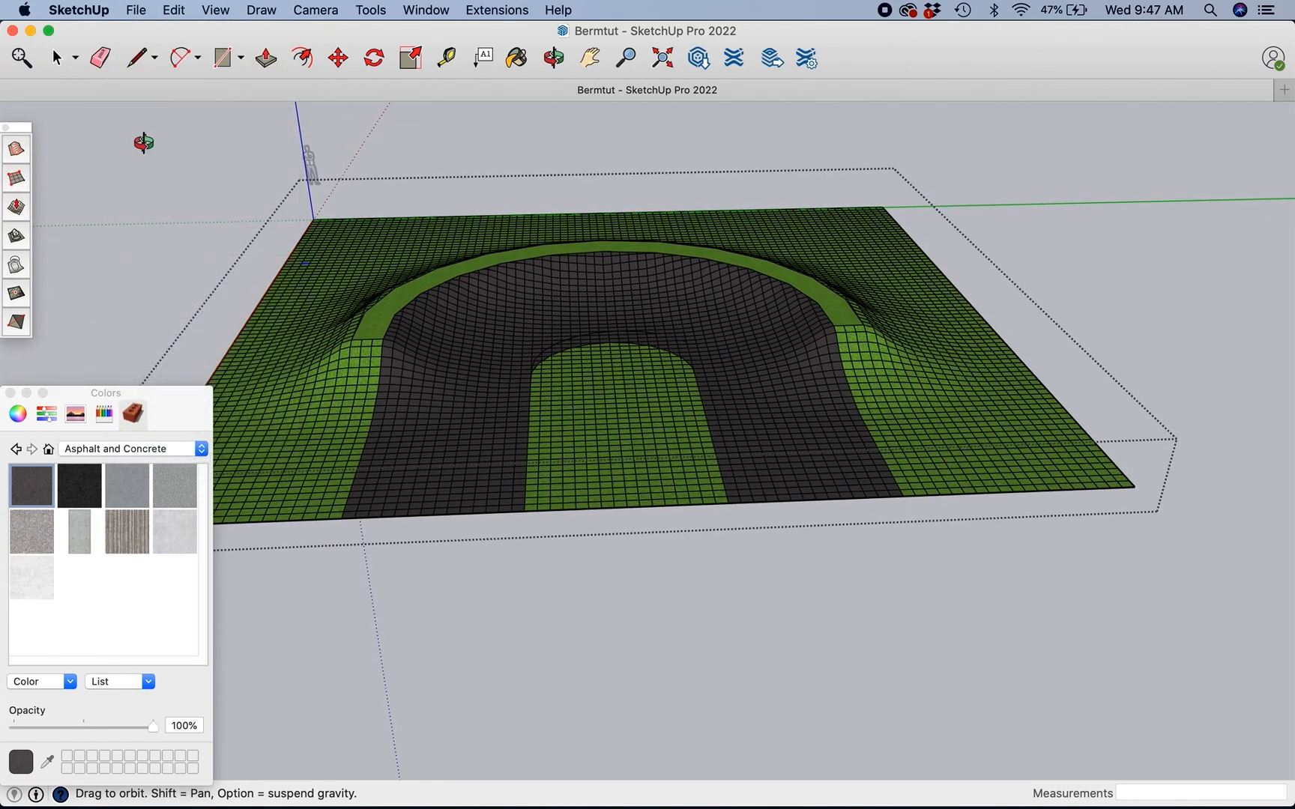
click(136, 10)
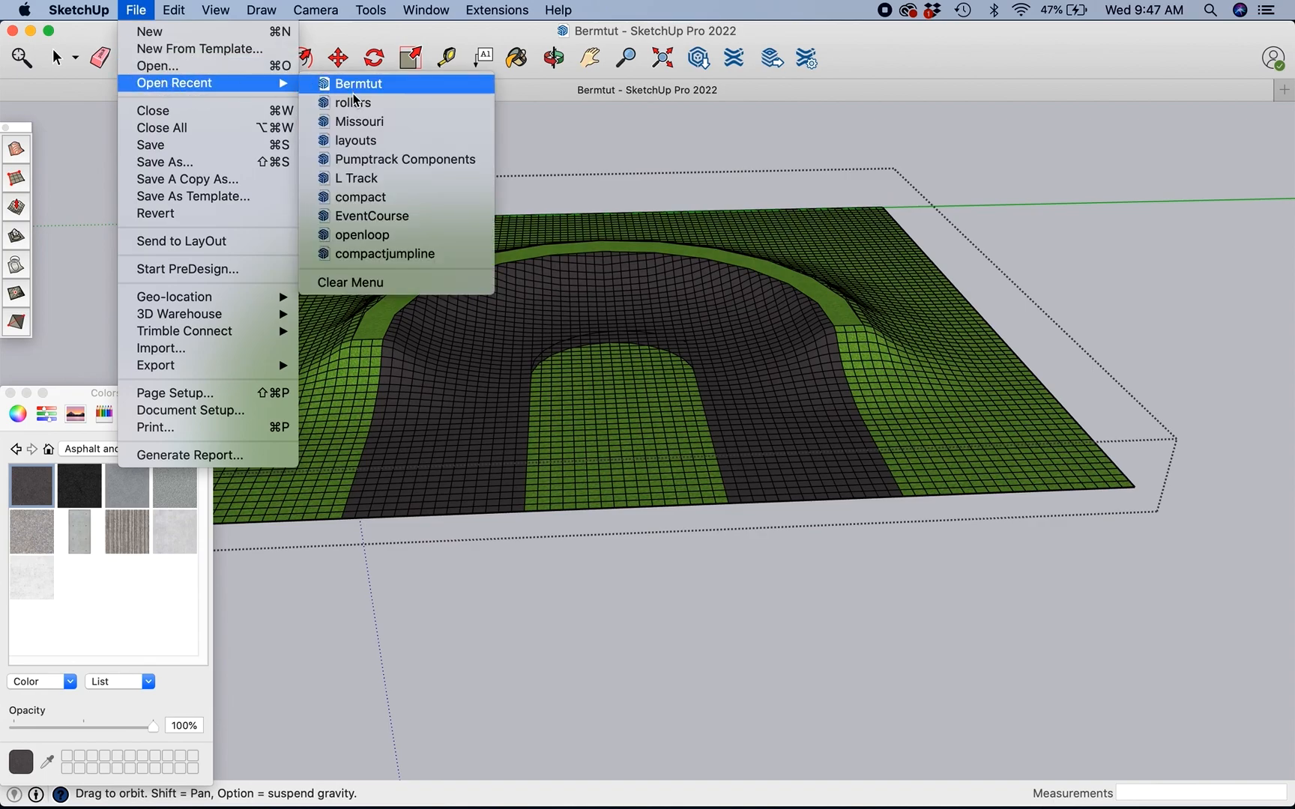
click(353, 102)
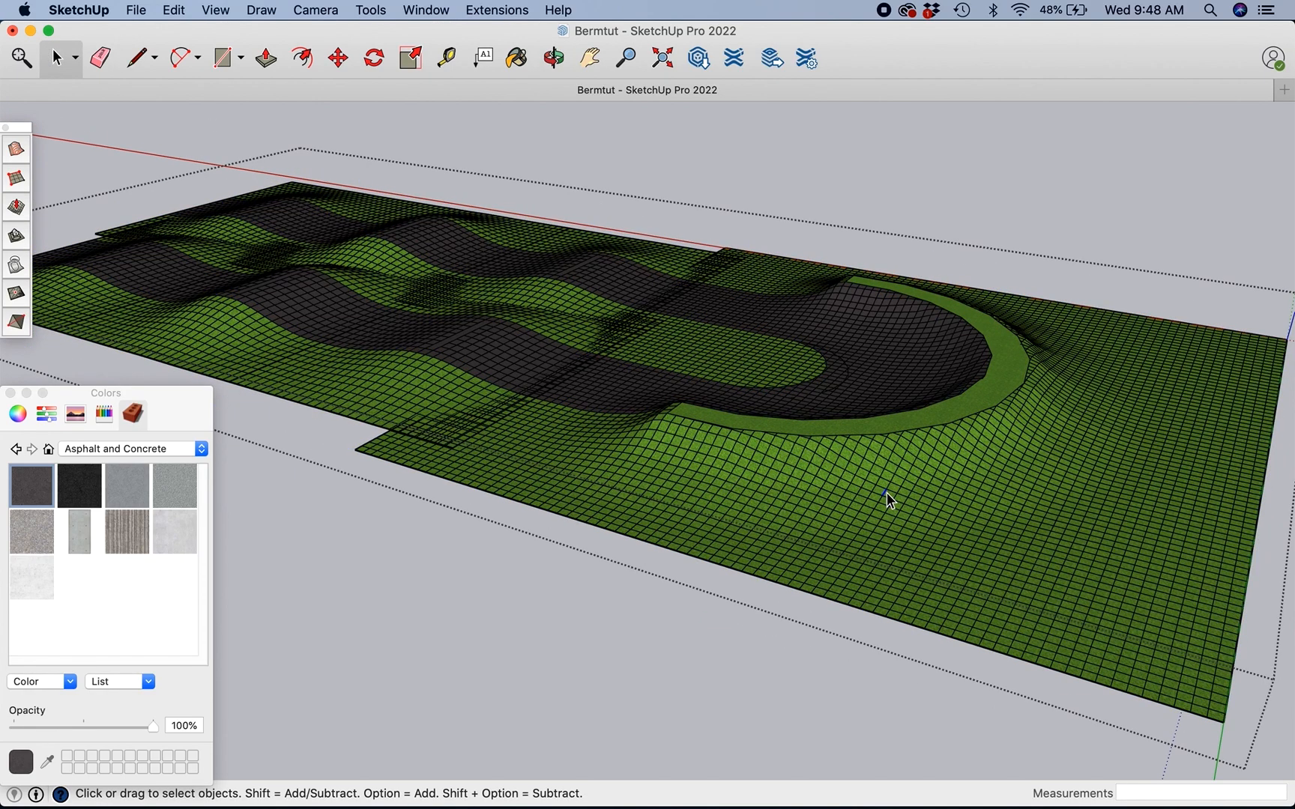
mouse_move(1038, 338)
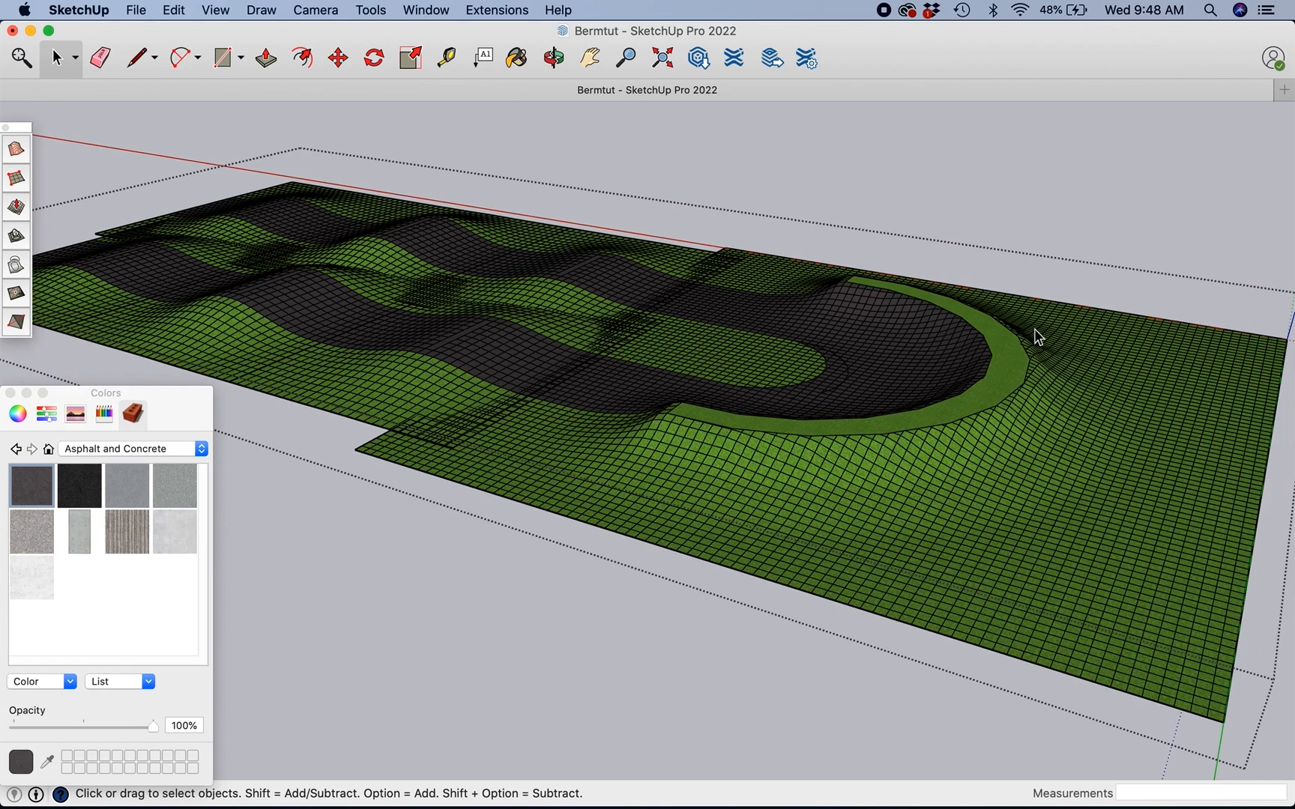
Step: Clear the roller selection and select only the berm end section for duplication
click(816, 411)
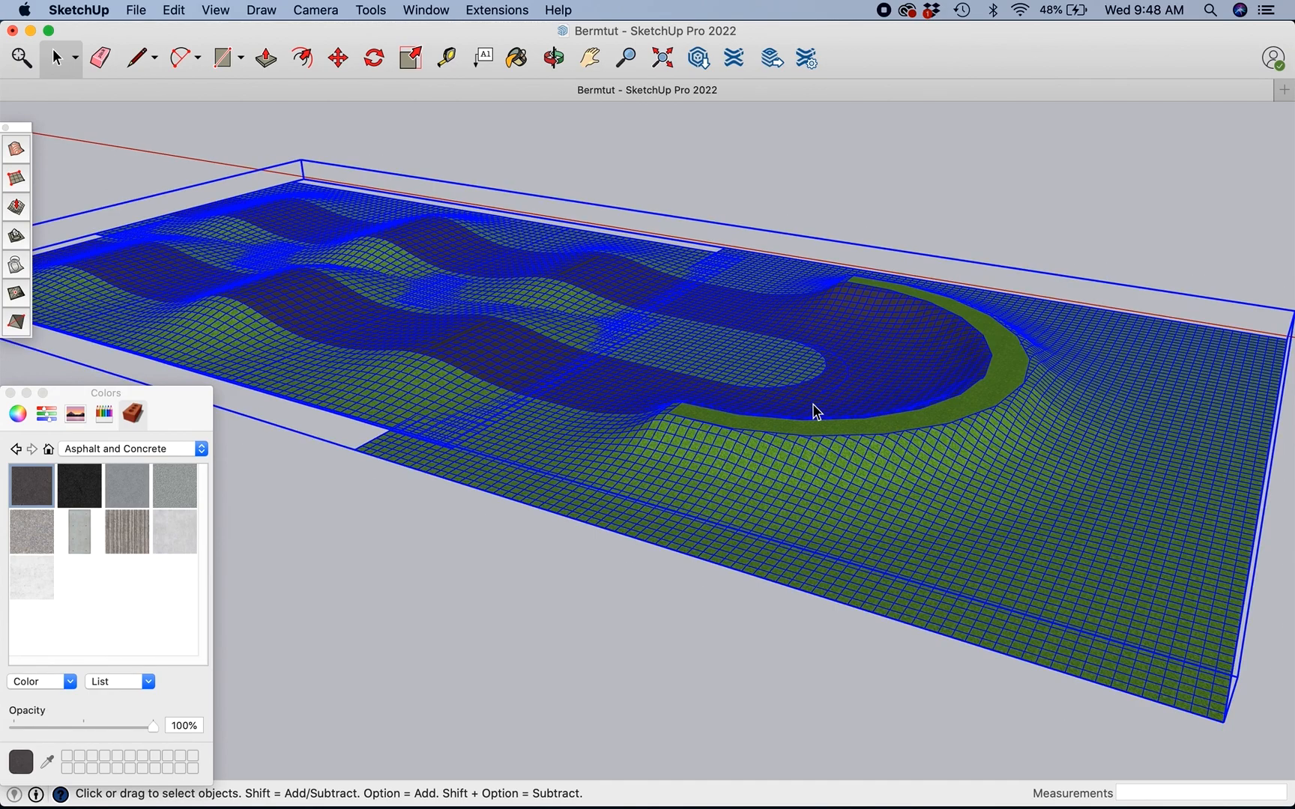
click(839, 428)
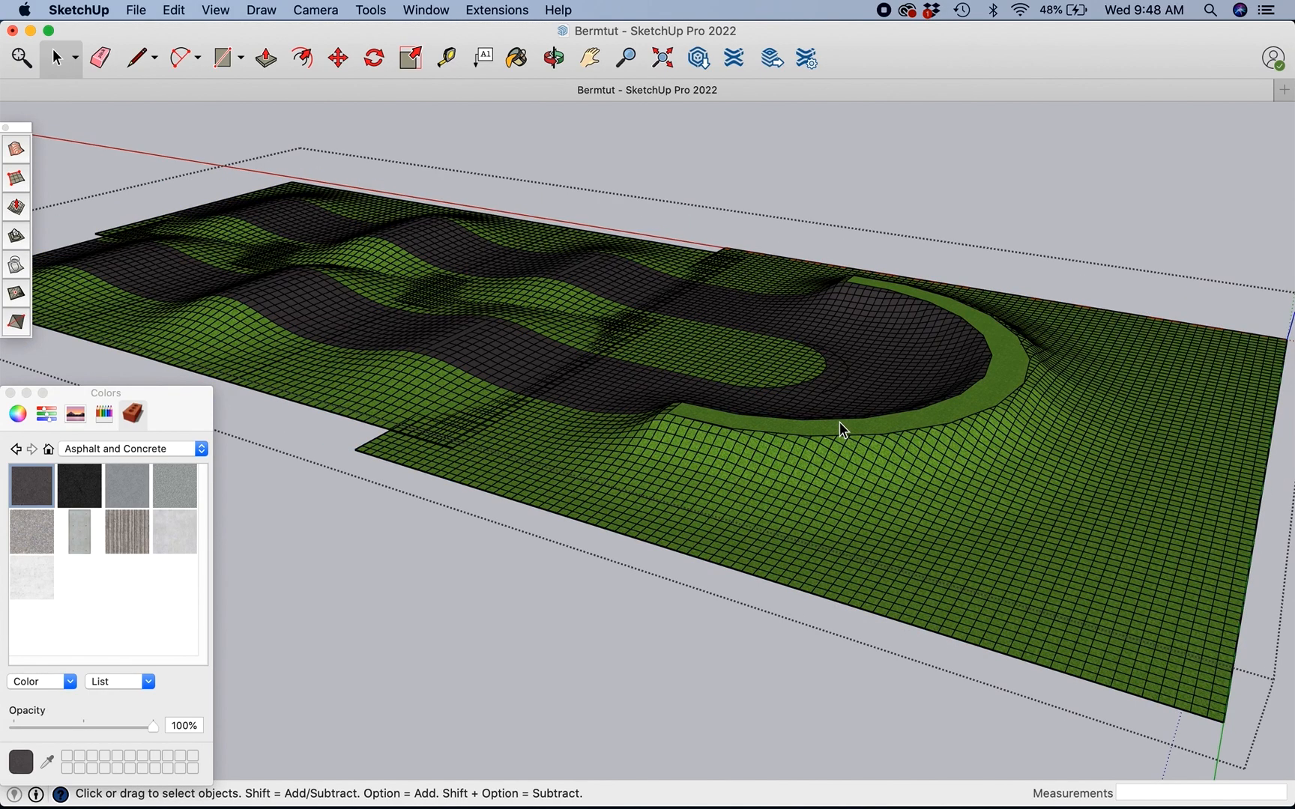
mouse_move(492, 396)
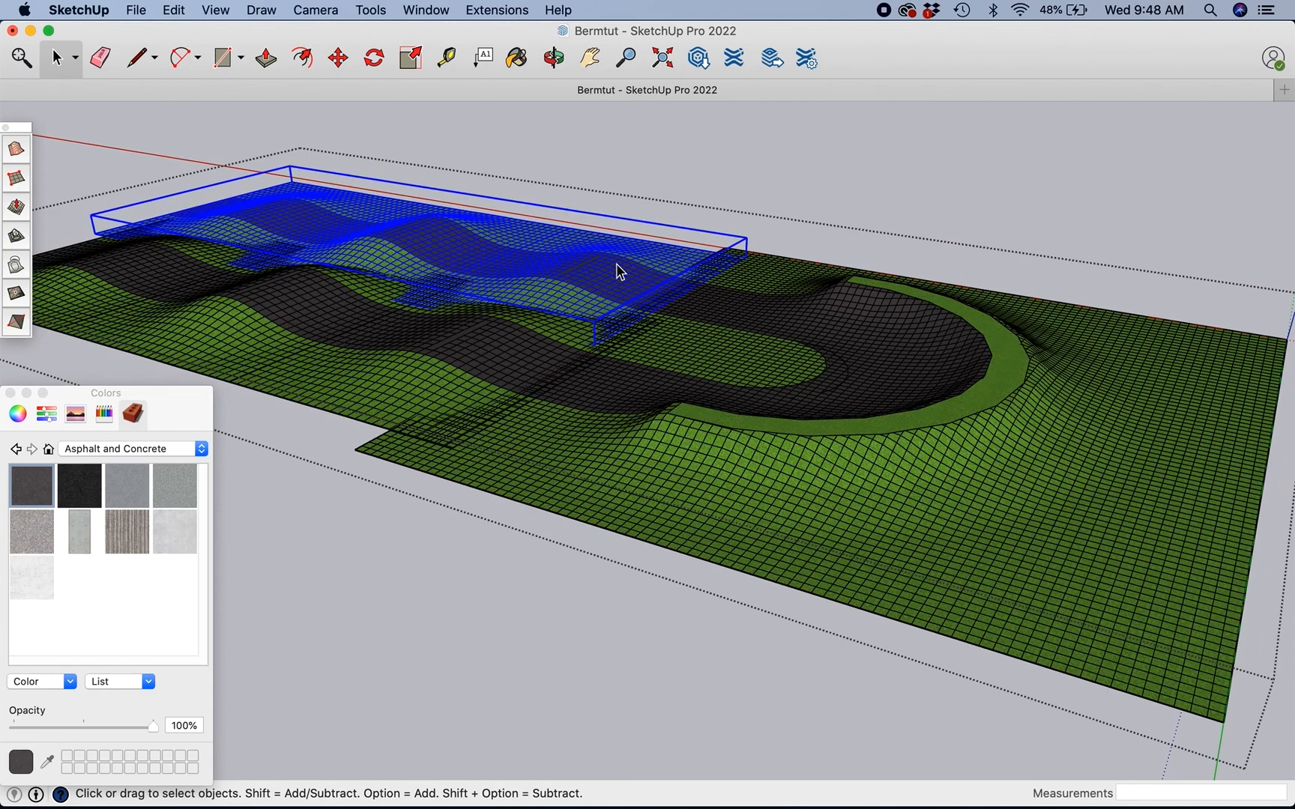
click(669, 172)
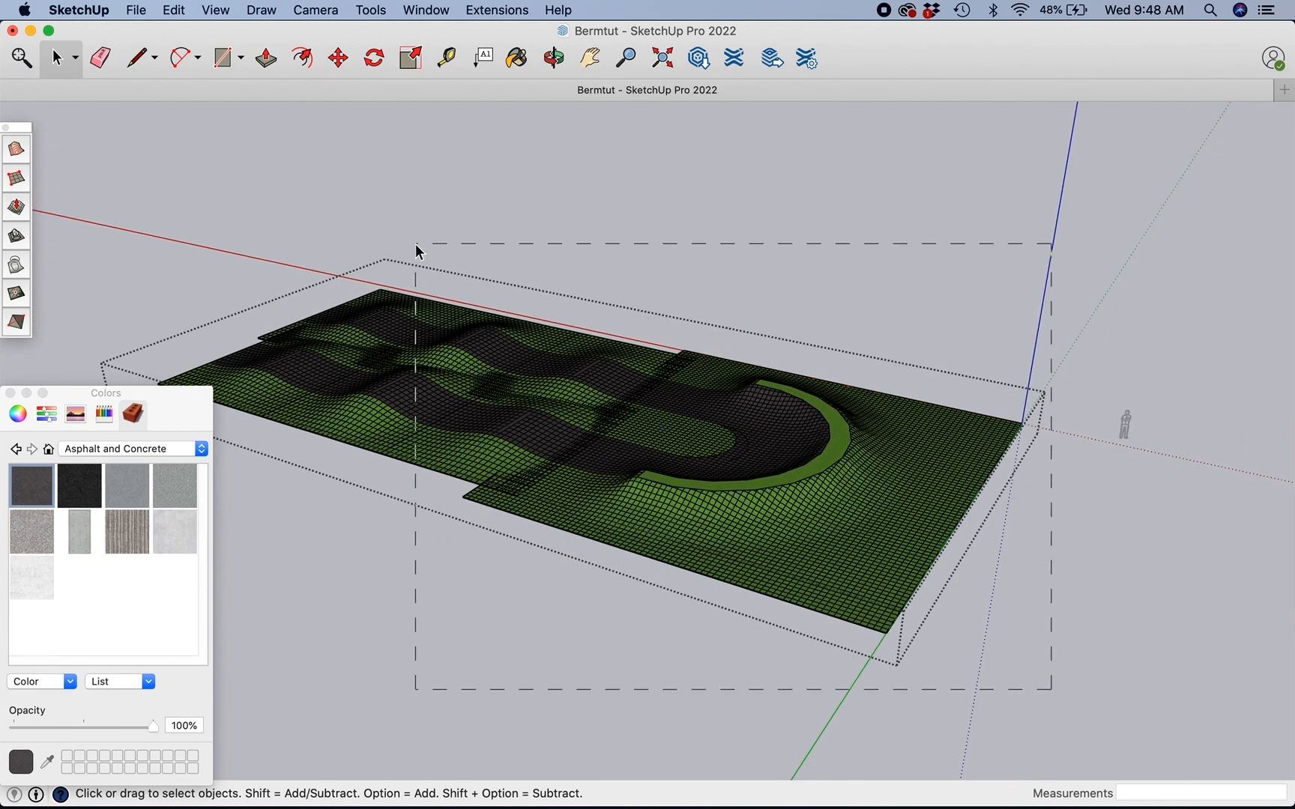
click(529, 364)
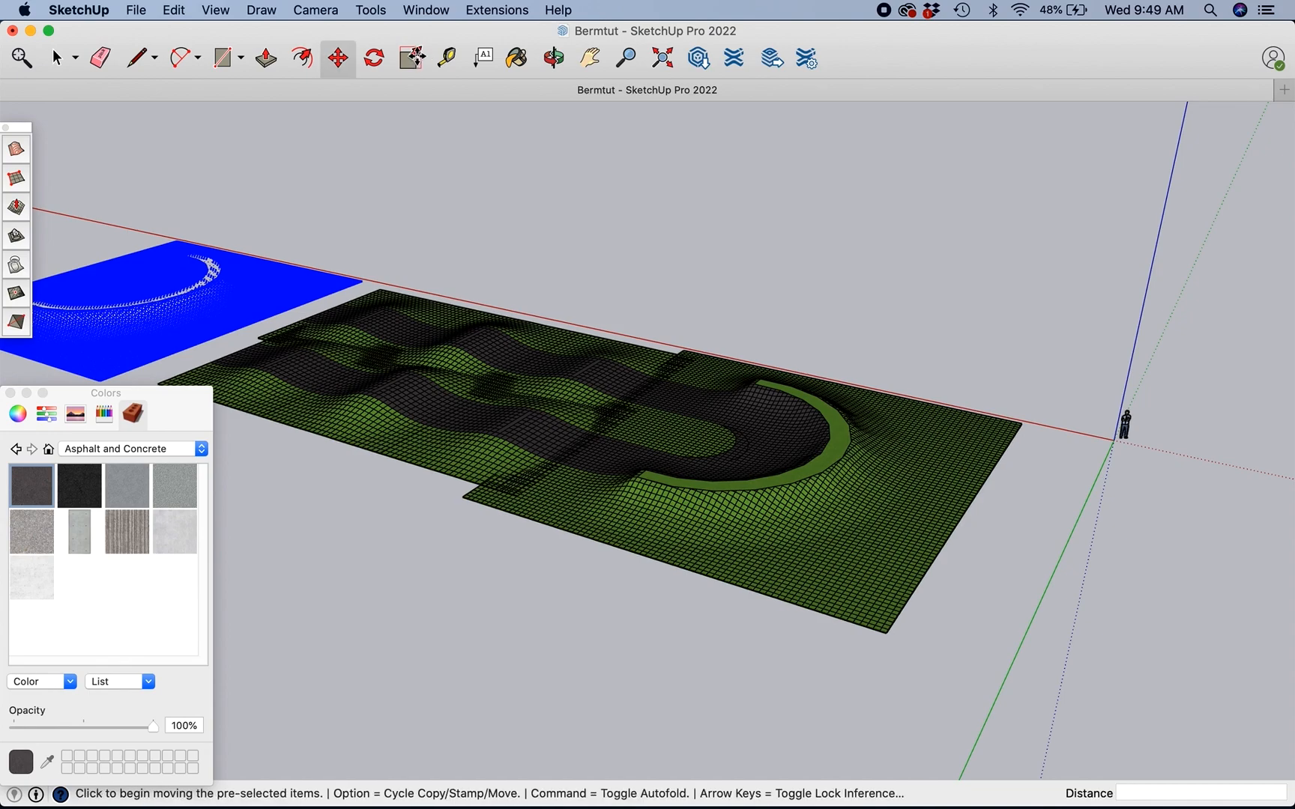
Step: Flip the copied berm with Scale -1 on the red axis, then move it to the rollers' end
click(411, 57)
text(-1)
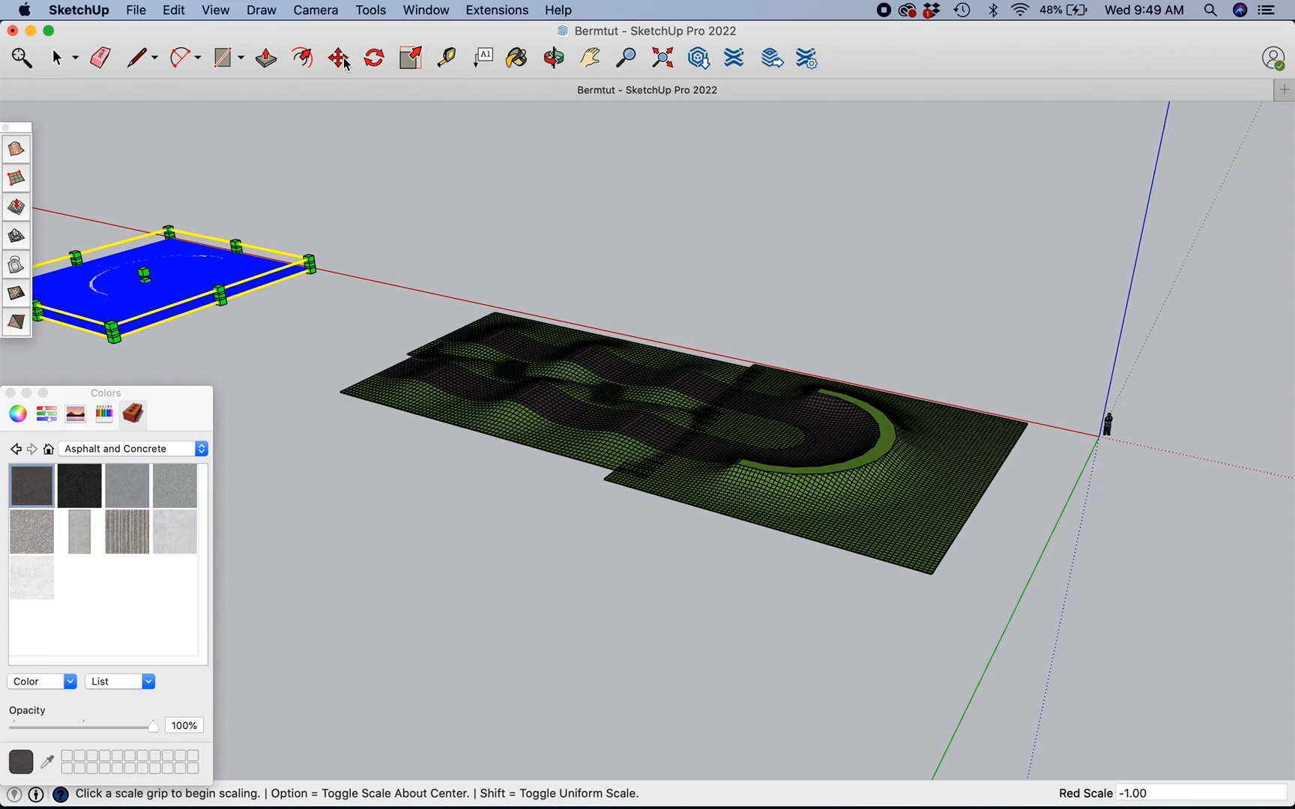
click(338, 58)
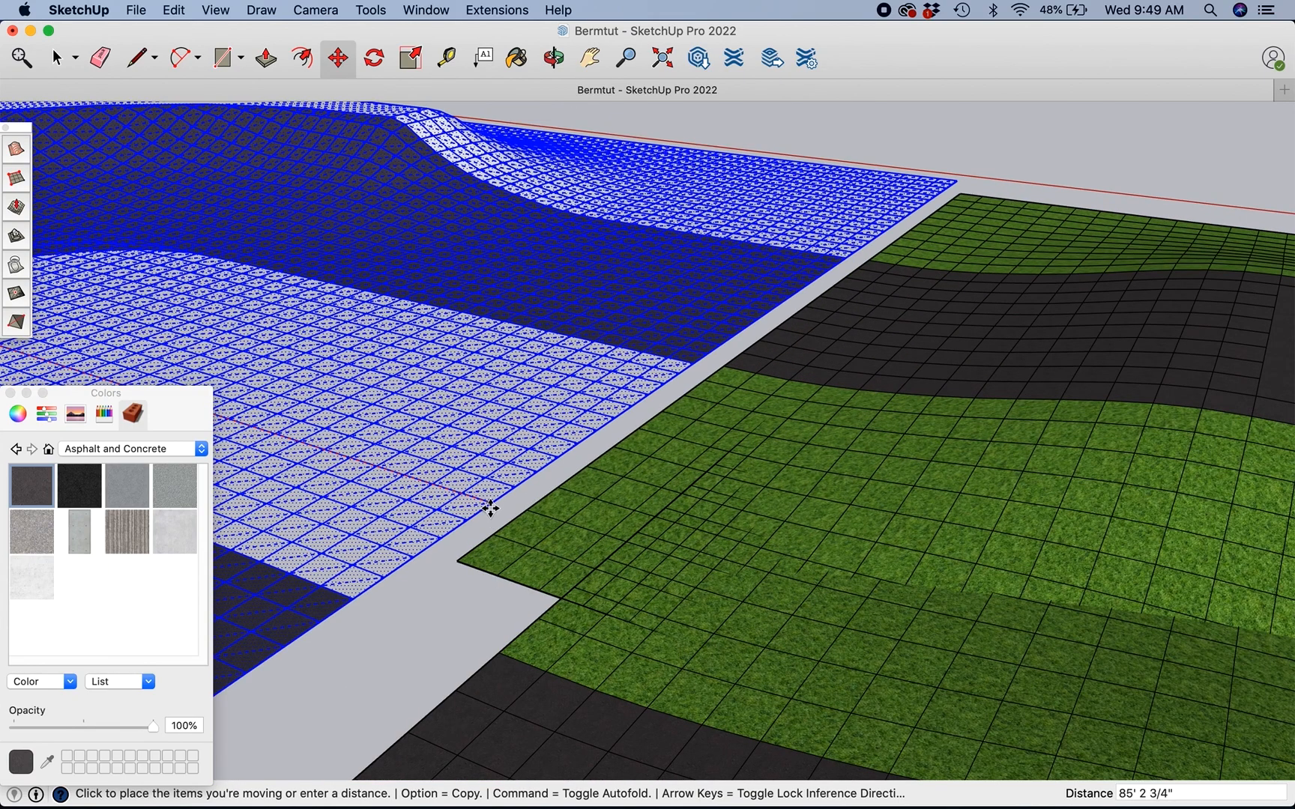
mouse_move(855, 392)
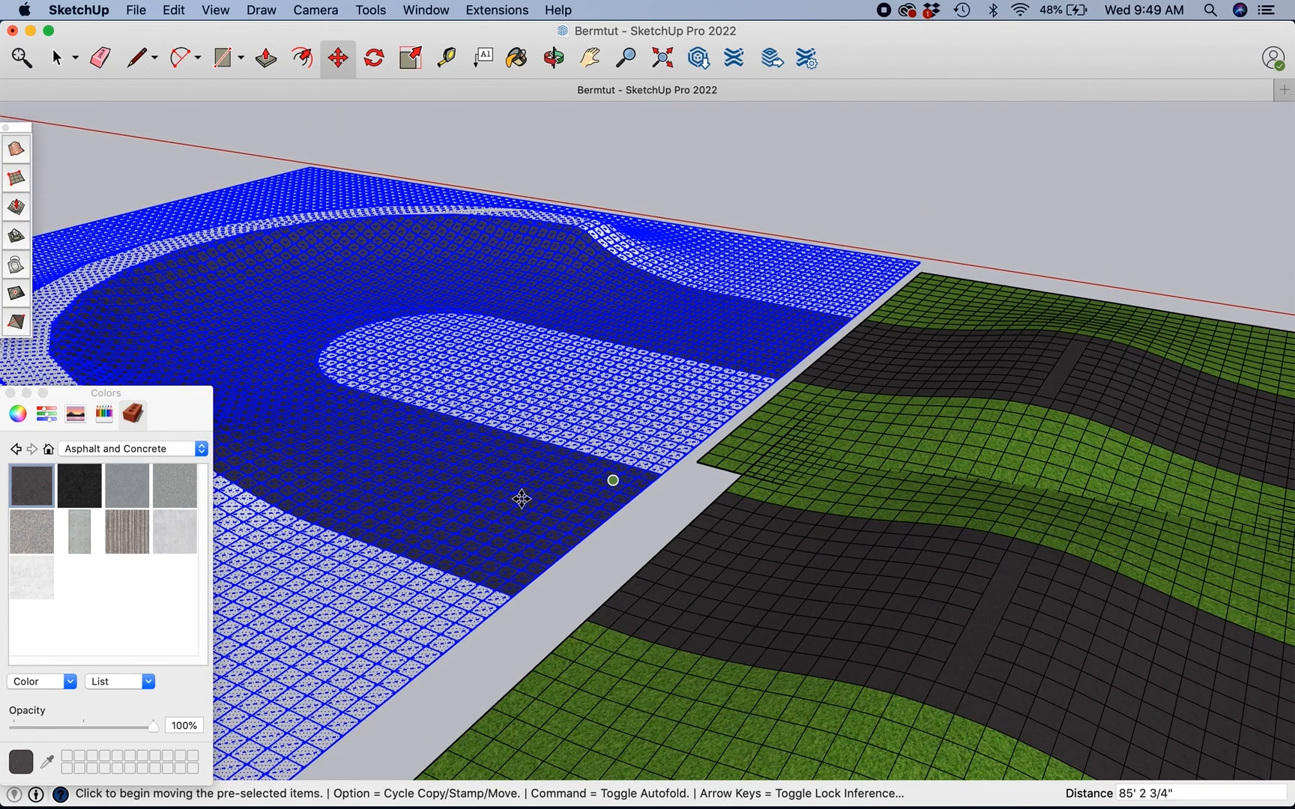
mouse_move(576, 612)
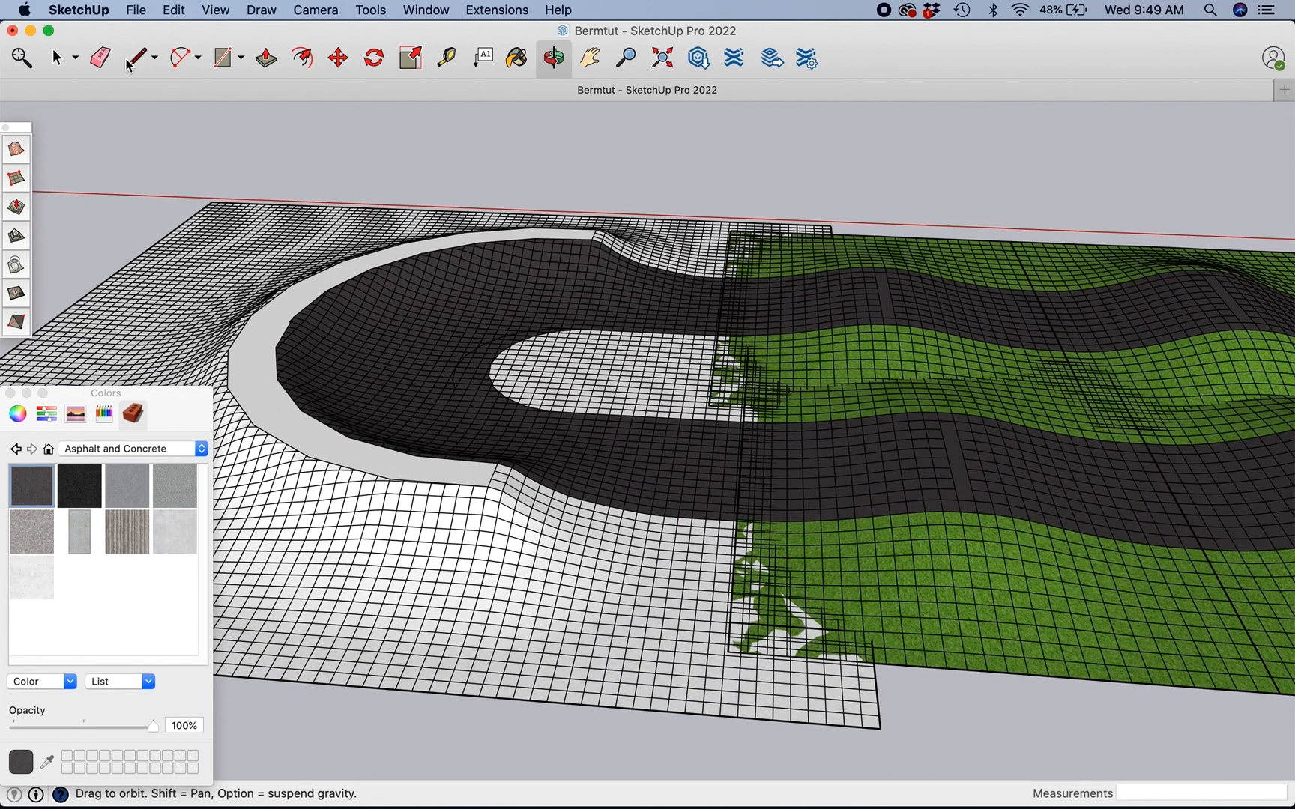
Step: Paint the new berm's inner island grass using the Landscaping materials
click(56, 57)
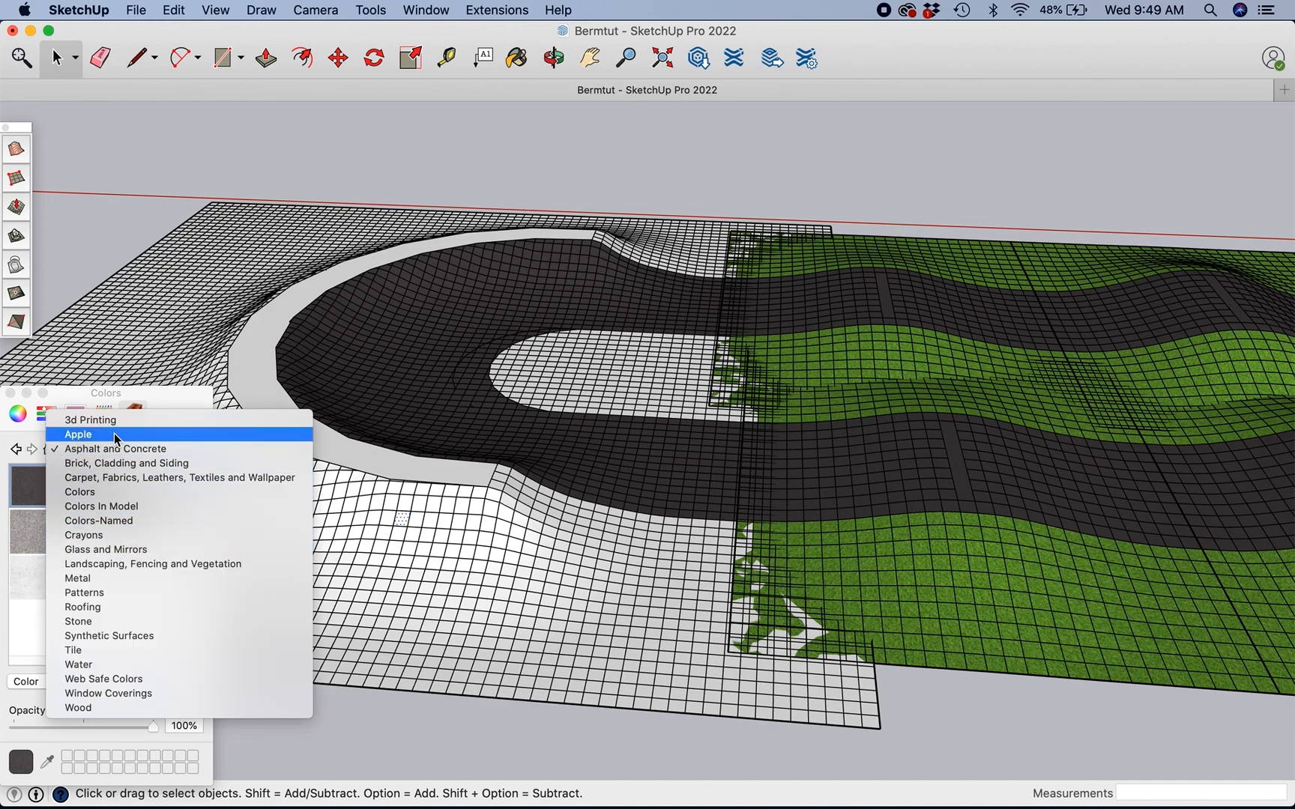
click(100, 507)
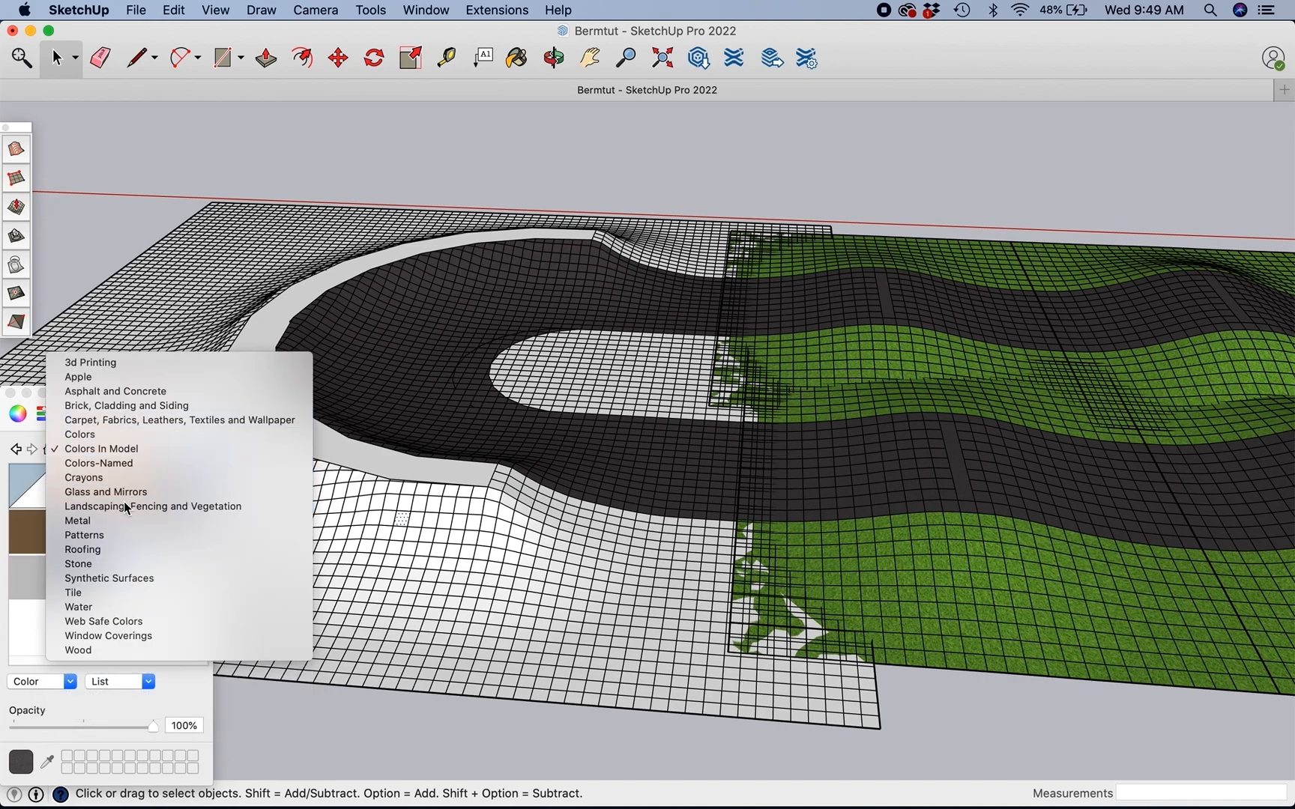
click(152, 506)
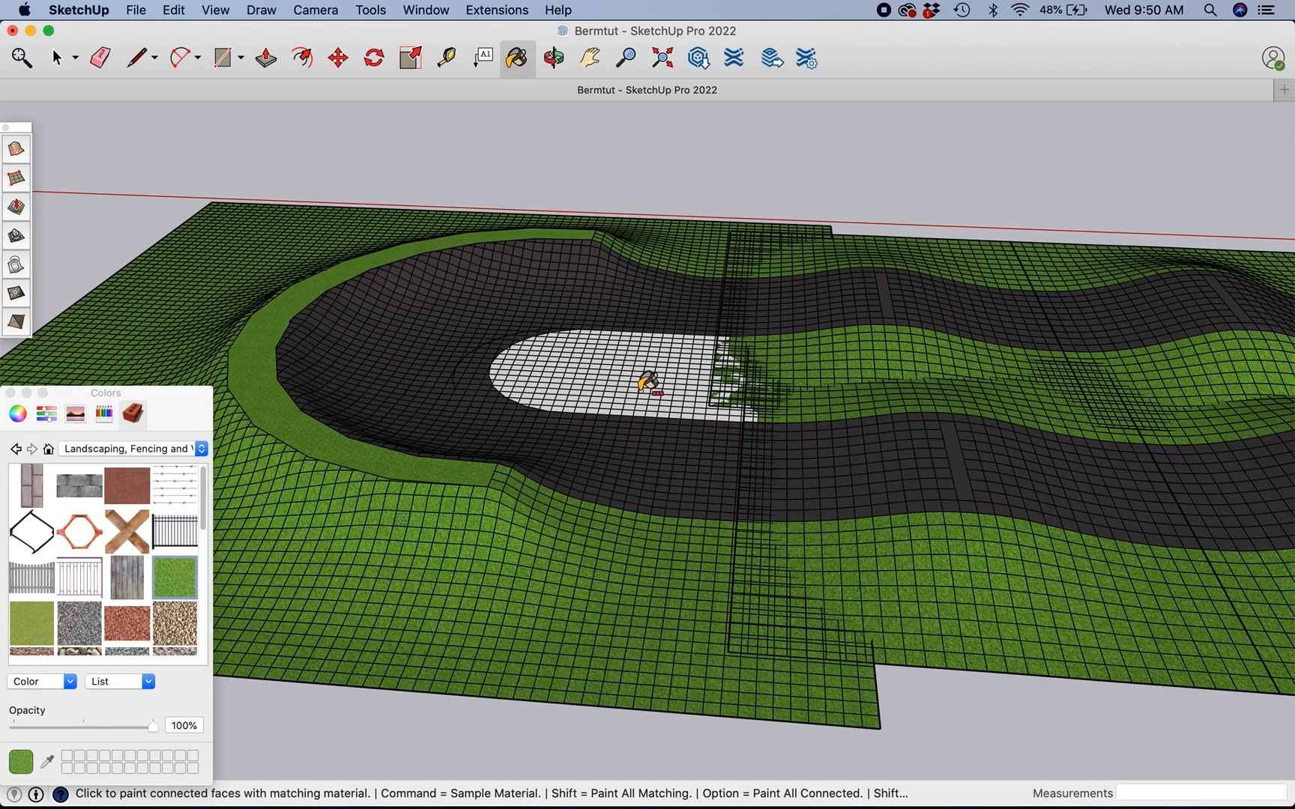
click(55, 57)
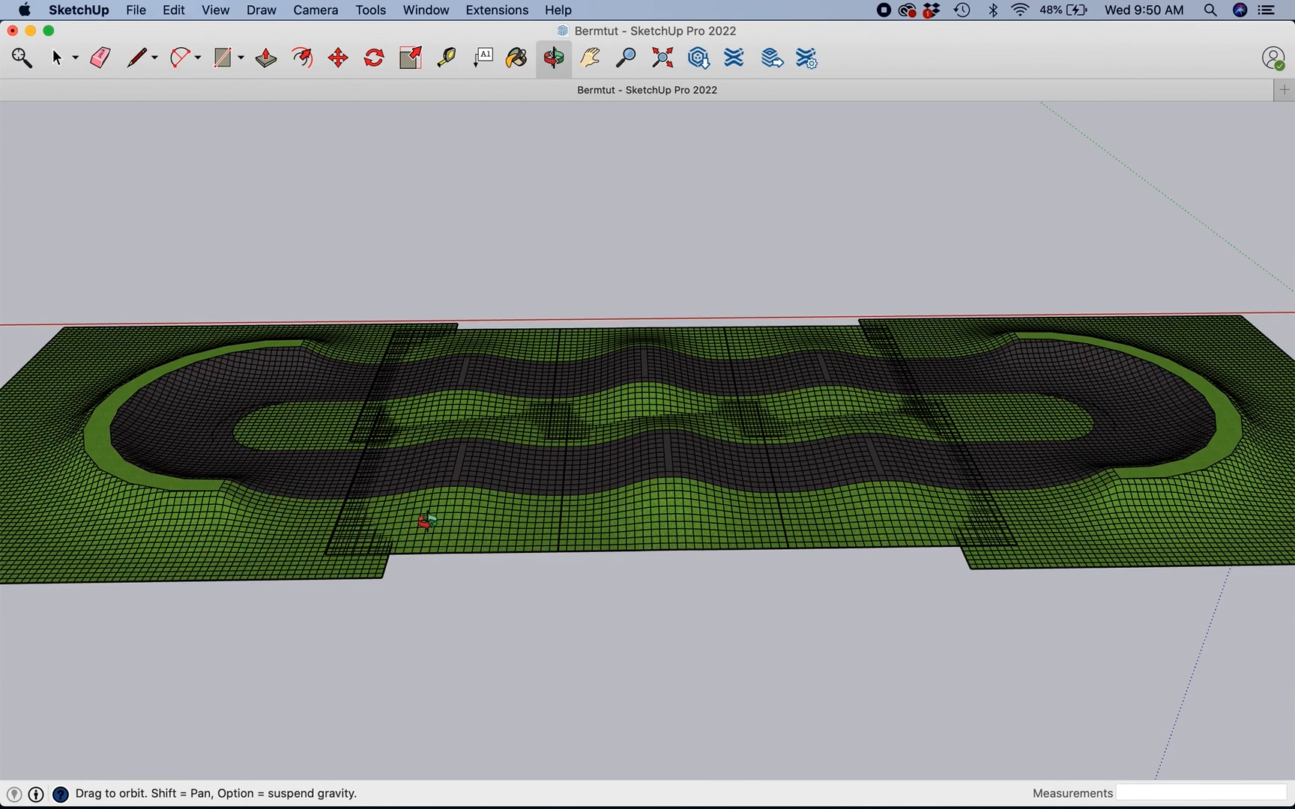
mouse_move(545, 460)
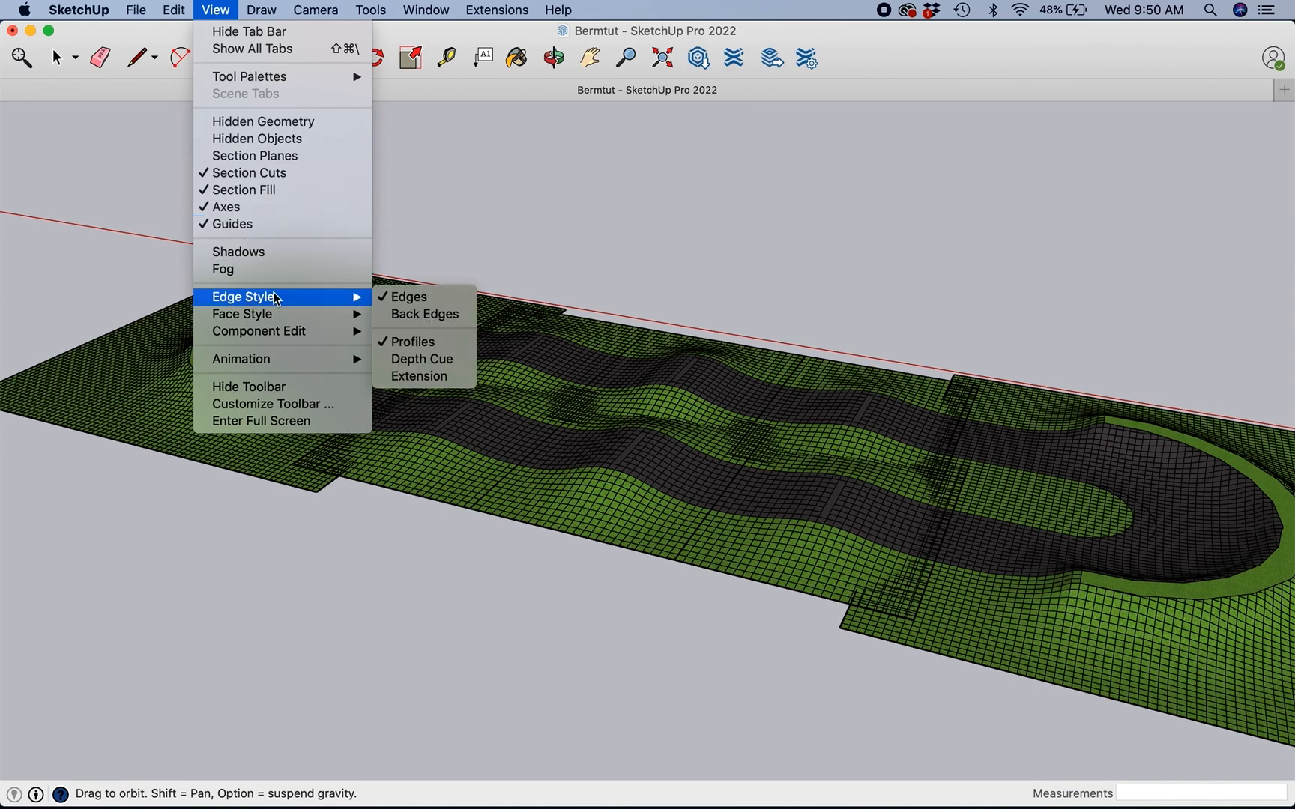
Step: Turn off Edges and Profiles in View > Edge Style
click(405, 296)
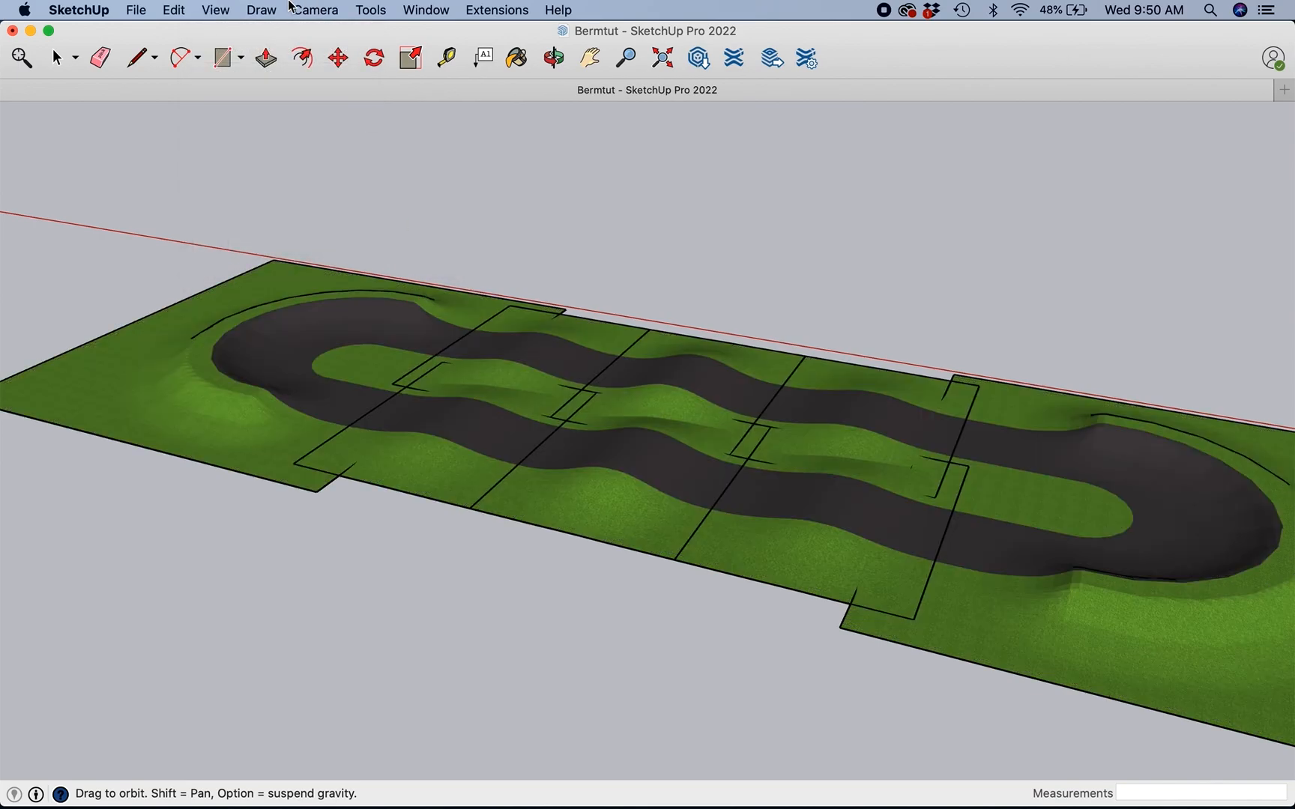
click(215, 9)
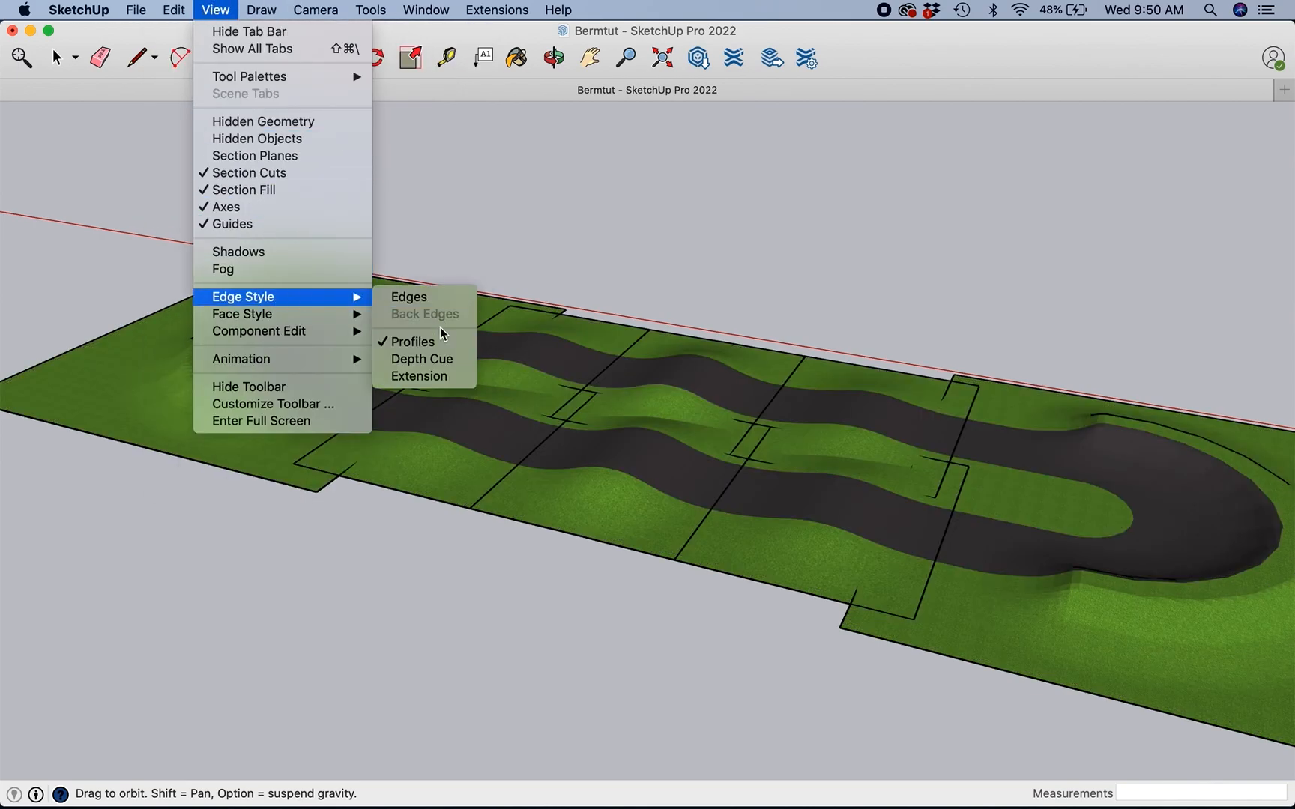
click(423, 314)
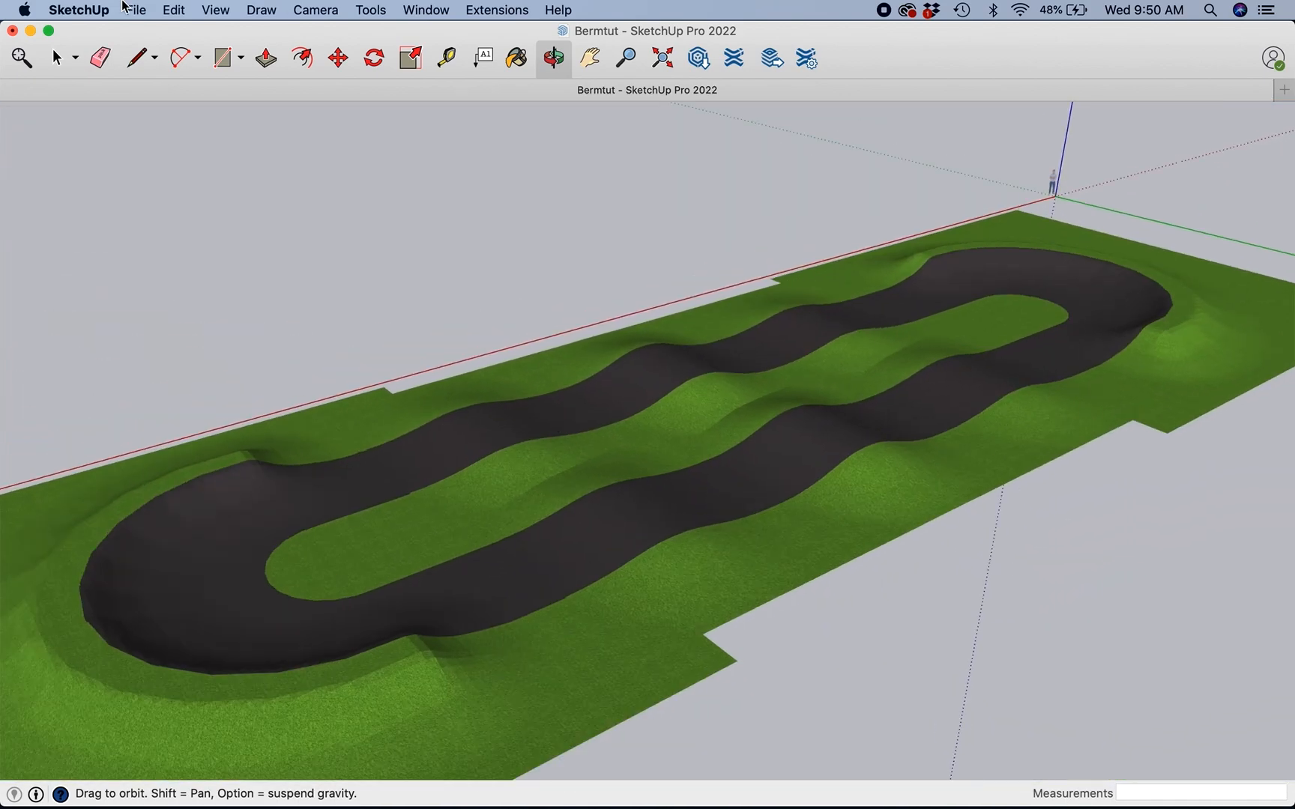
Step: Turn edges back on and apply Soften/Smooth Edges to the selected roller sections
click(216, 9)
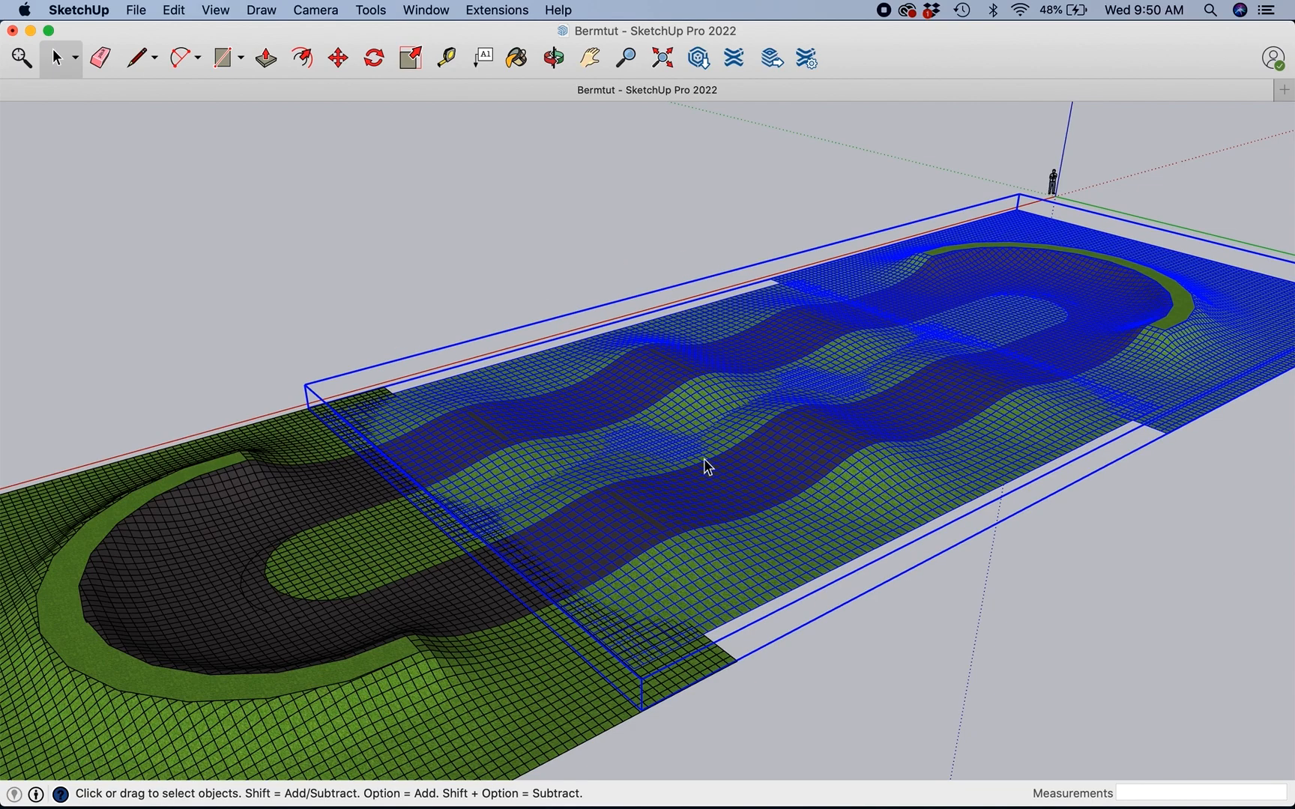
right_click(705, 467)
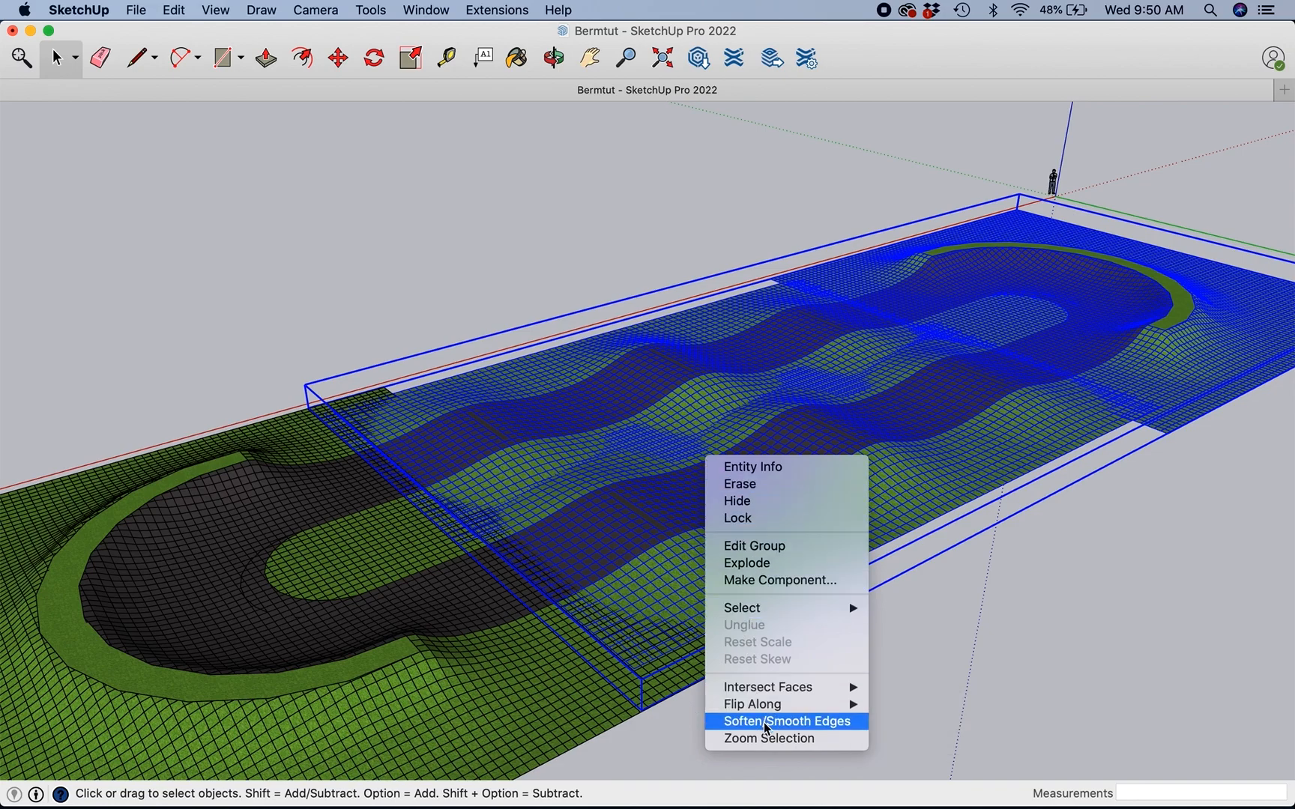
click(785, 721)
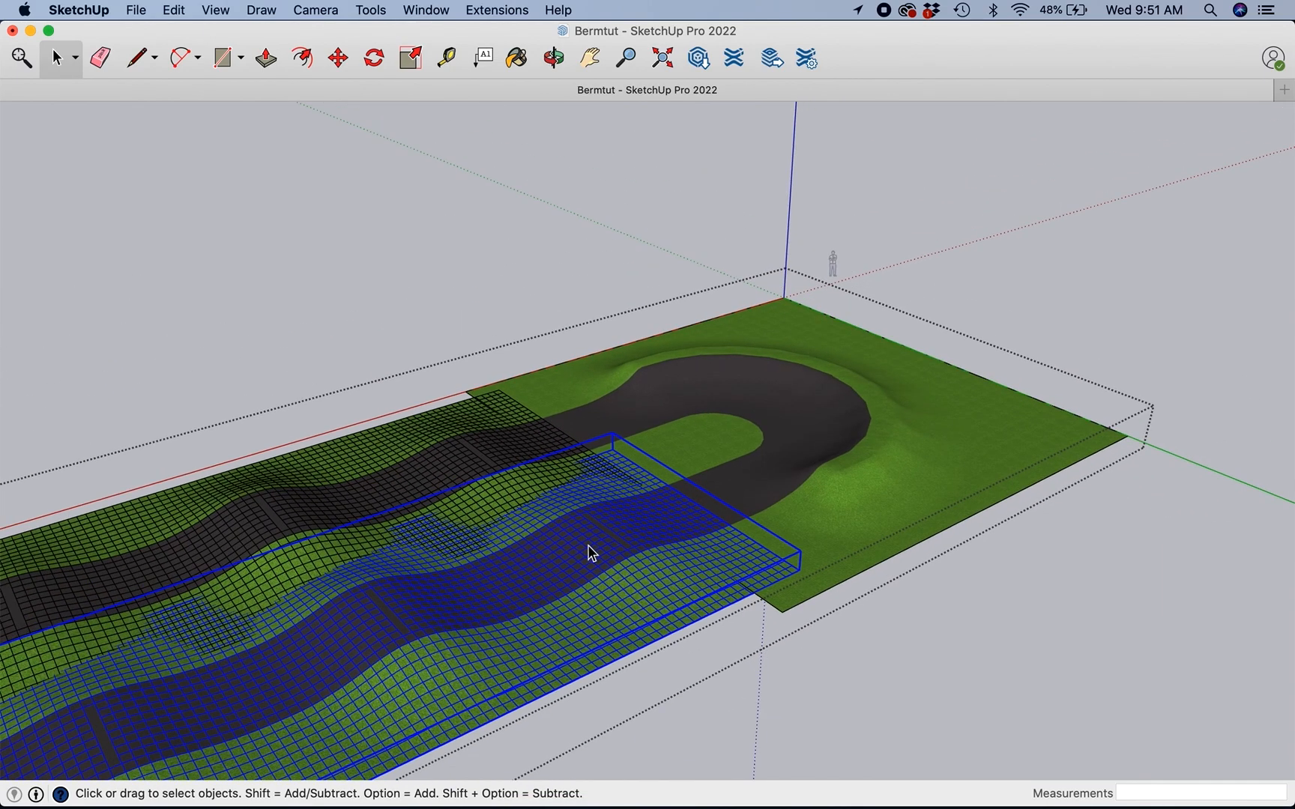
mouse_move(799, 601)
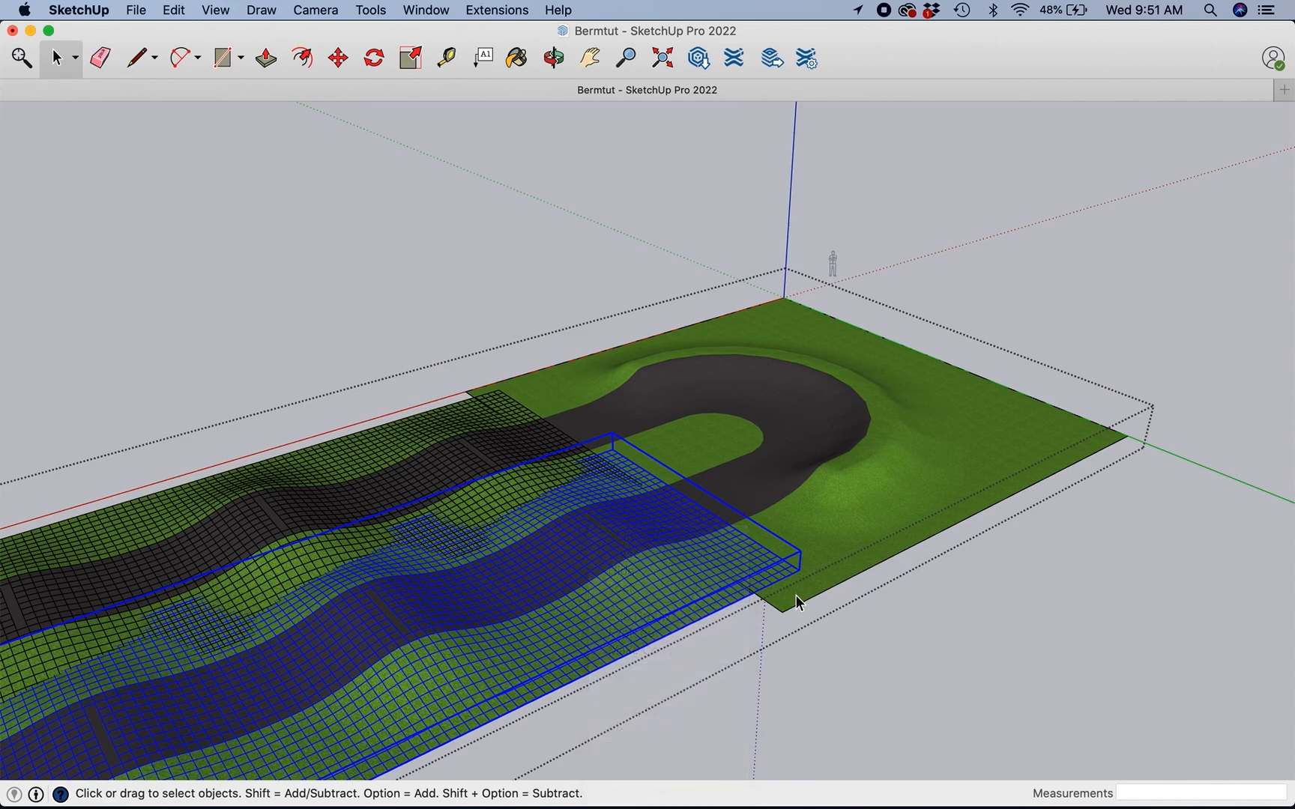
Step: Soften and smooth the edges of the next roller group, then orbit to review the track
right_click(797, 601)
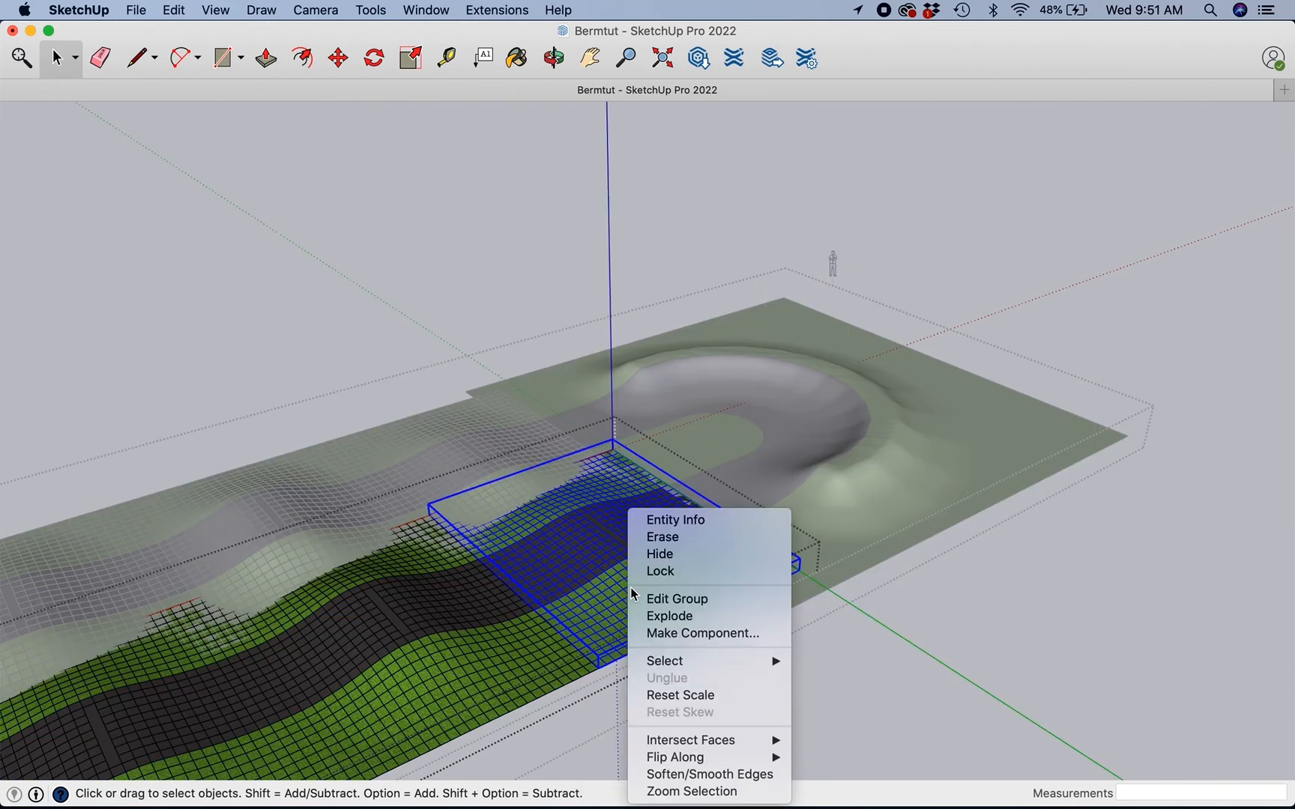
click(709, 774)
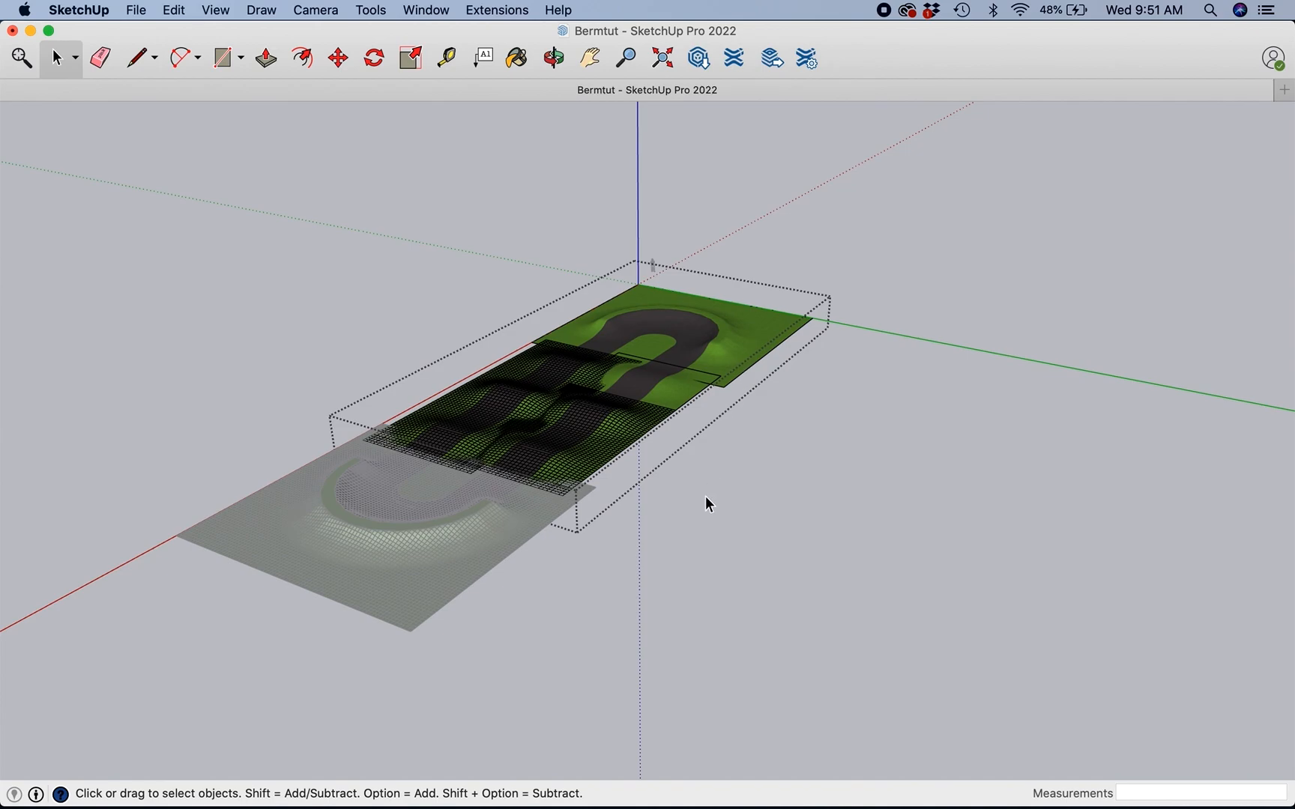
click(553, 57)
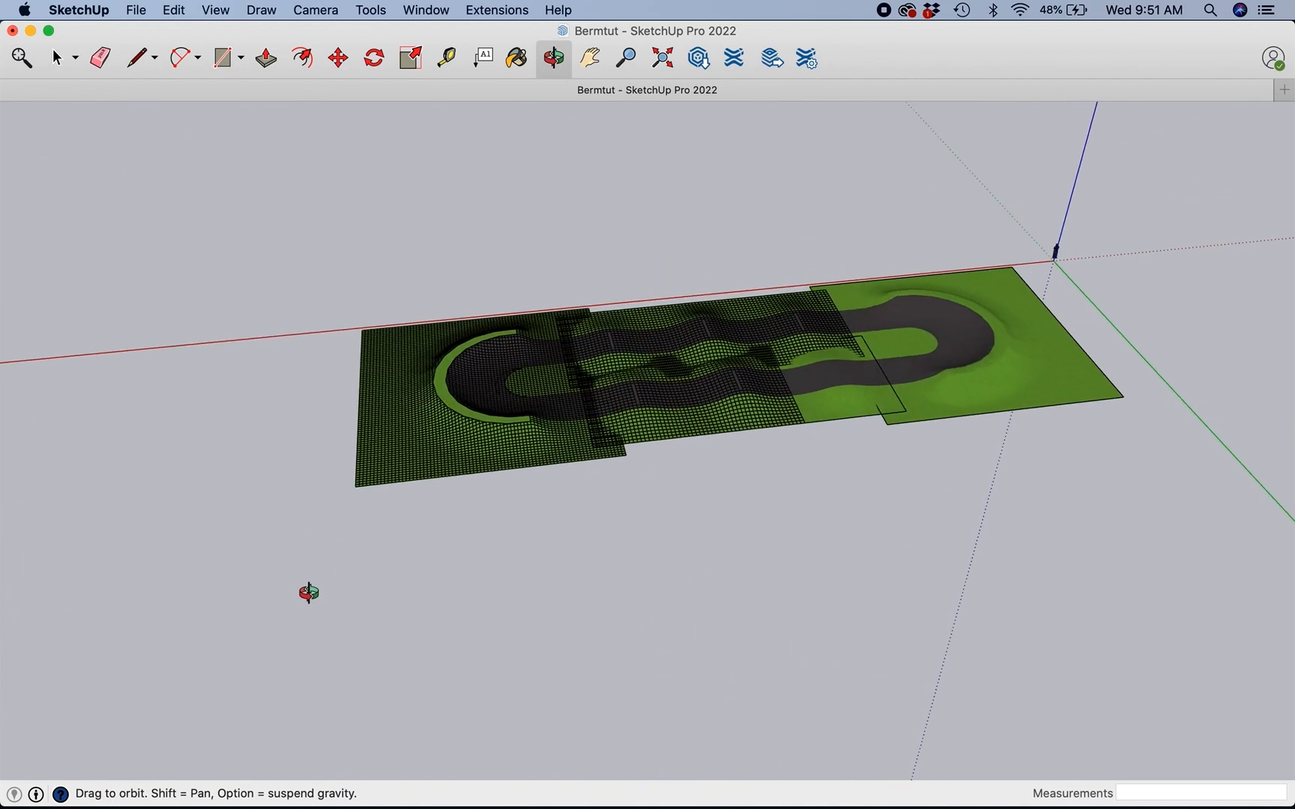